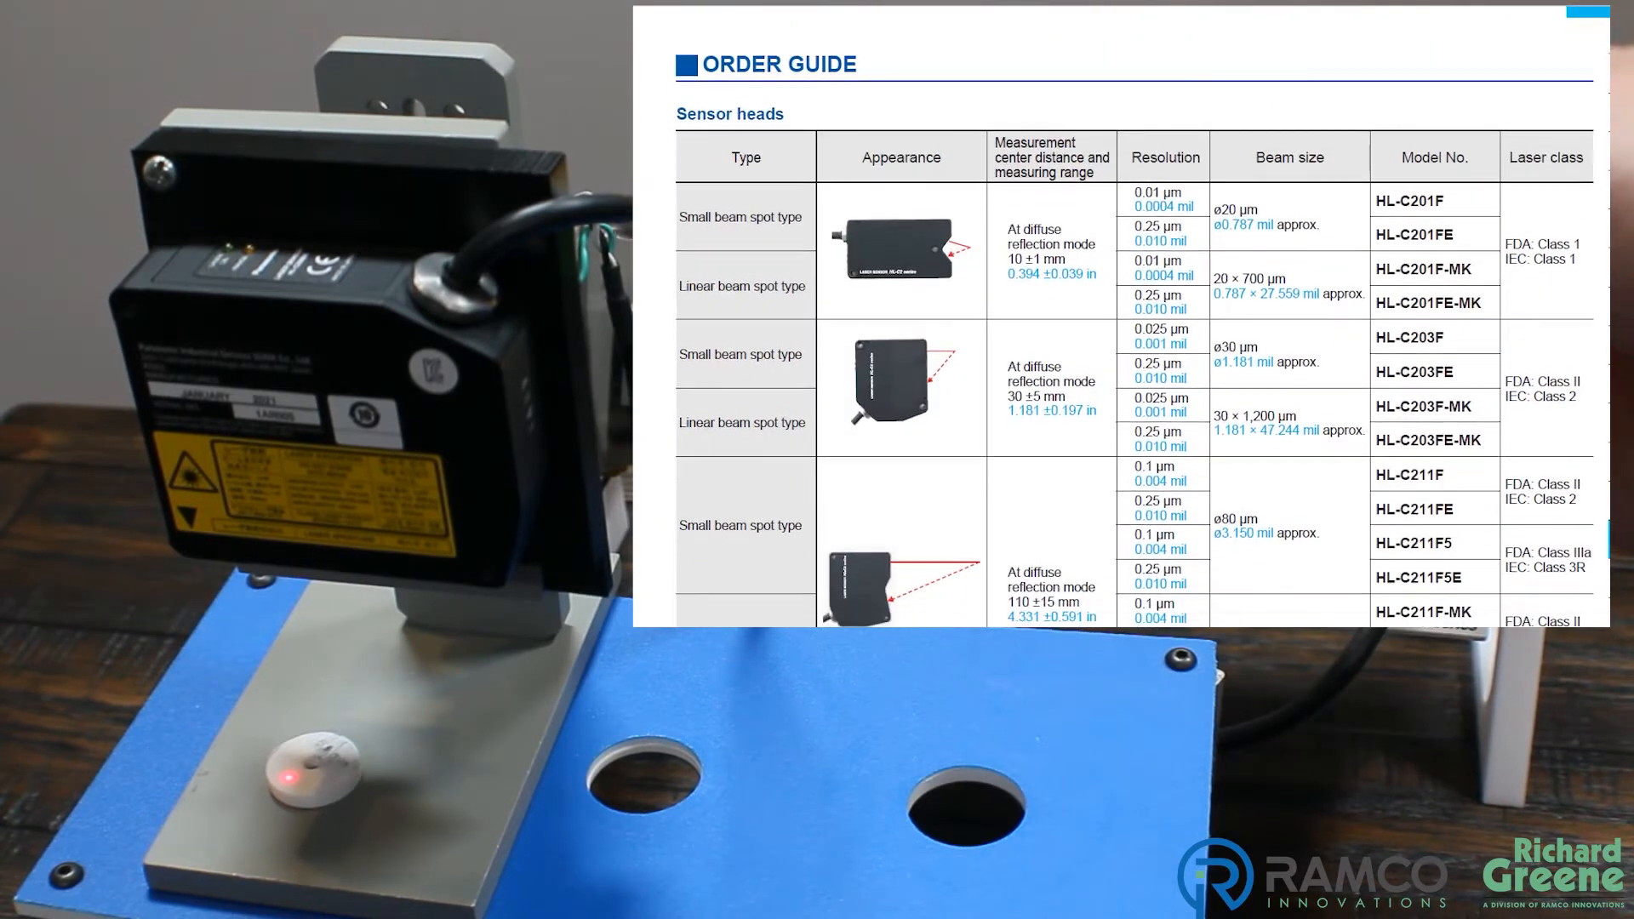
Connect HL-C2 AiM online to the HL-C2CE controller
{"action": "scroll", "scroll_direction": "down", "scroll_amount": 3}
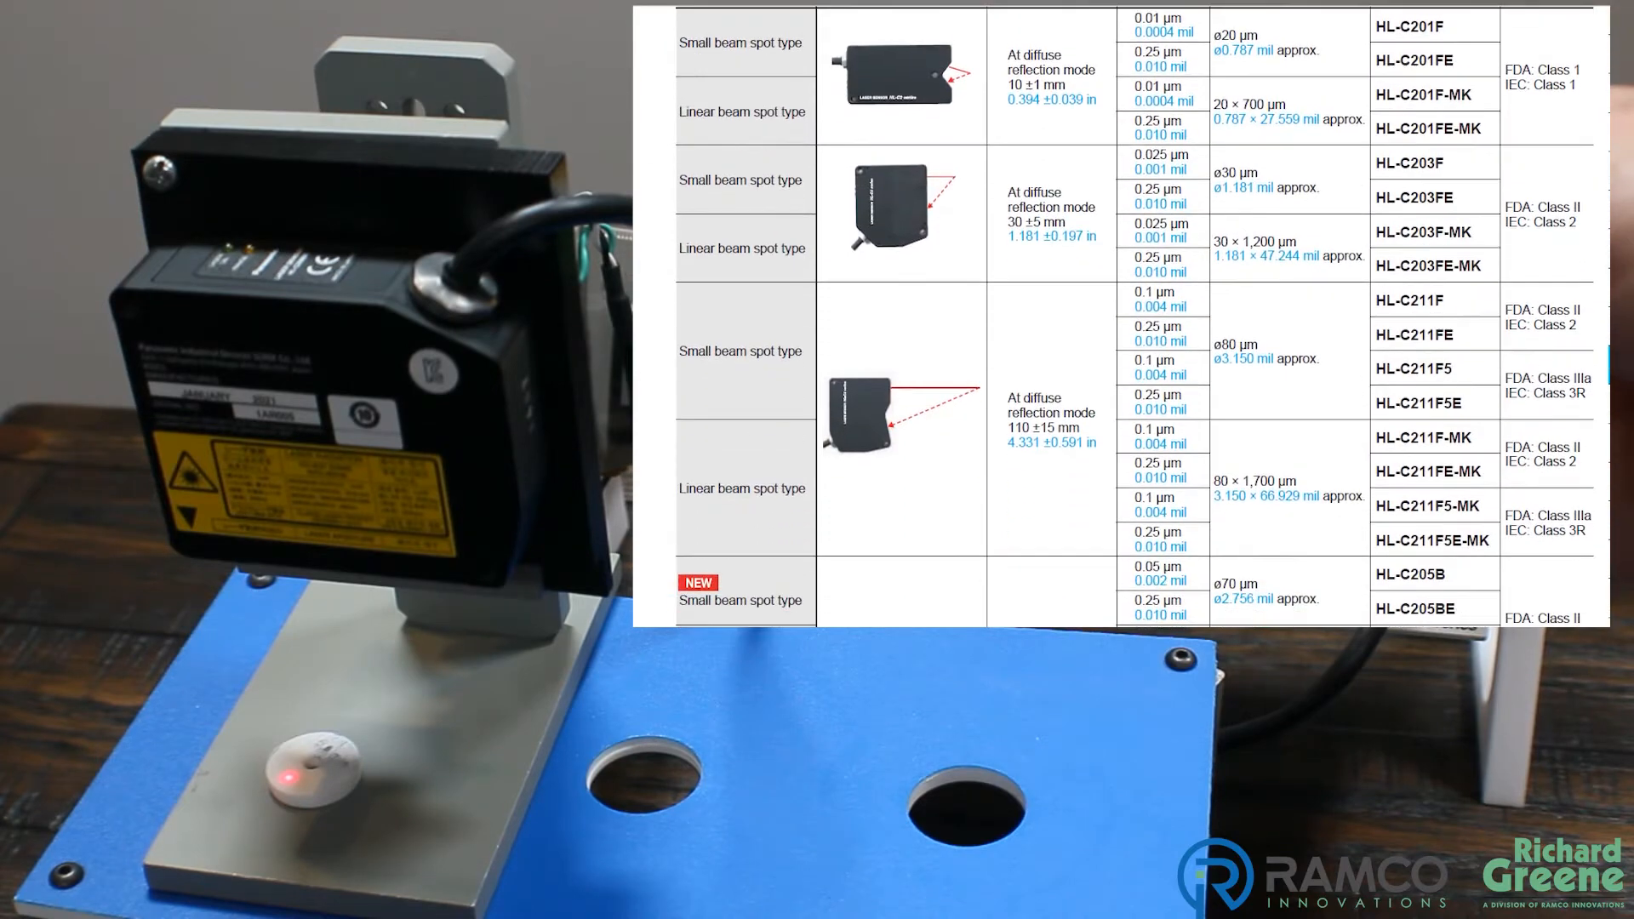
{"action": "scroll", "scroll_direction": "down", "scroll_amount": 3}
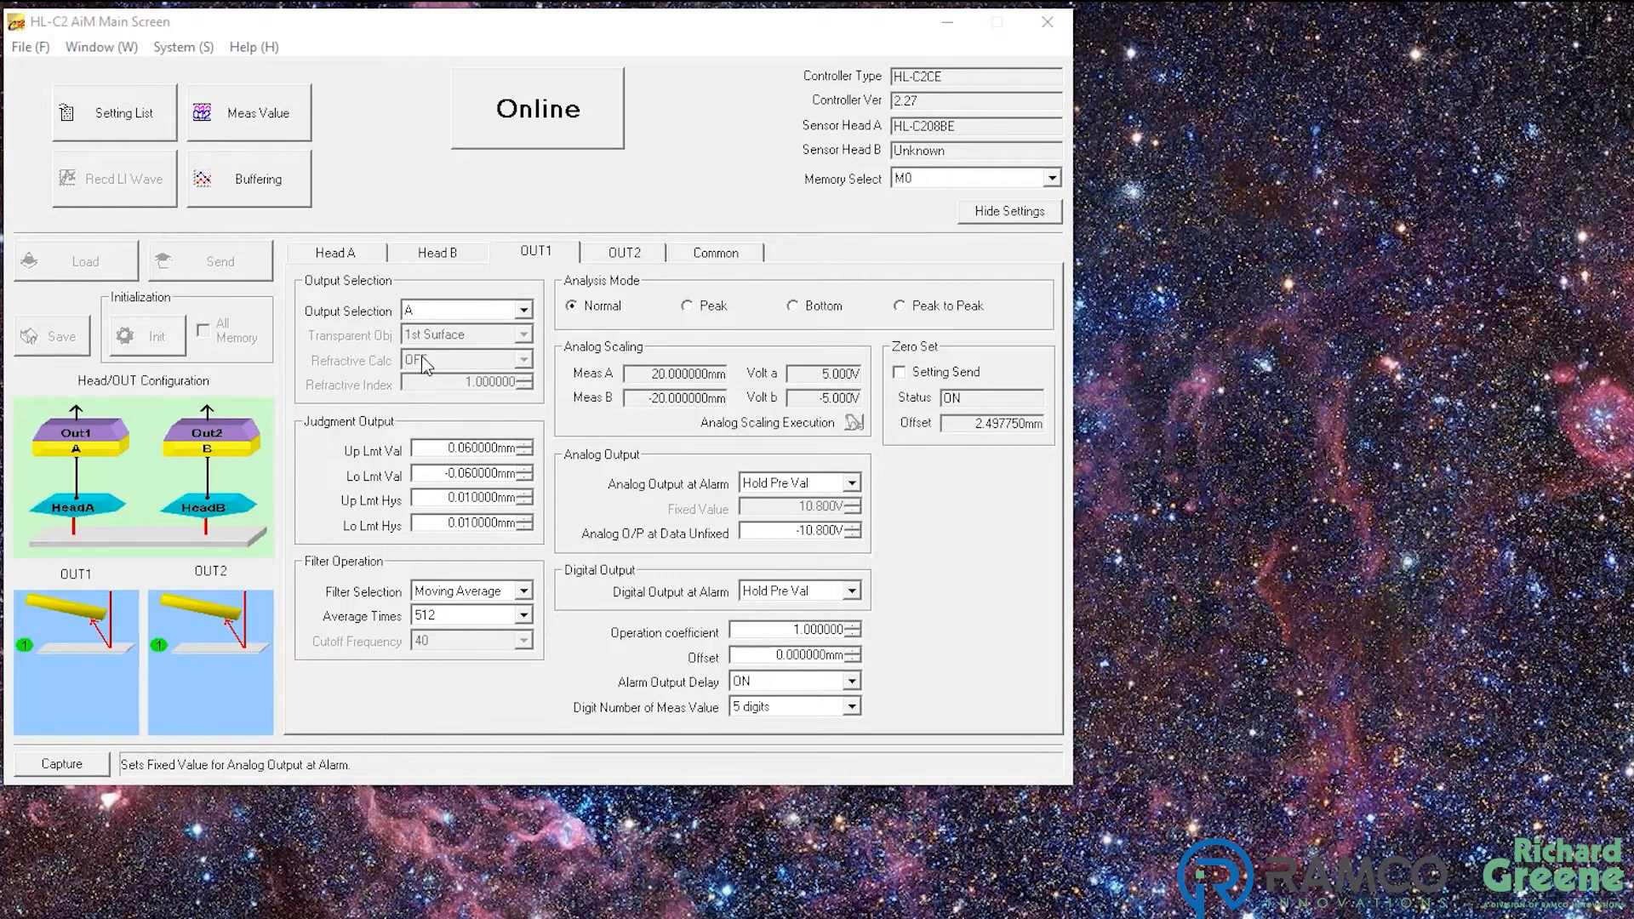
{"action": "mouse_move", "coordinate": [521, 204]}
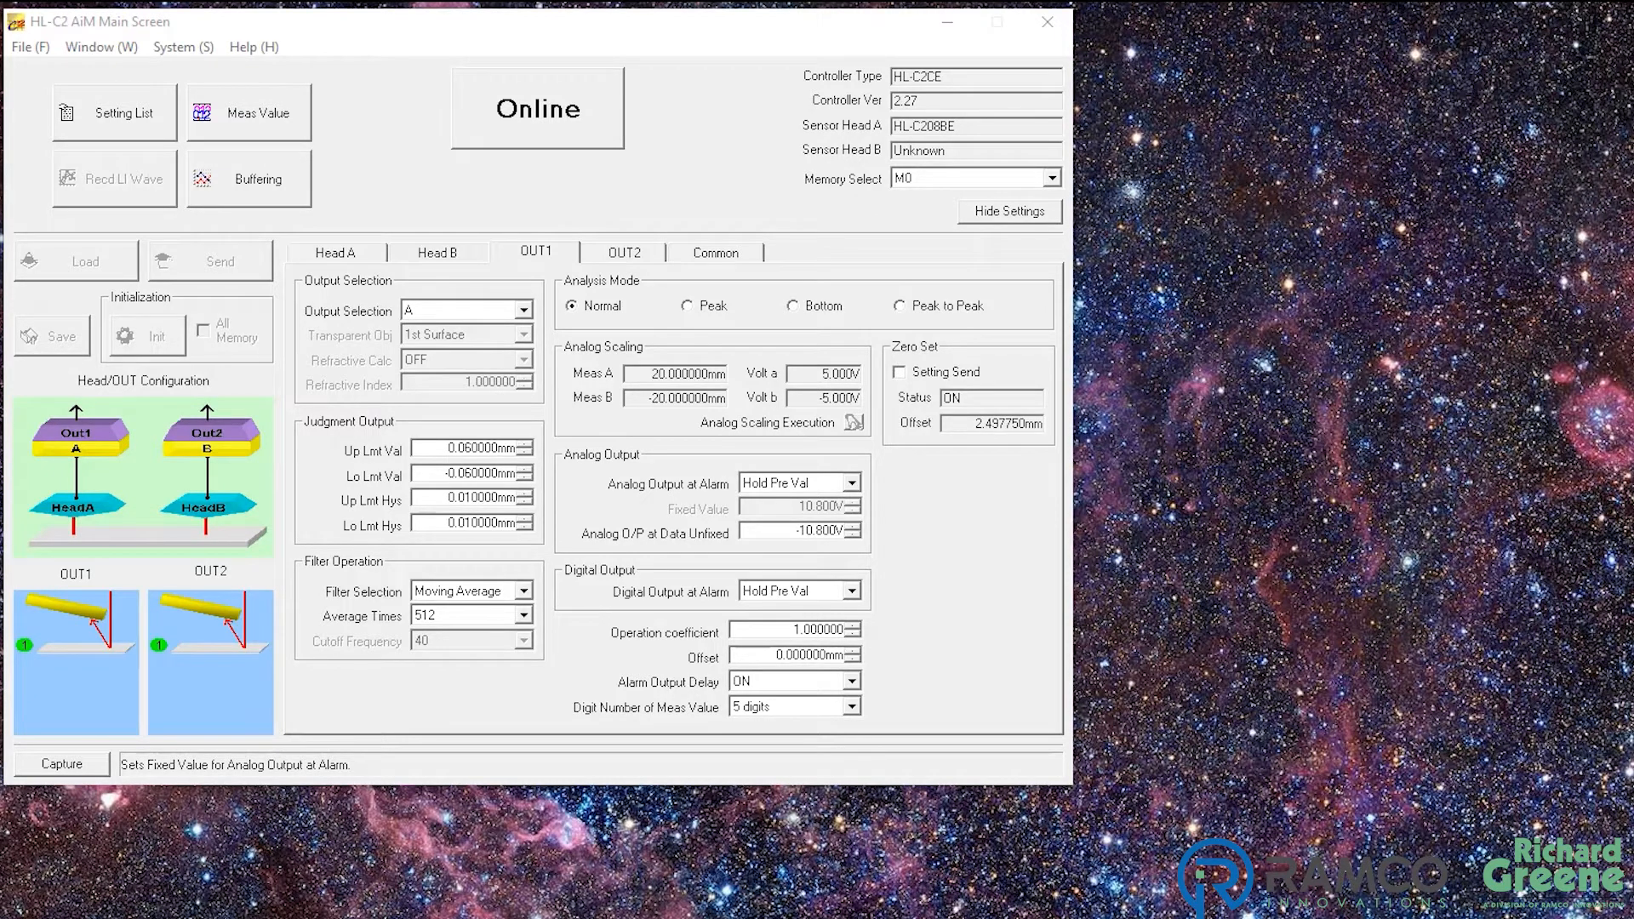
{"action": "mouse_move", "coordinate": [520, 206]}
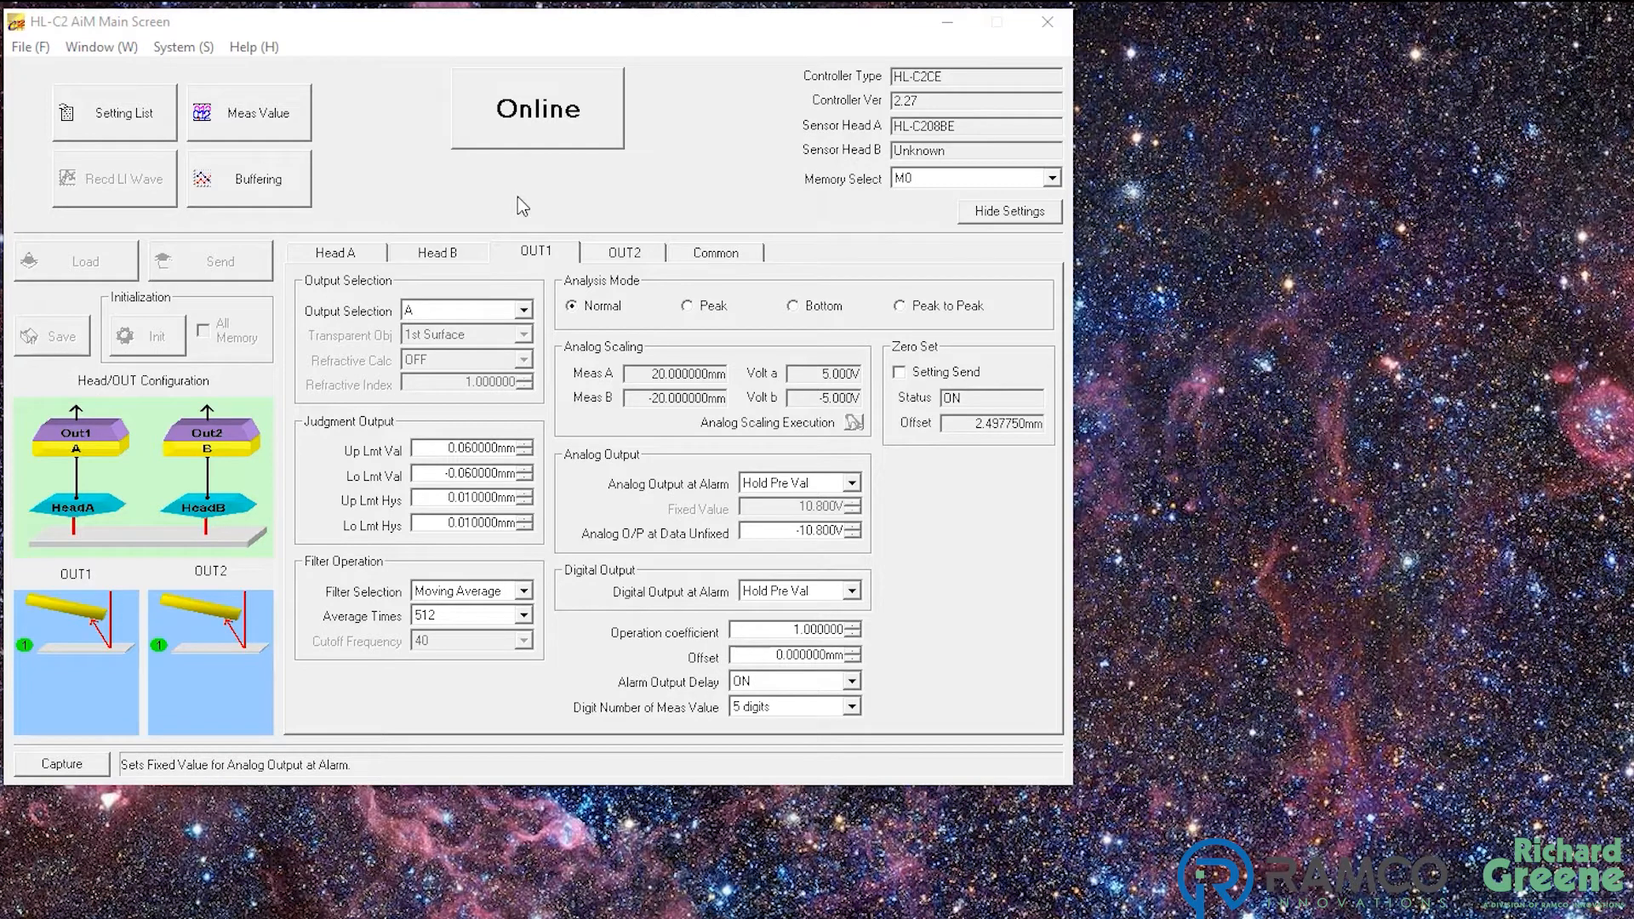
{"action": "mouse_move", "coordinate": [524, 189]}
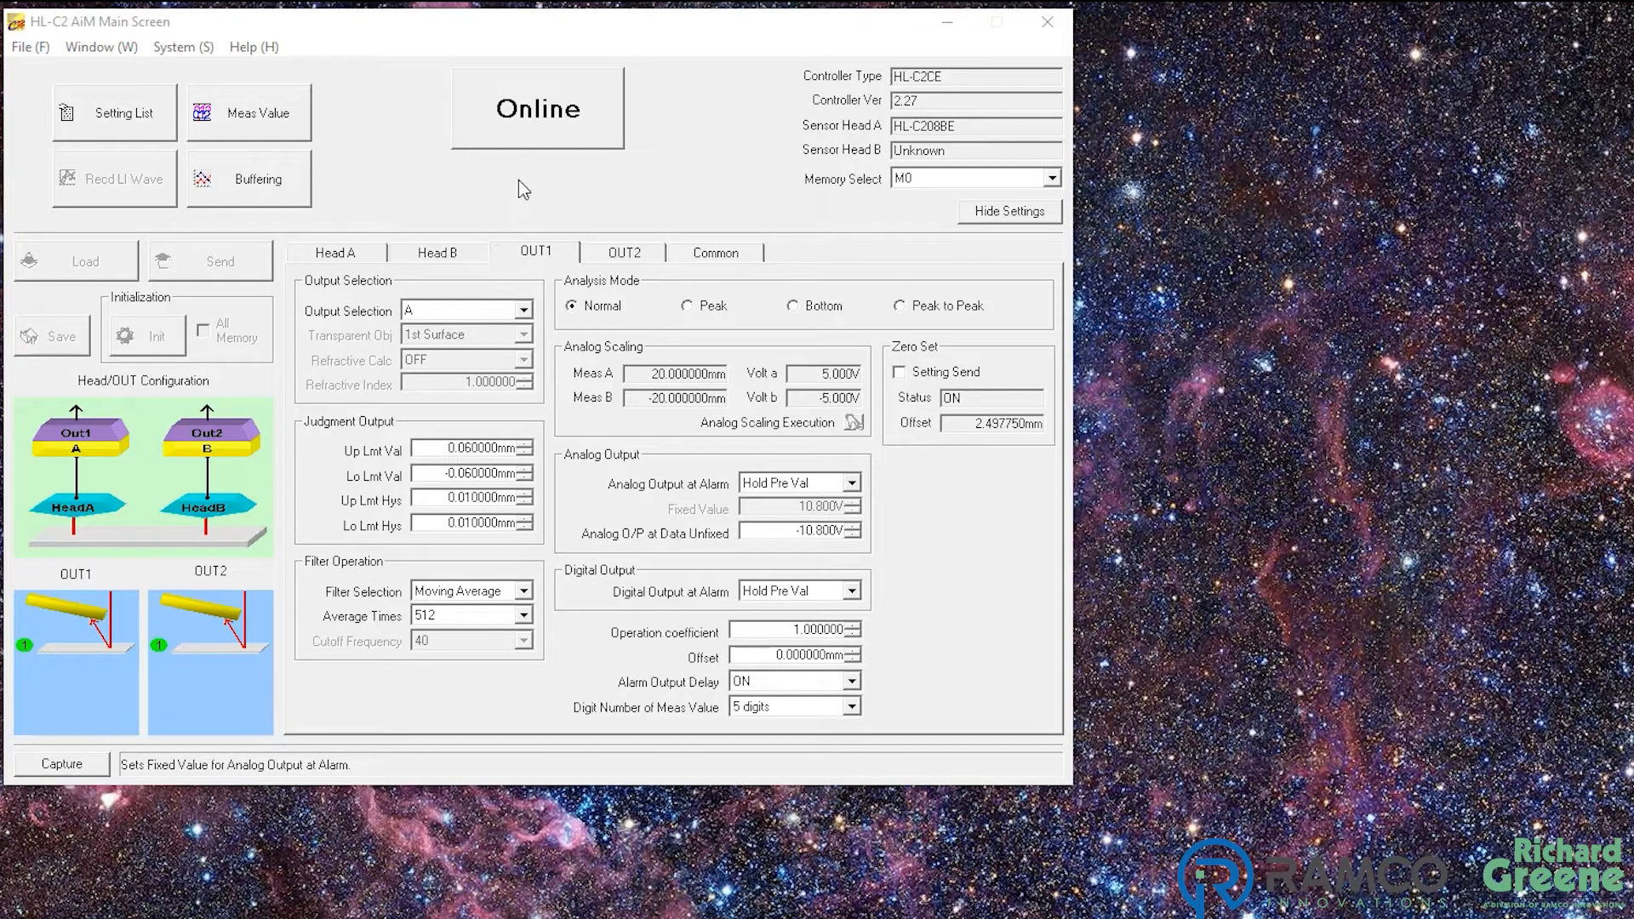
{"action": "left_click", "coordinate": [536, 111]}
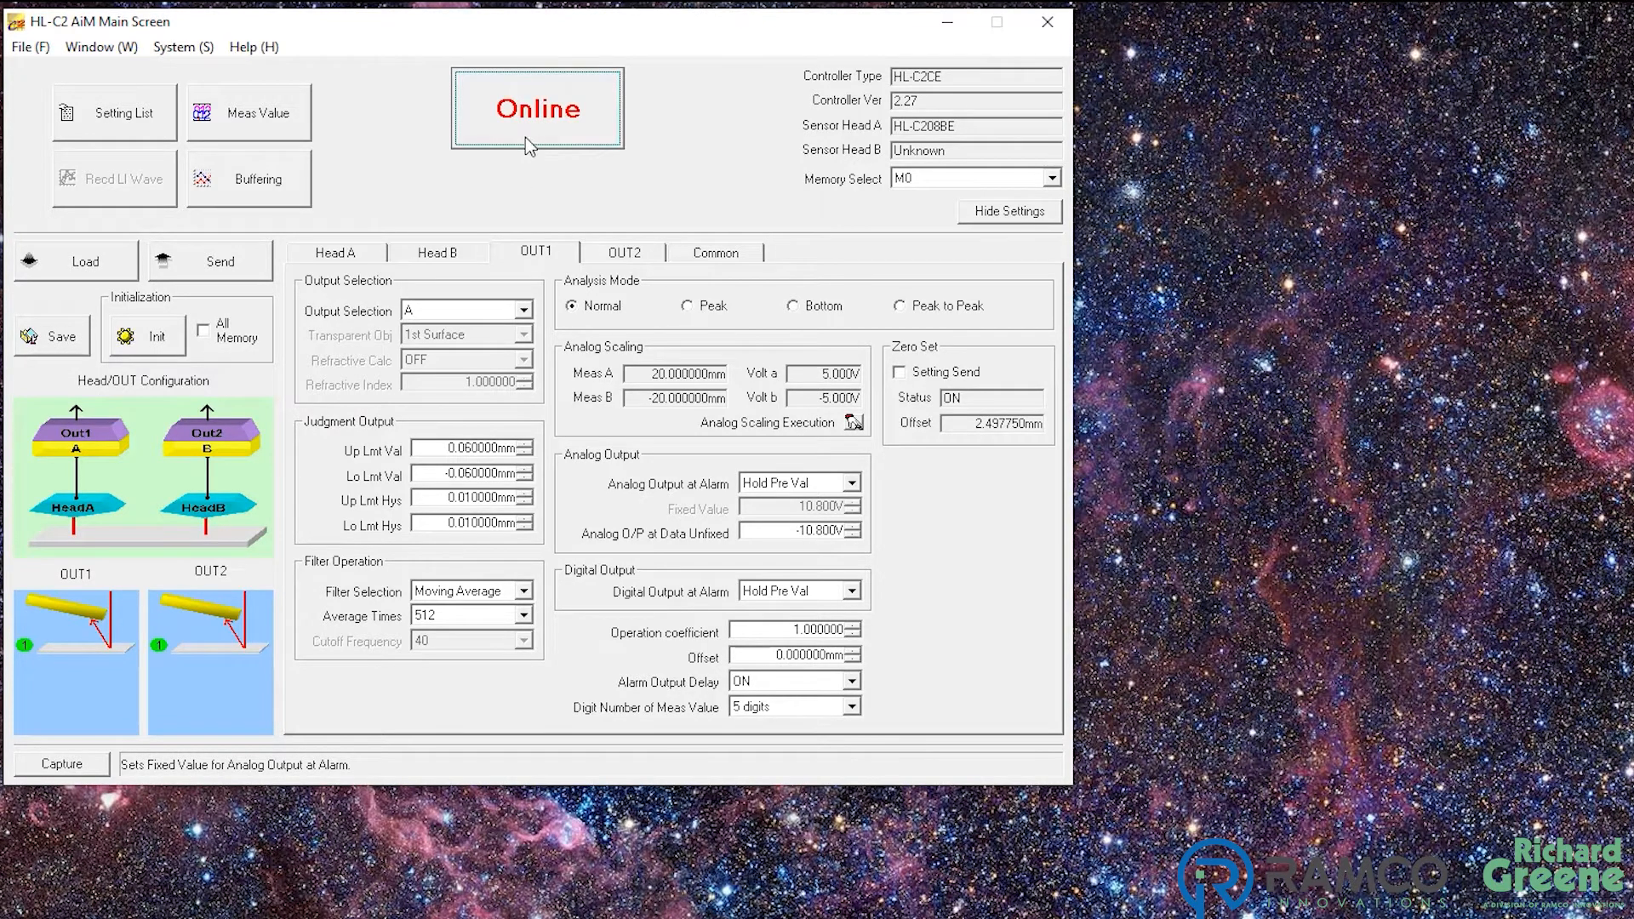
{"action": "mouse_move", "coordinate": [890, 101]}
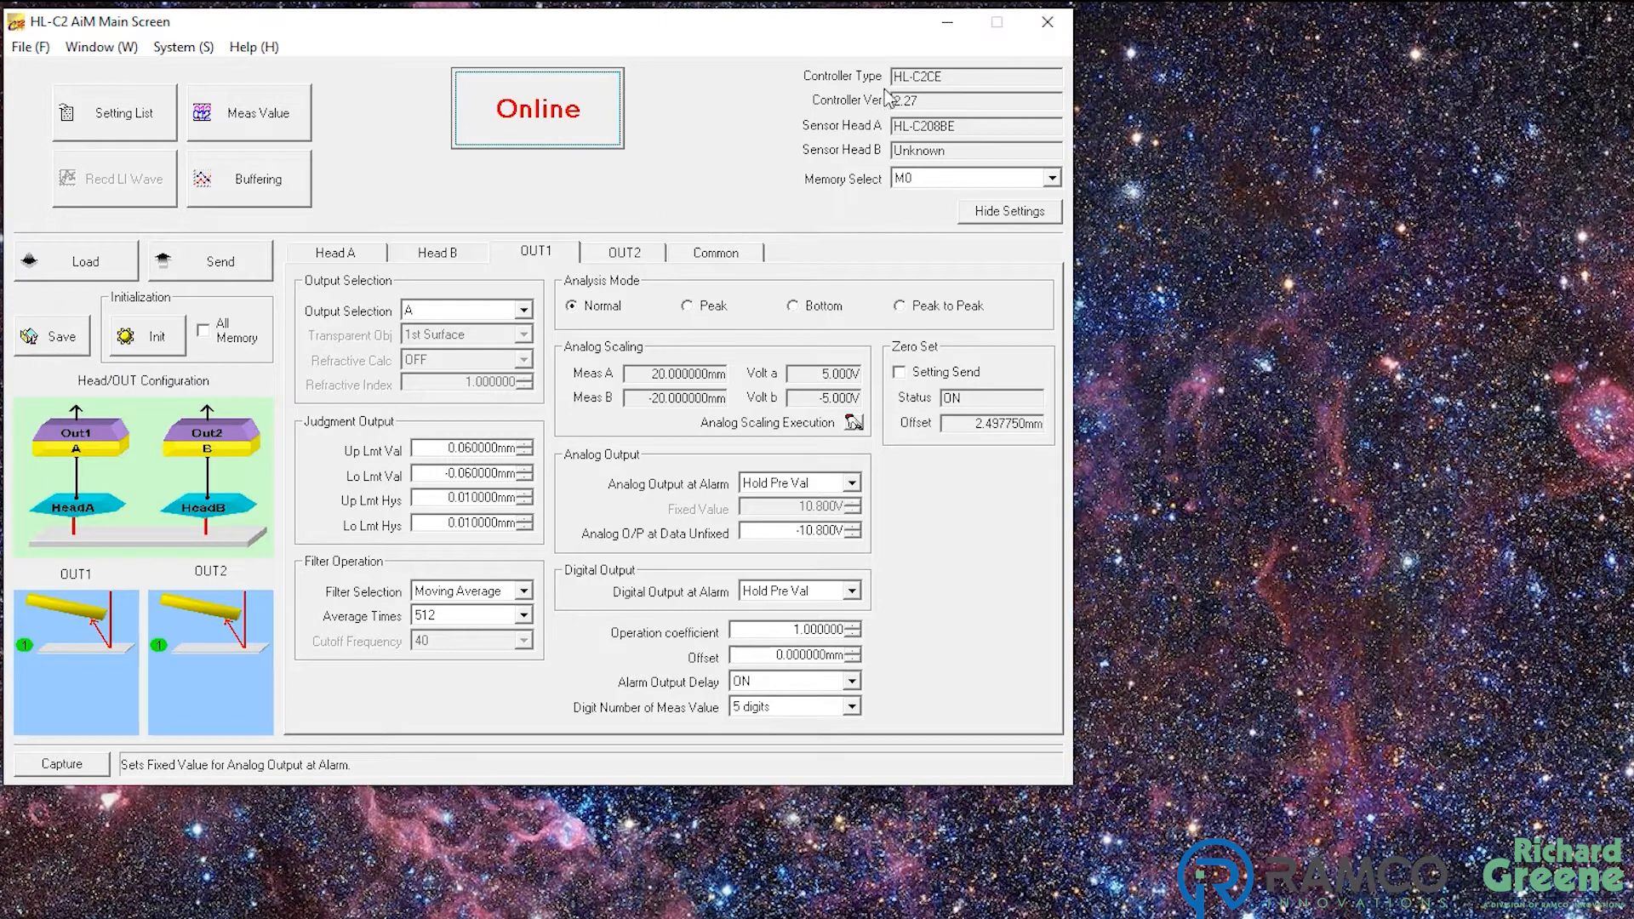
{"action": "mouse_move", "coordinate": [864, 107]}
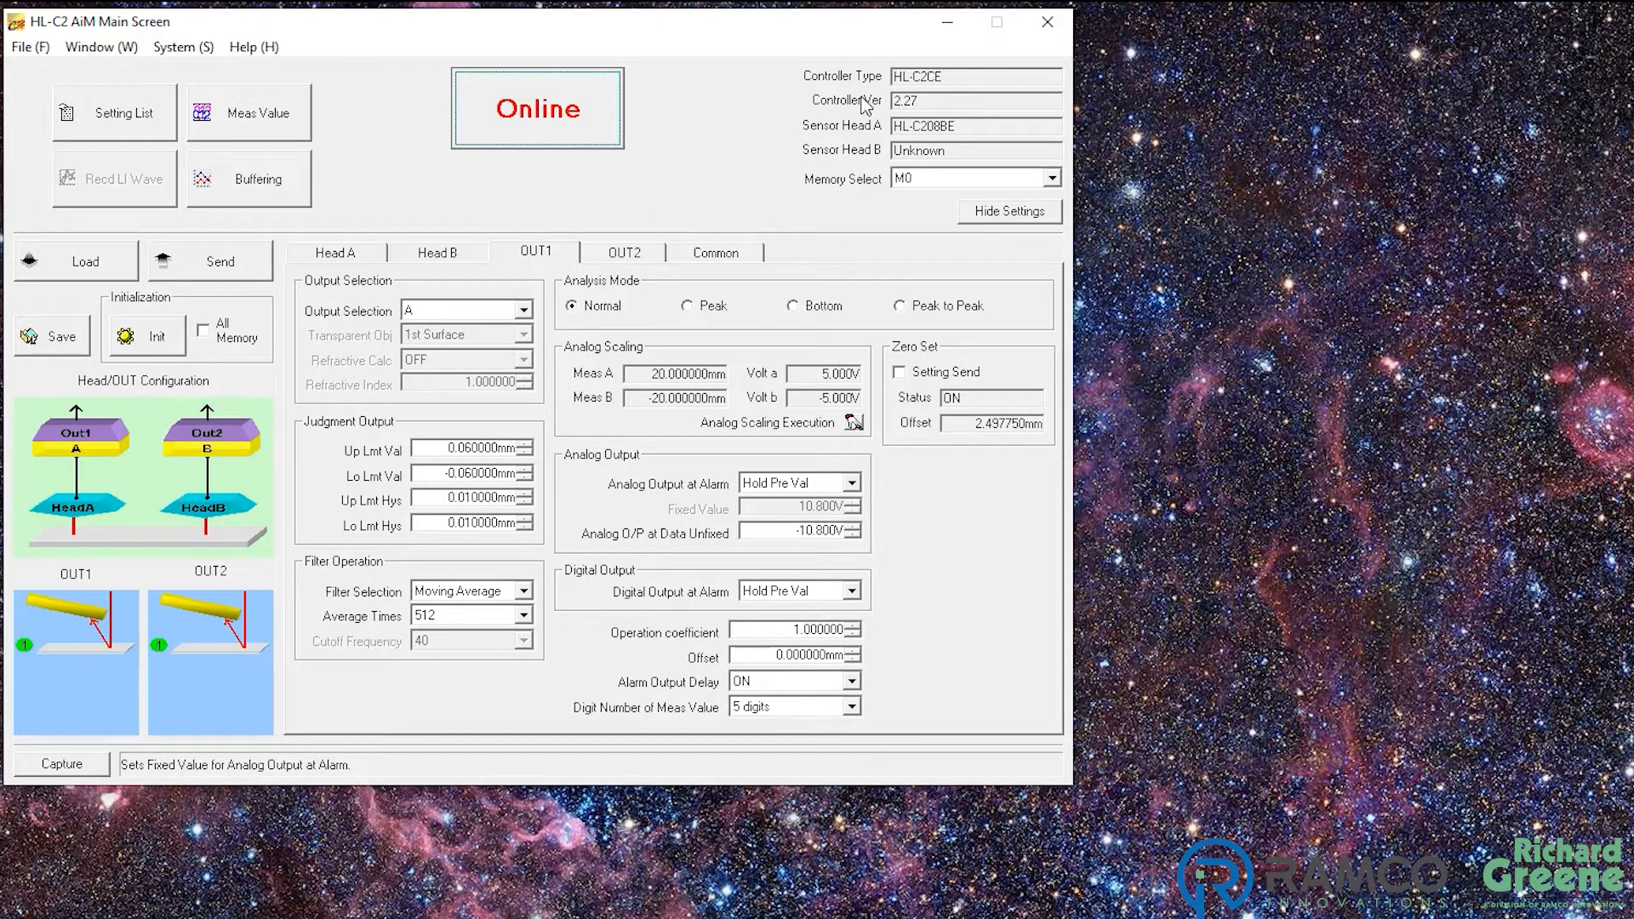
{"action": "mouse_move", "coordinate": [872, 132]}
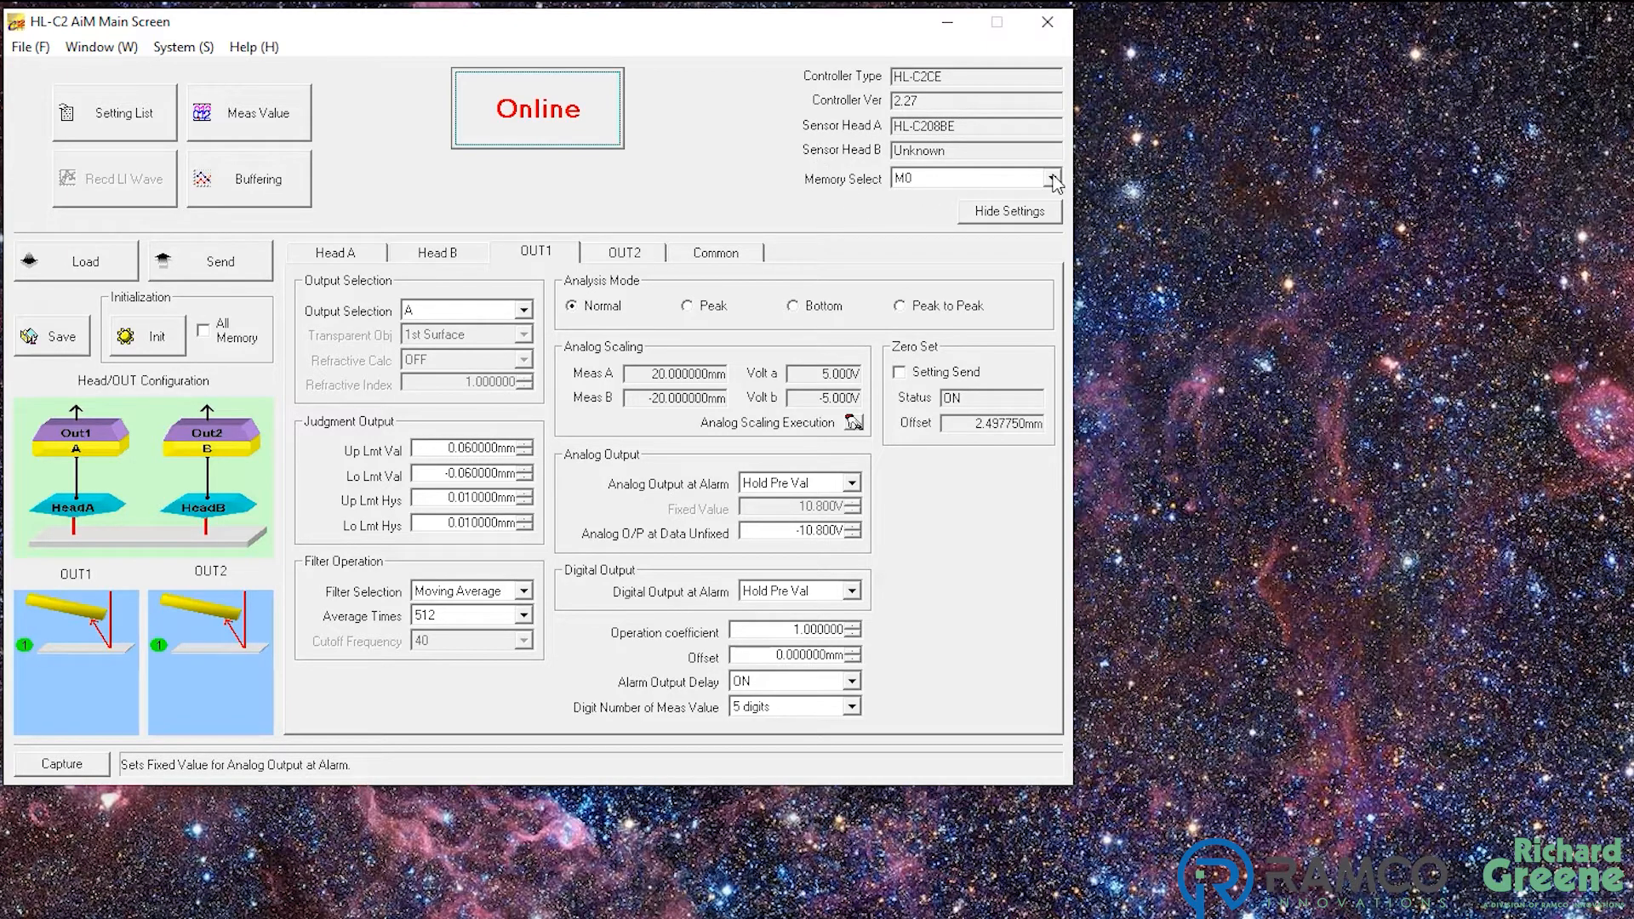
Read memory M0 settings from the controller and display the Head A settings
{"action": "left_click", "coordinate": [1051, 178]}
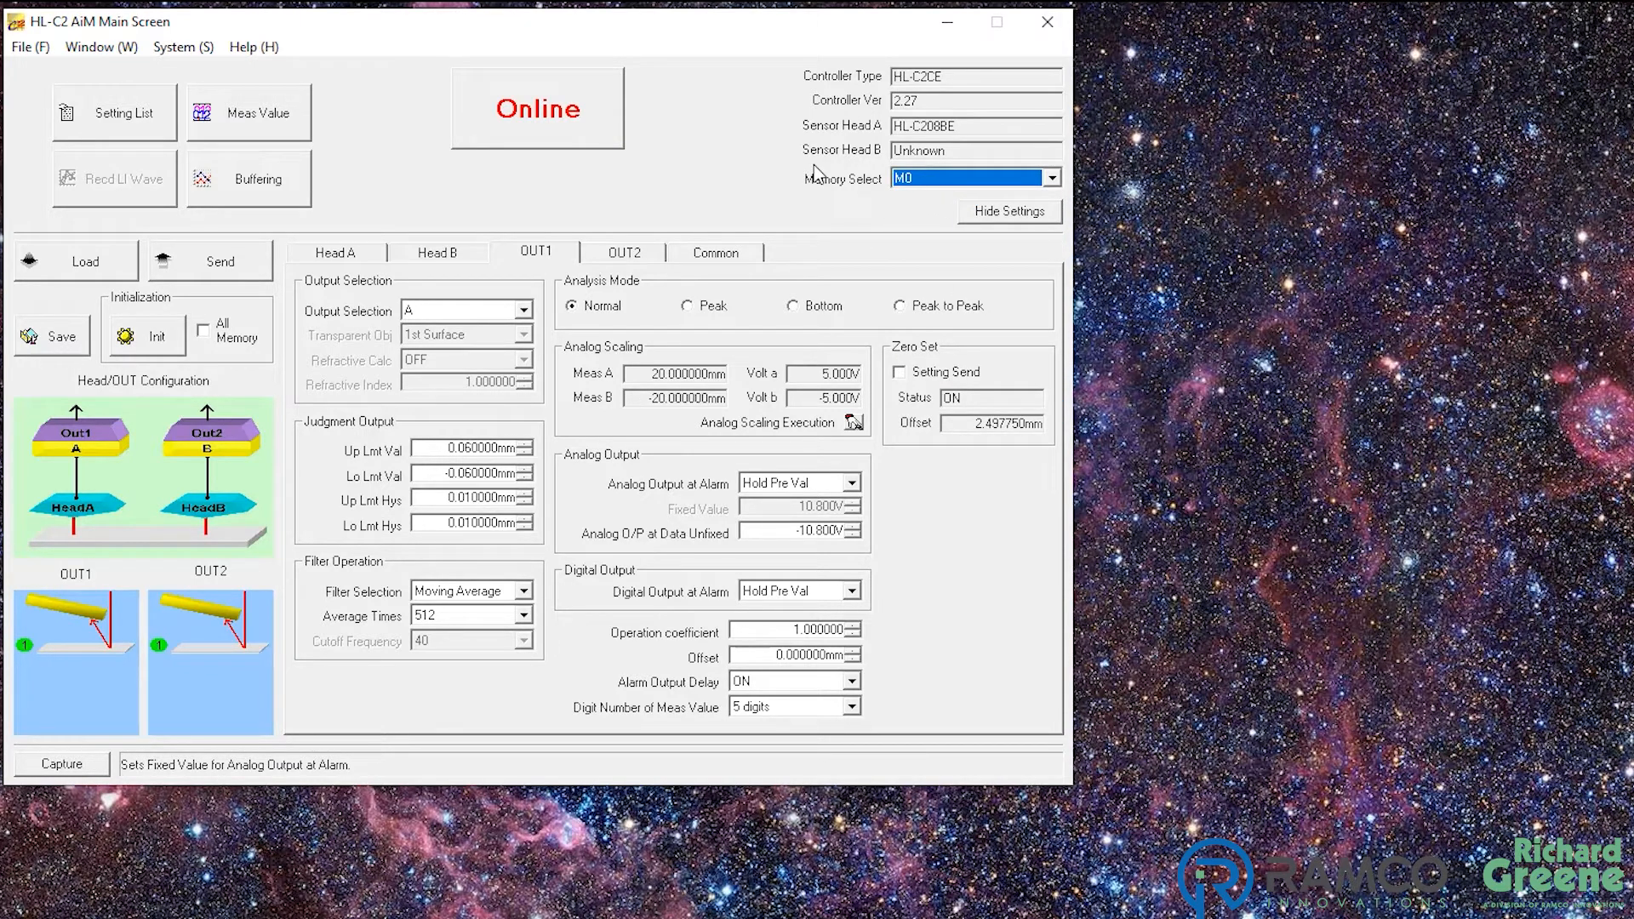
{"action": "left_click", "coordinate": [84, 260]}
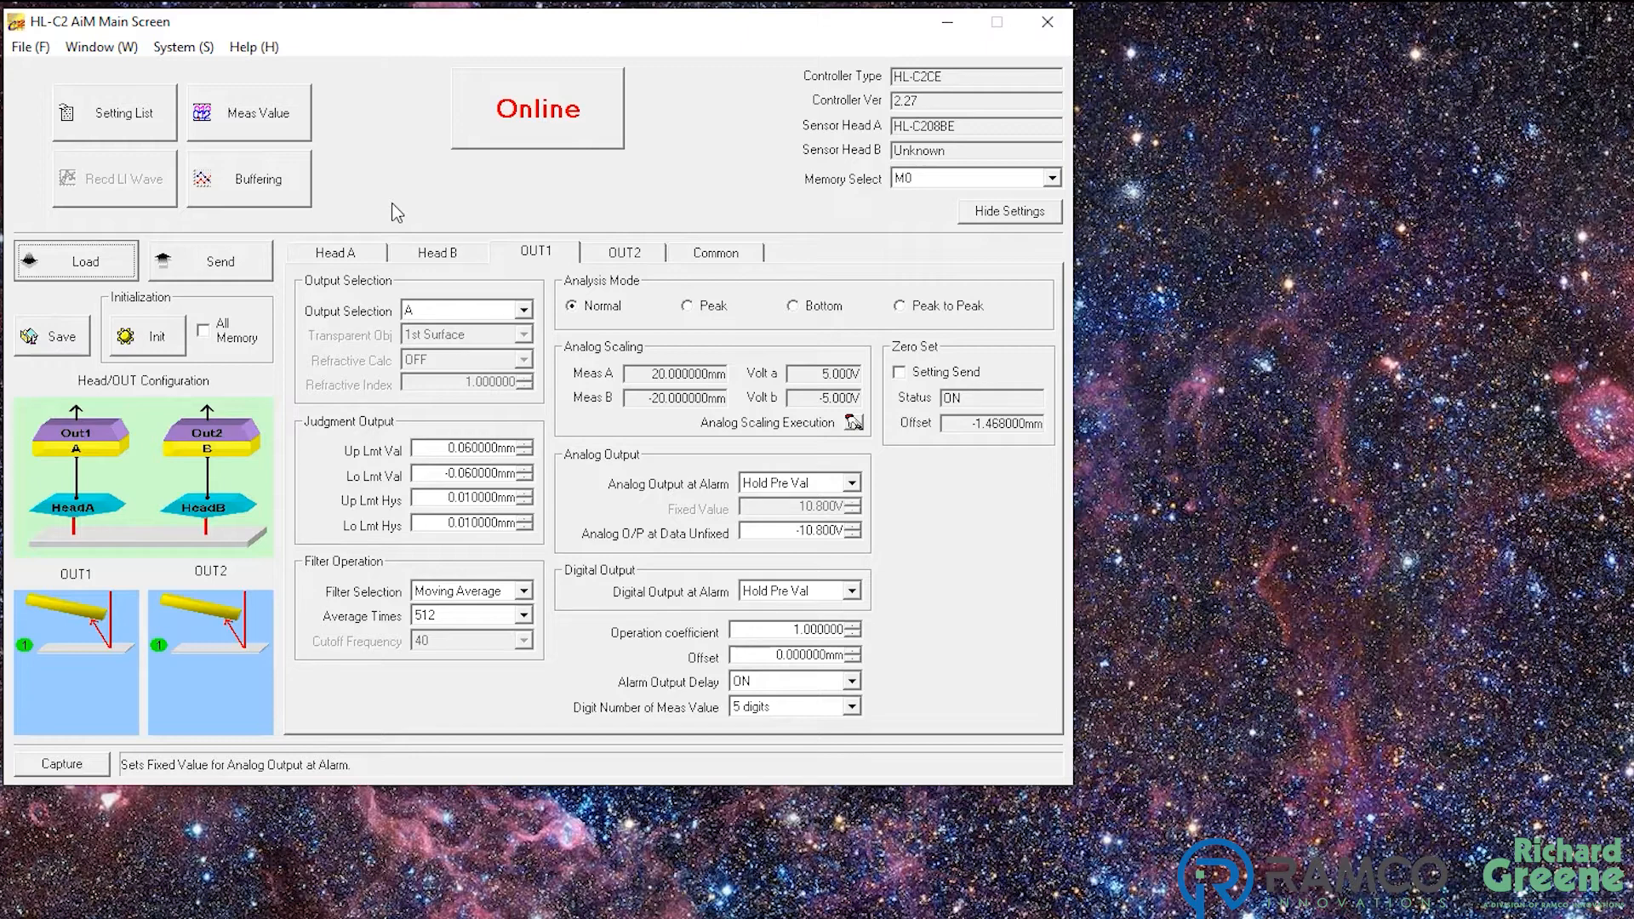
{"action": "left_click", "coordinate": [335, 251]}
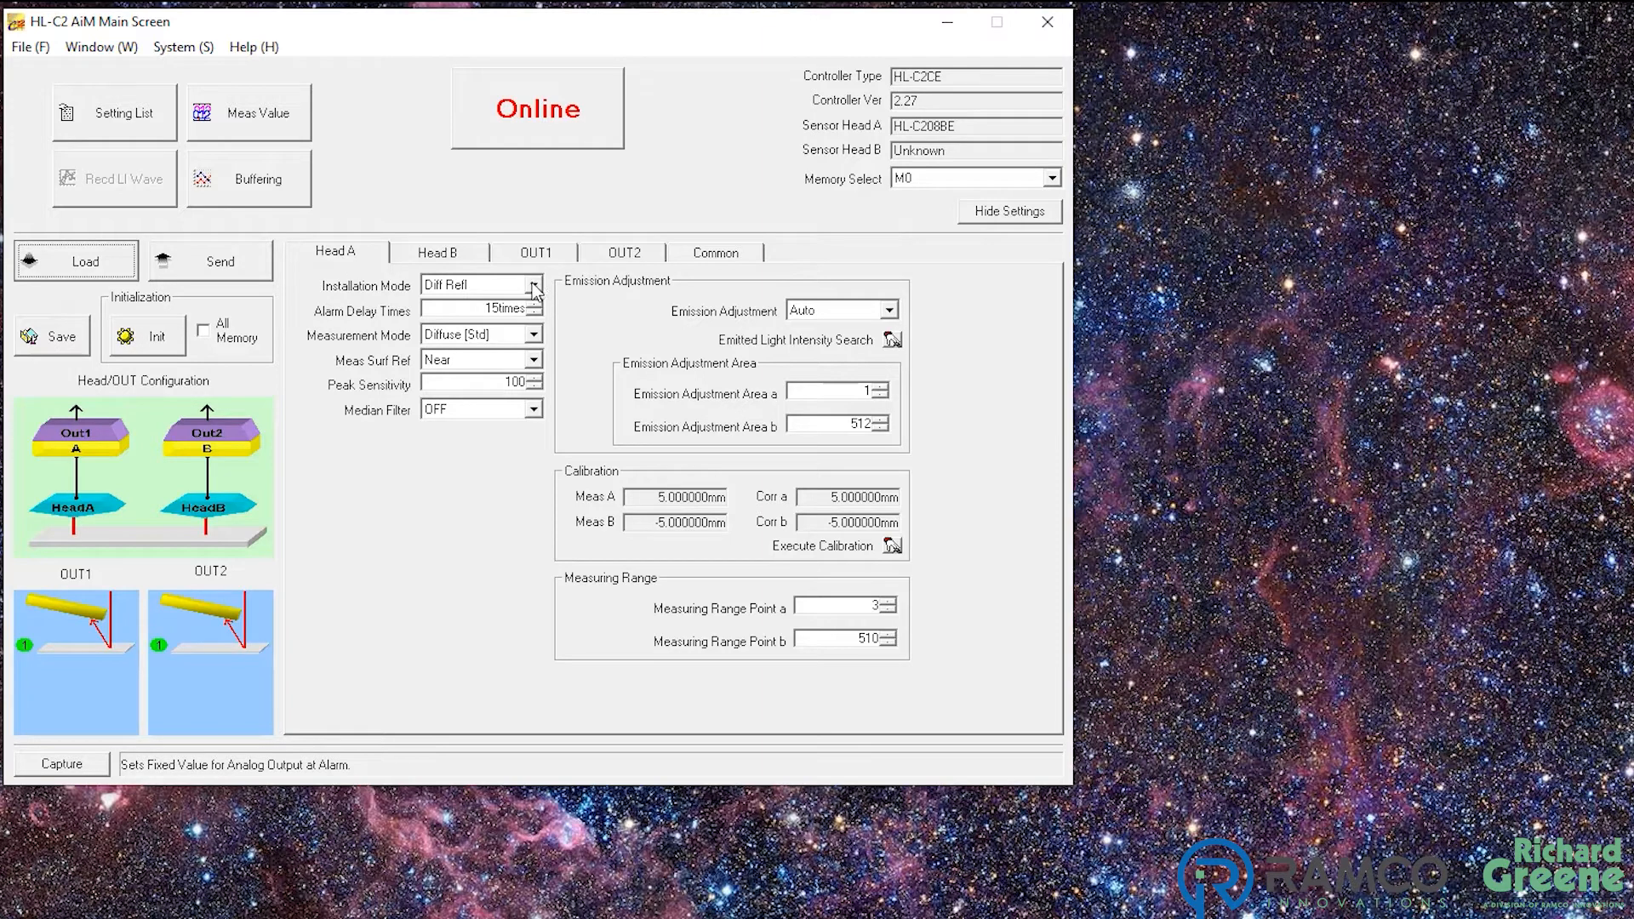
{"action": "left_click", "coordinate": [533, 284]}
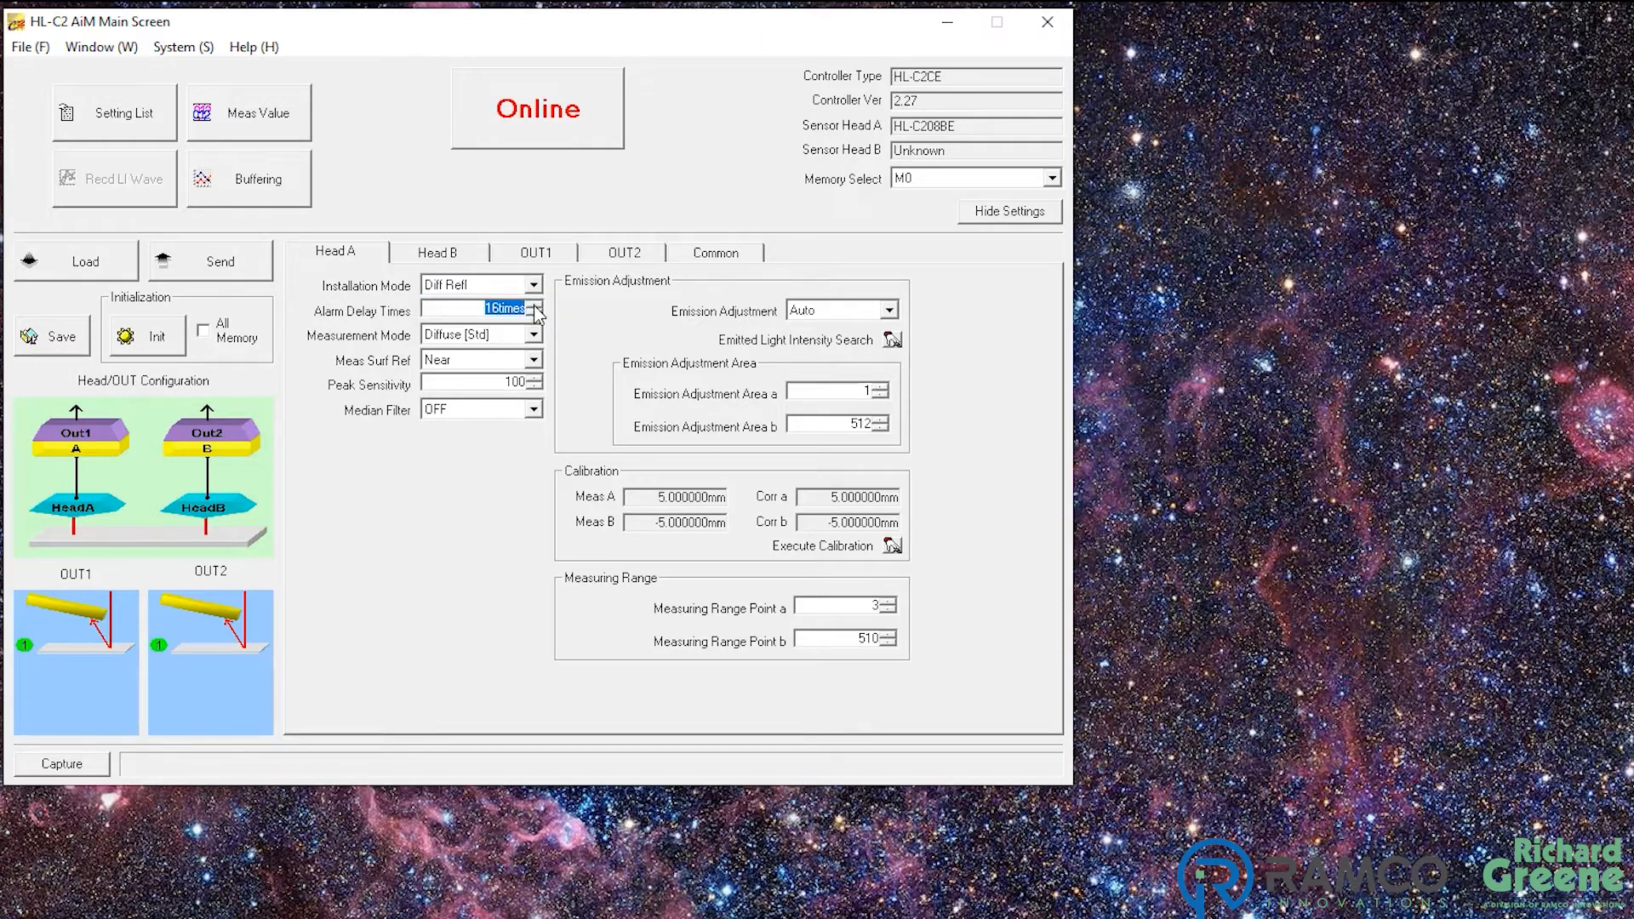
{"action": "left_click", "coordinate": [535, 313]}
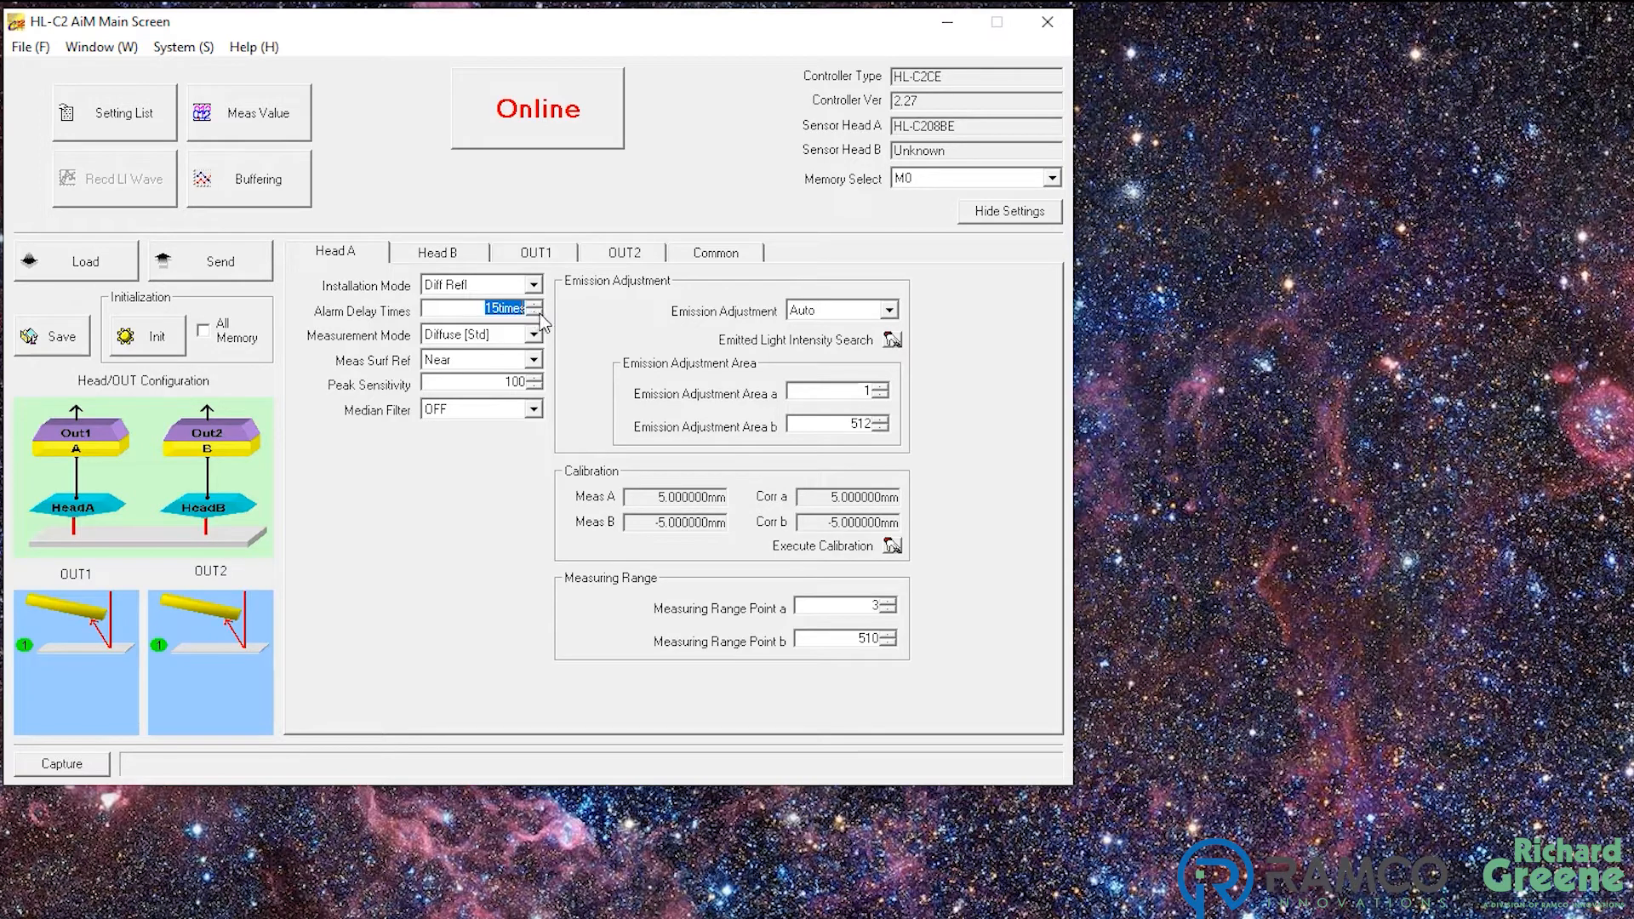
{"action": "mouse_move", "coordinate": [554, 328]}
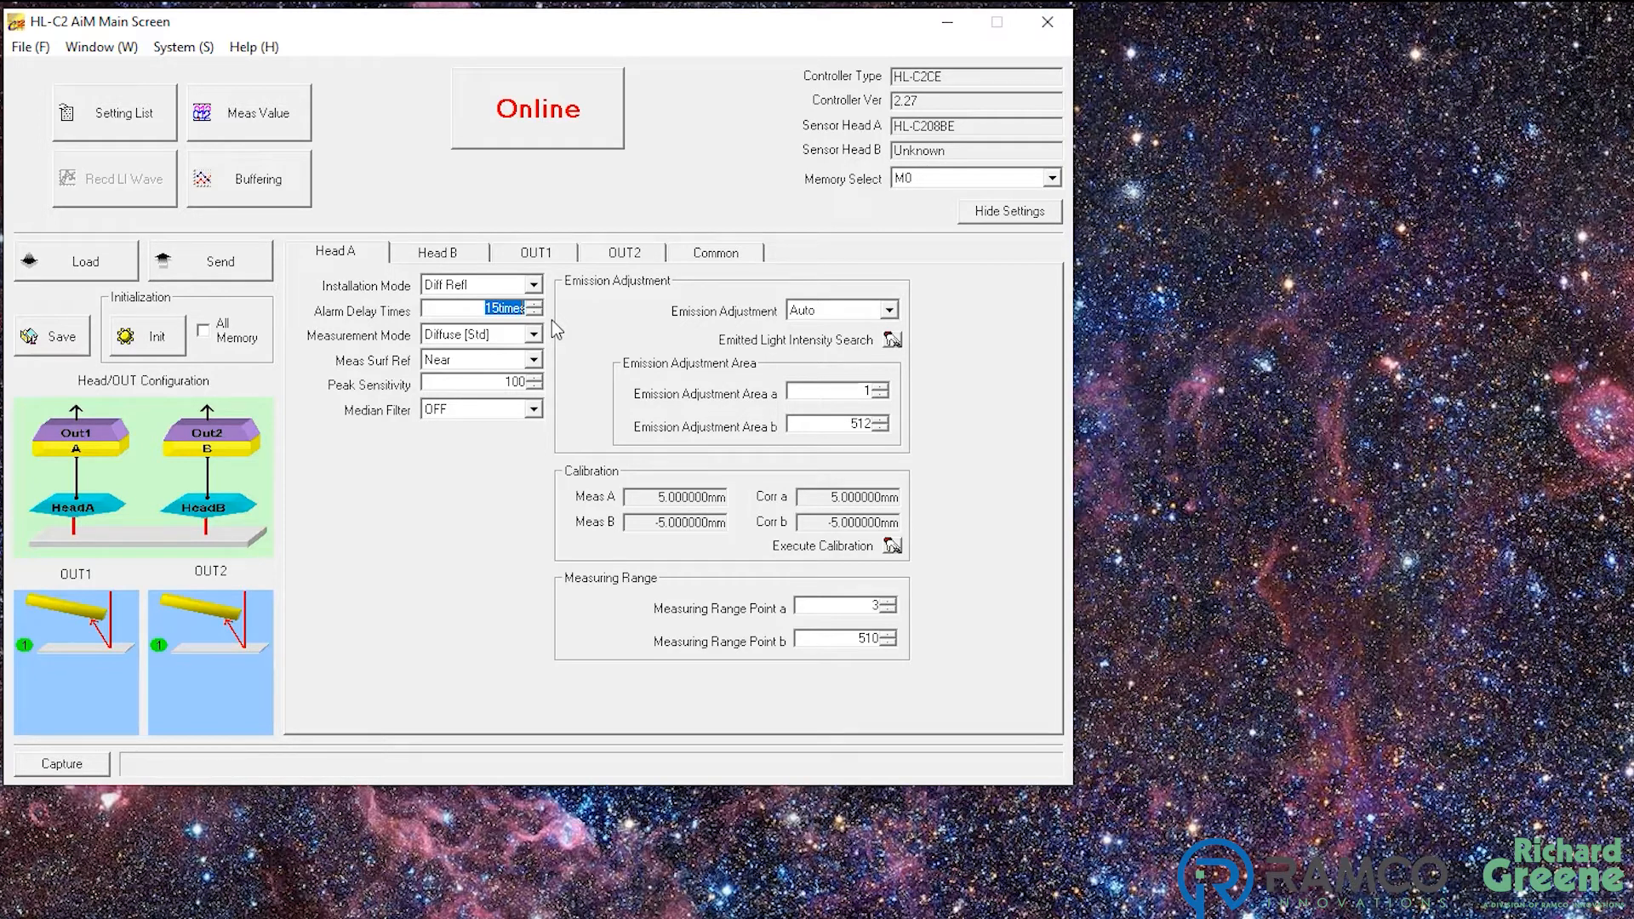
{"action": "mouse_move", "coordinate": [534, 313]}
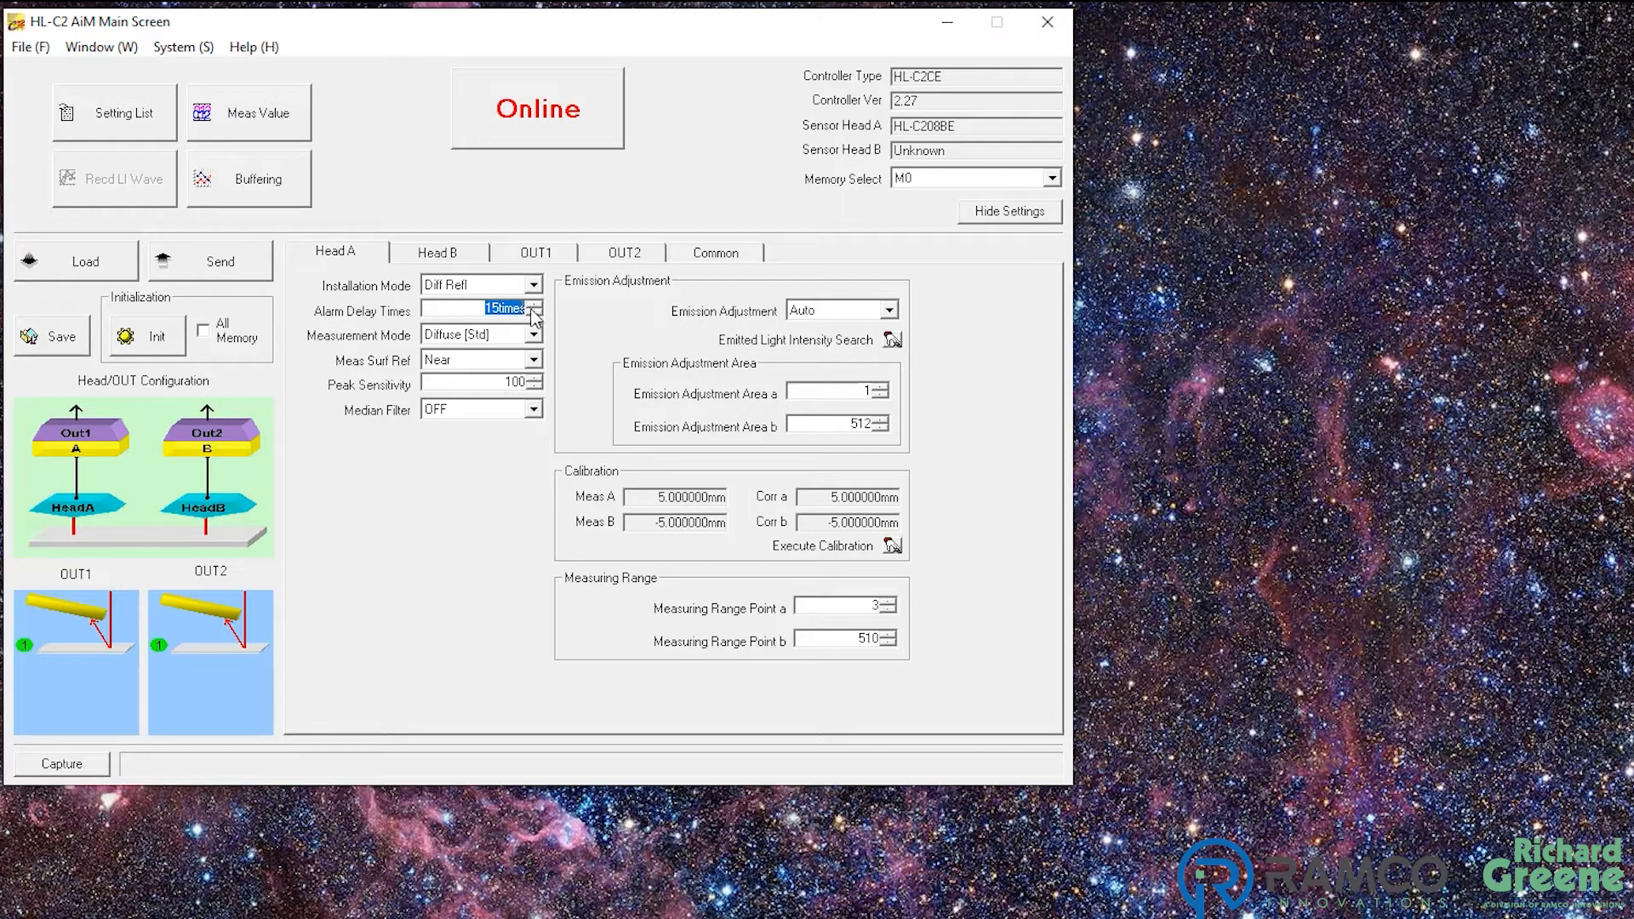
{"action": "left_click", "coordinate": [534, 304]}
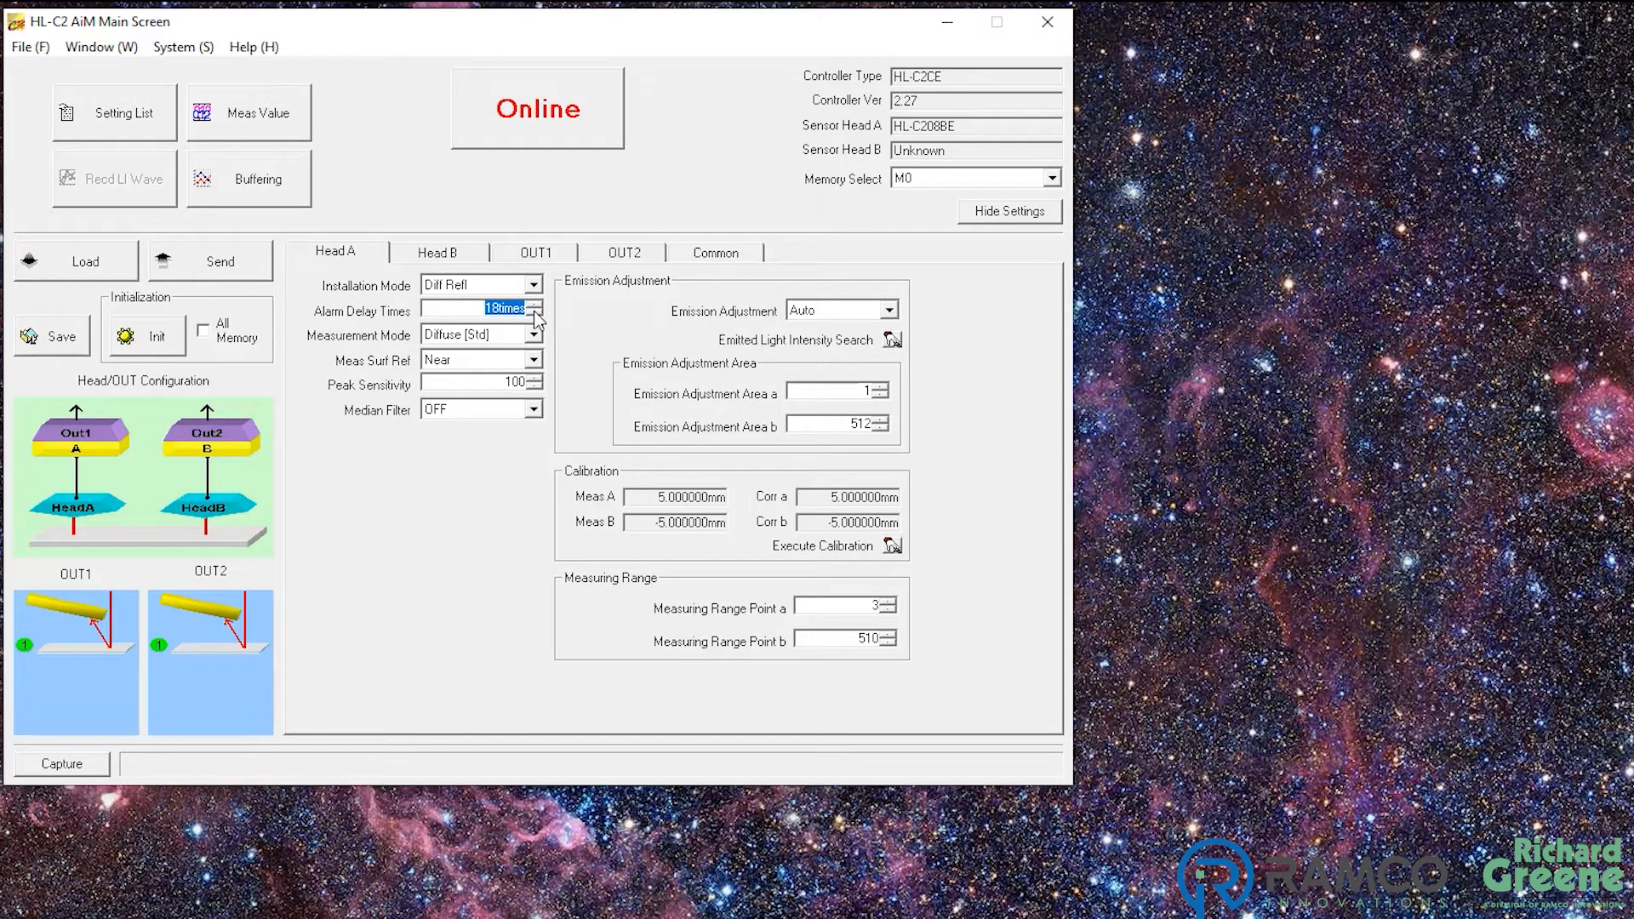
{"action": "left_click", "coordinate": [533, 304]}
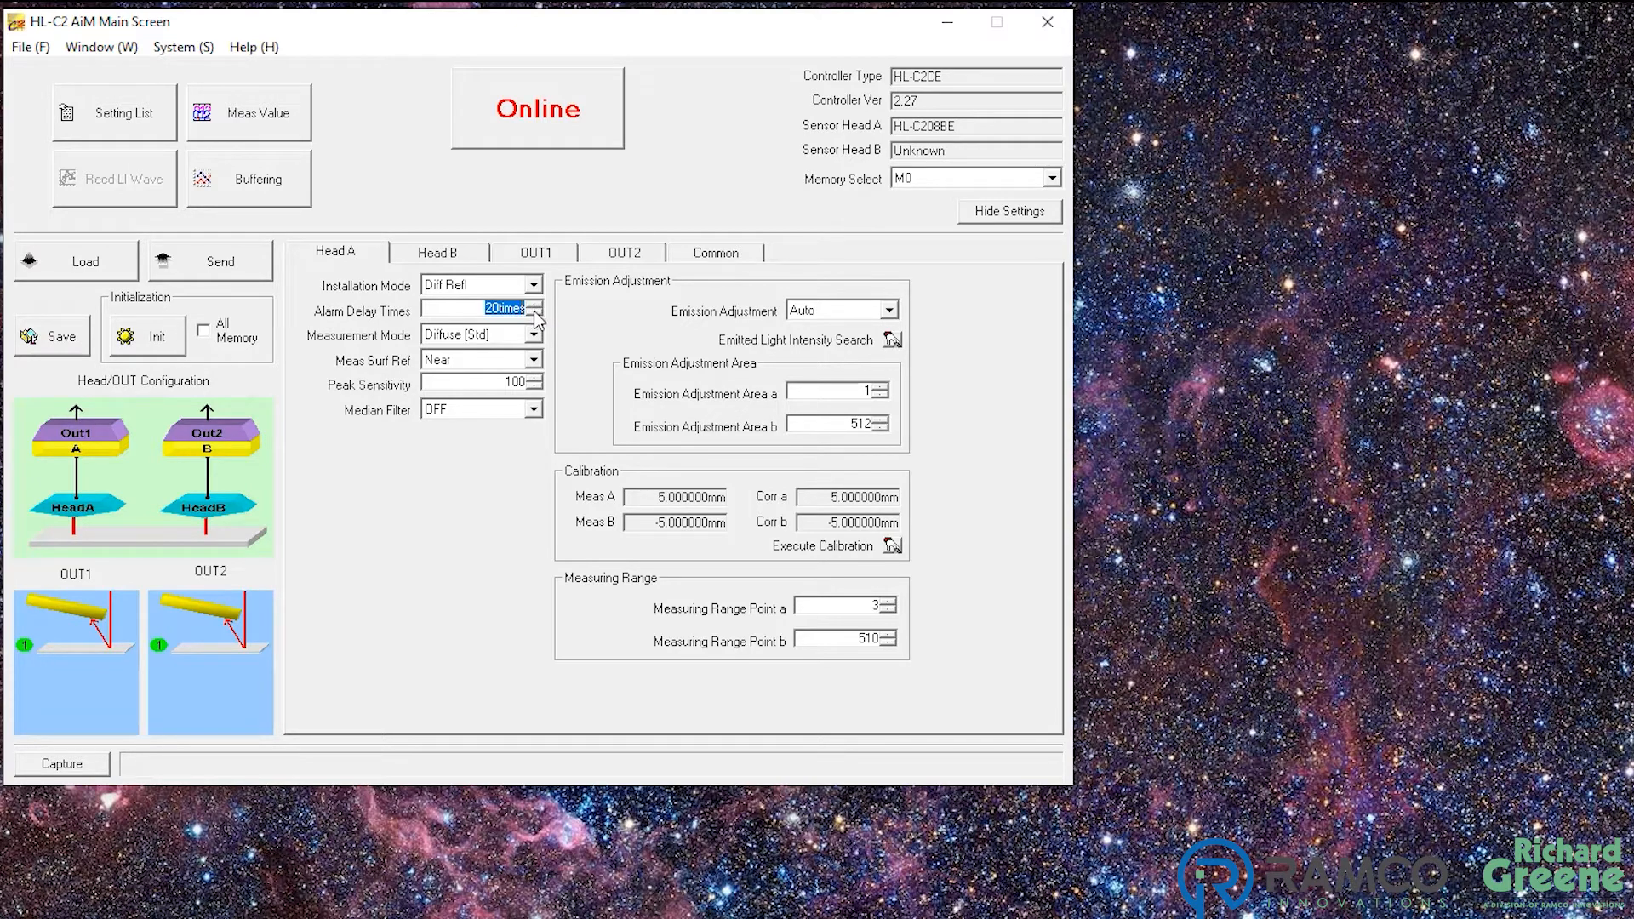
{"action": "left_click", "coordinate": [534, 314]}
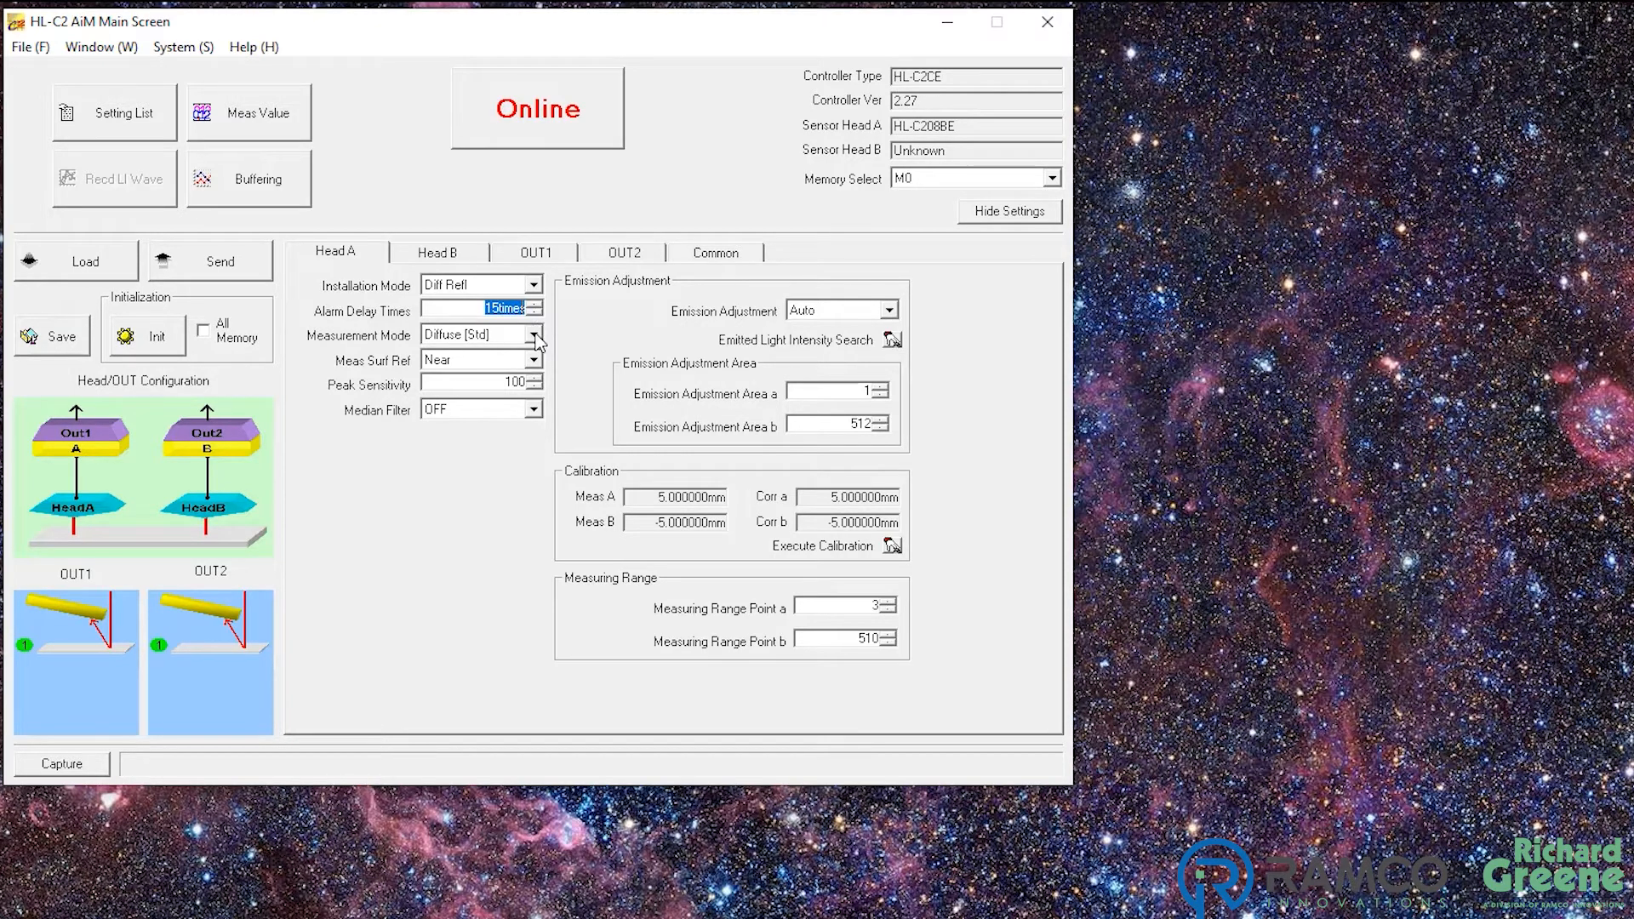
{"action": "left_click", "coordinate": [534, 335]}
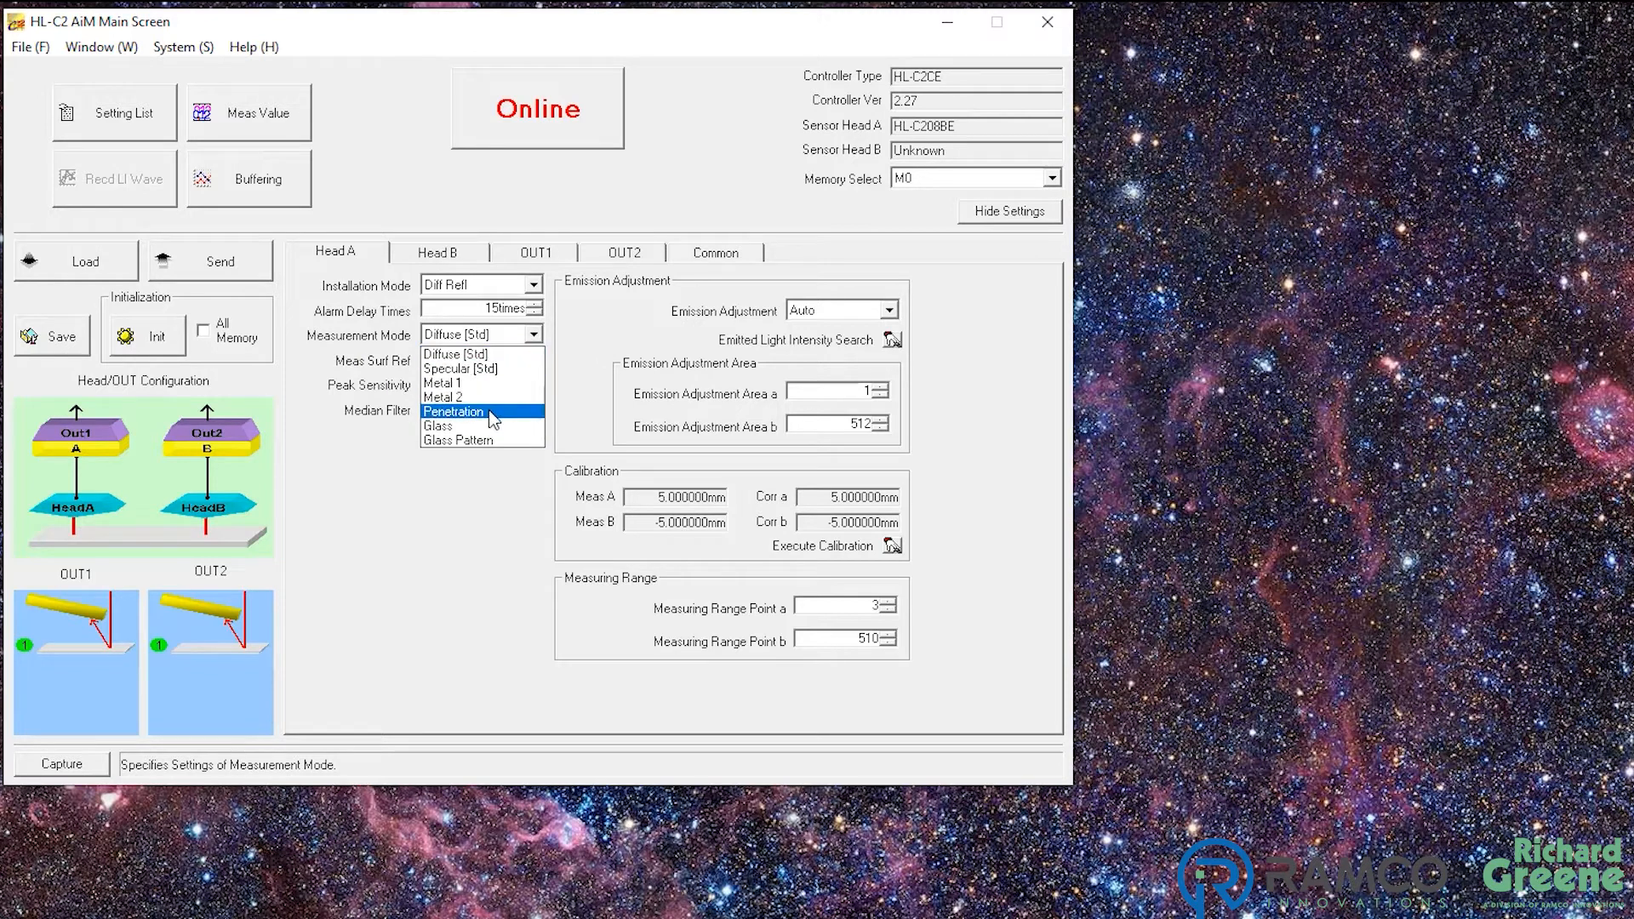
{"action": "mouse_move", "coordinate": [487, 367]}
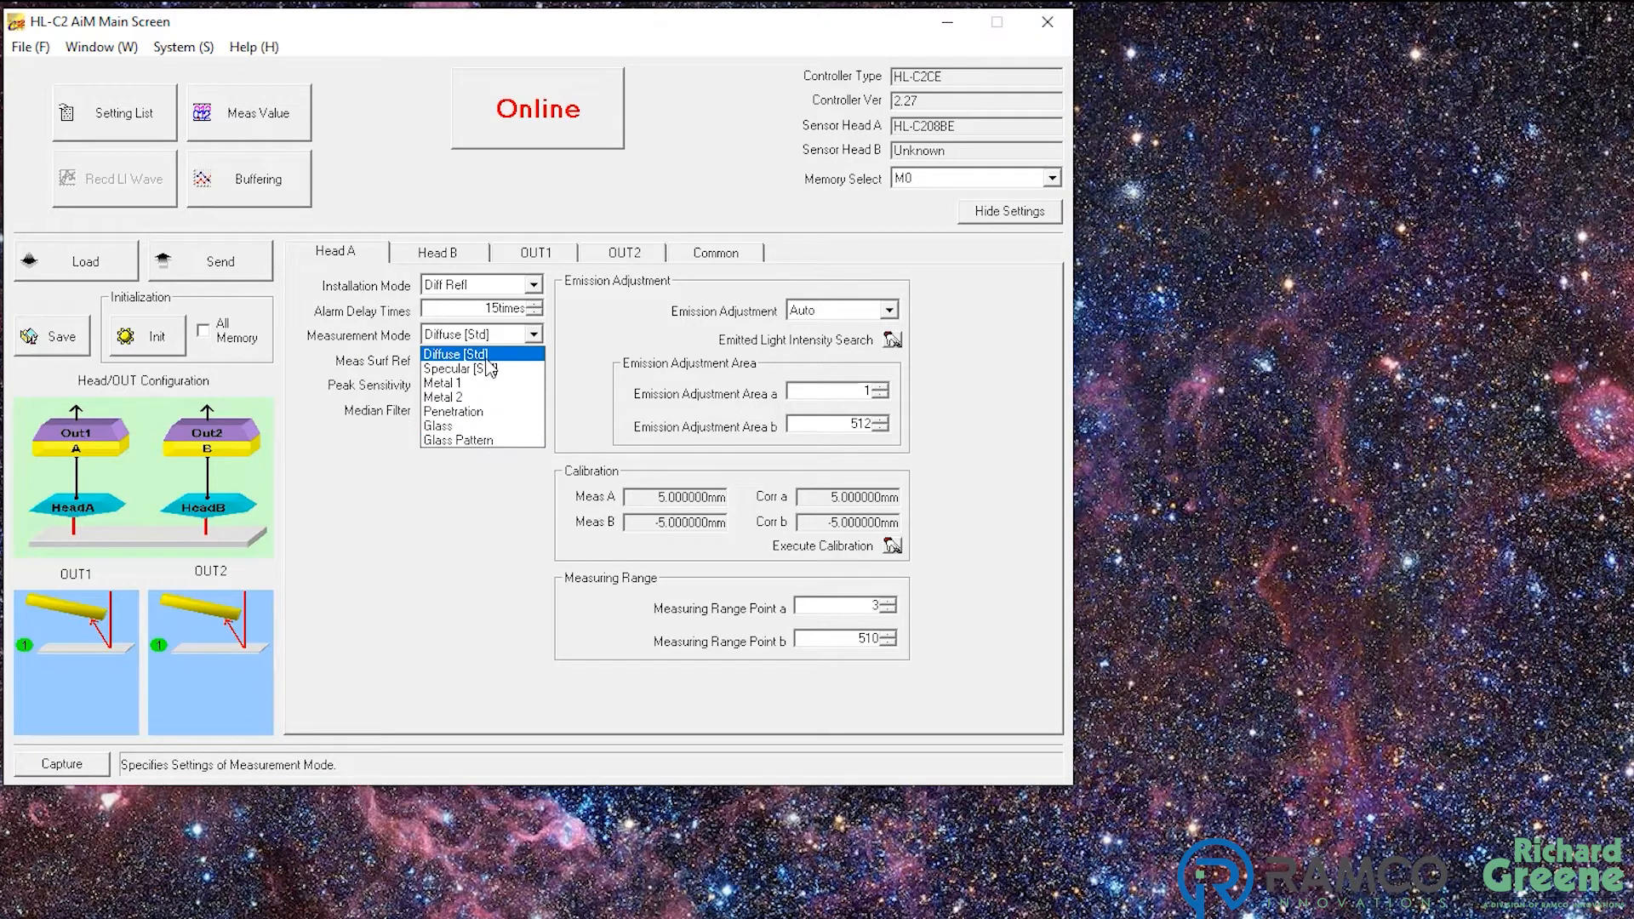
{"action": "left_click", "coordinate": [453, 353]}
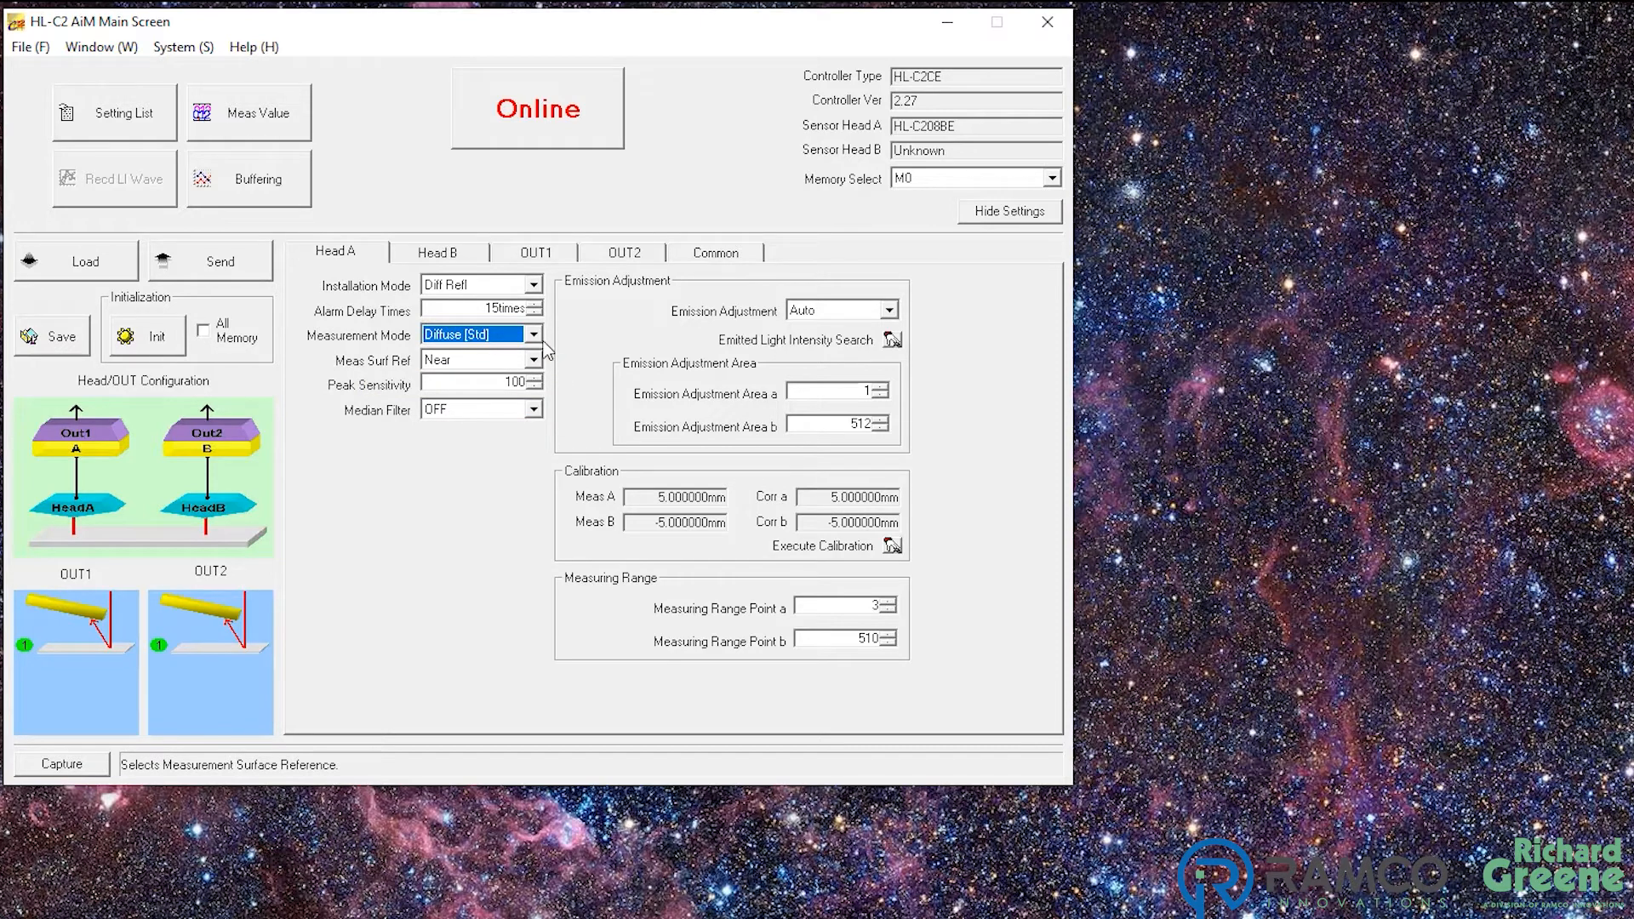
{"action": "left_click", "coordinate": [534, 333]}
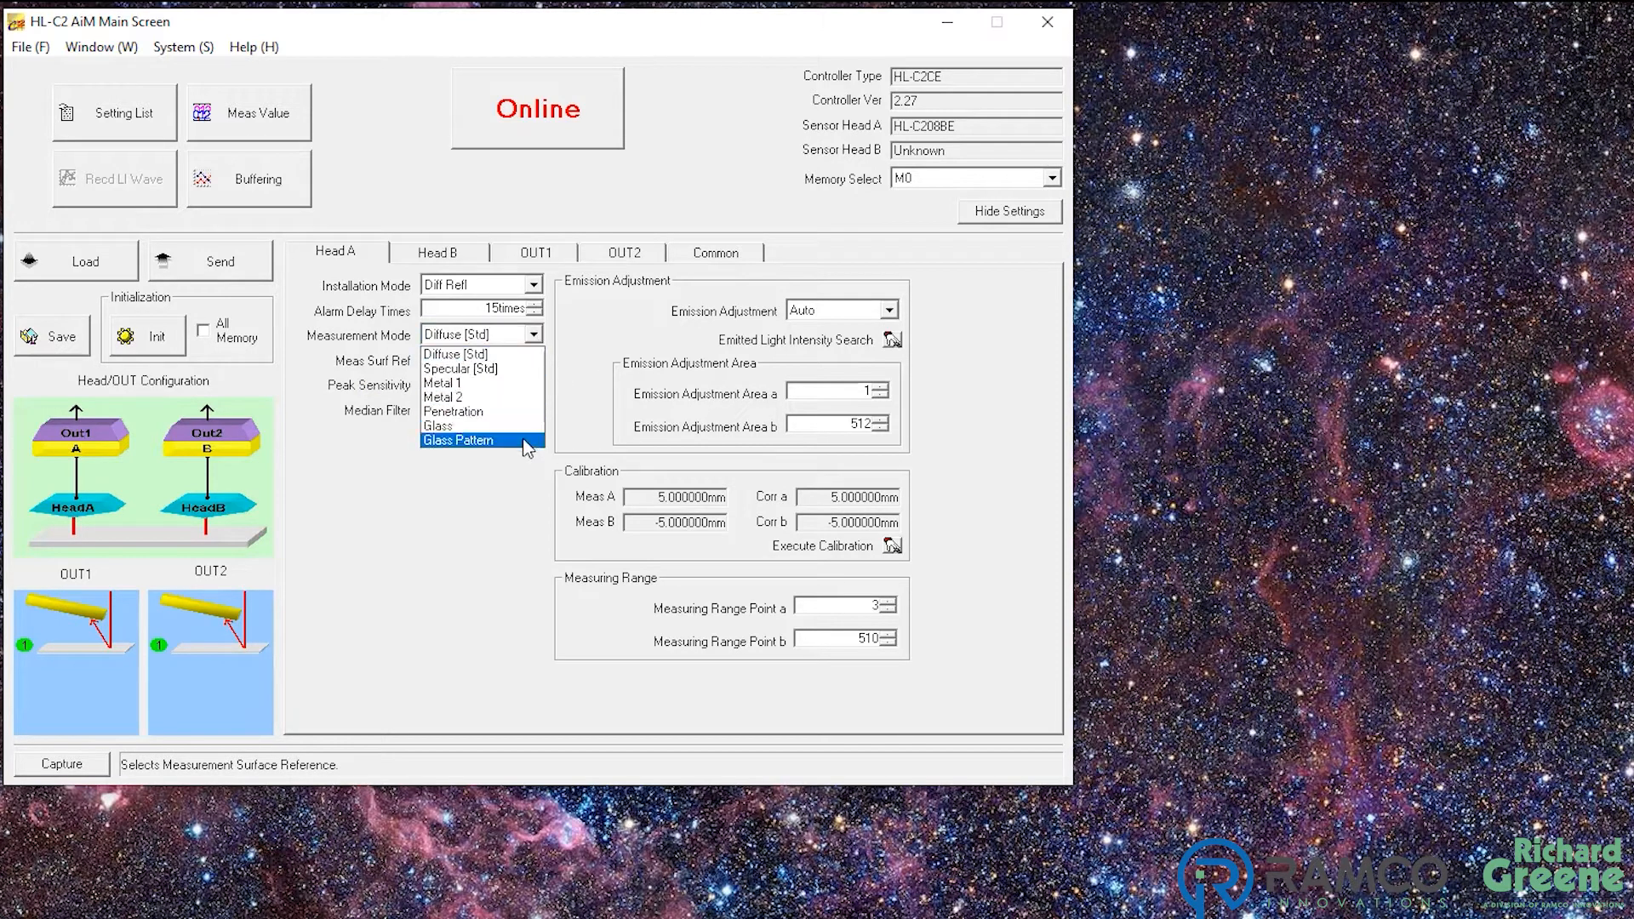
{"action": "left_click", "coordinate": [457, 354]}
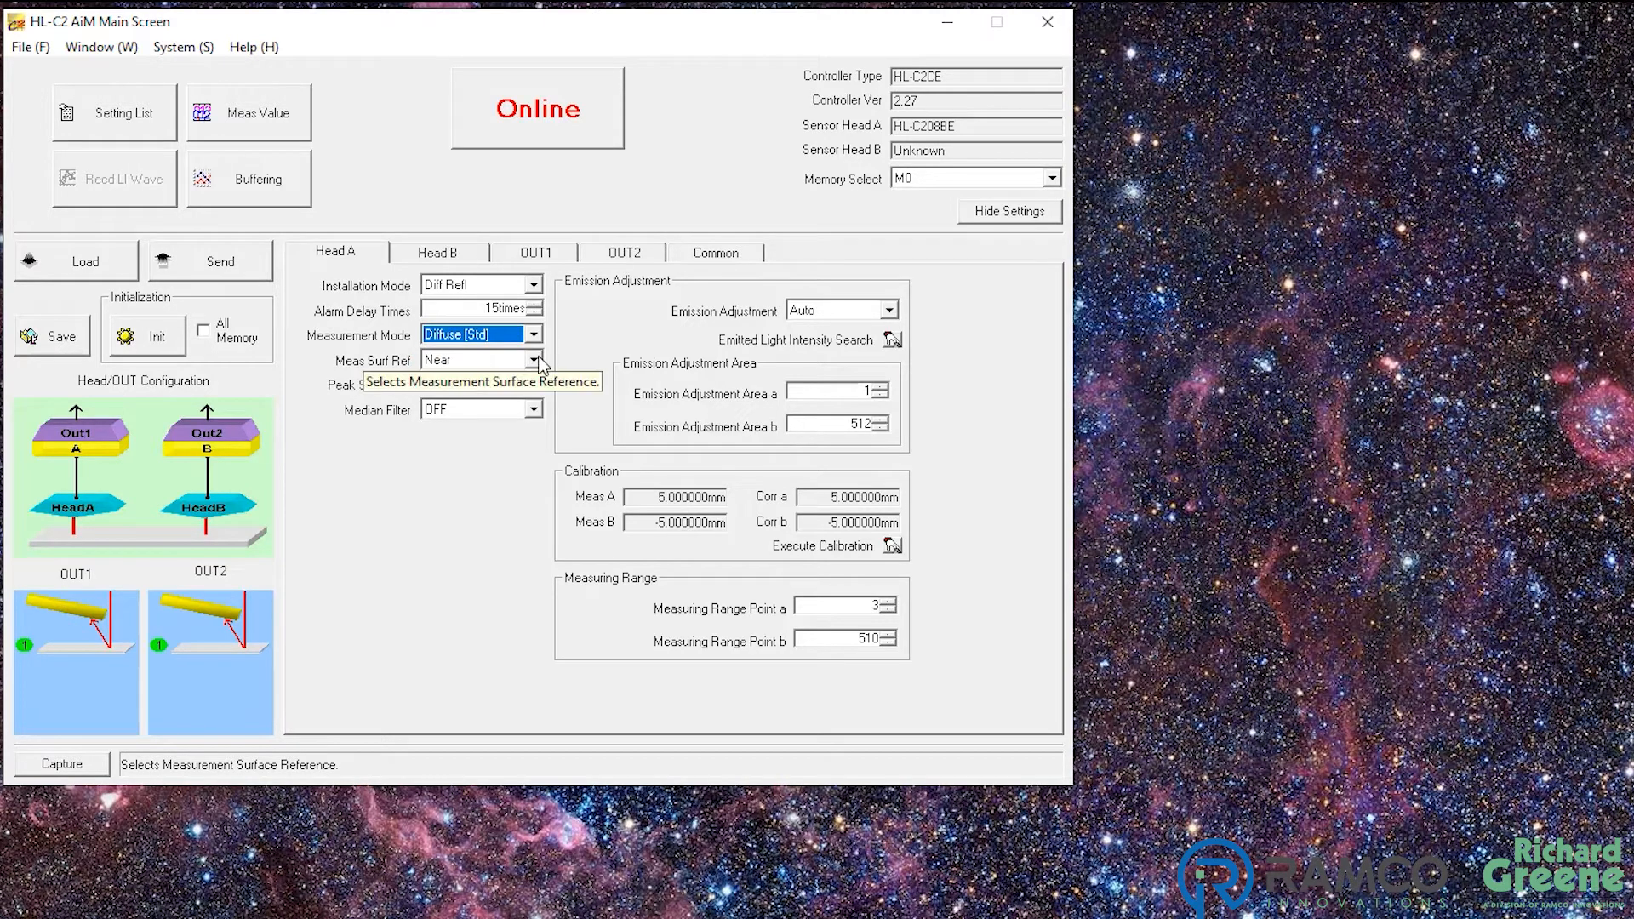
{"action": "left_click", "coordinate": [534, 360]}
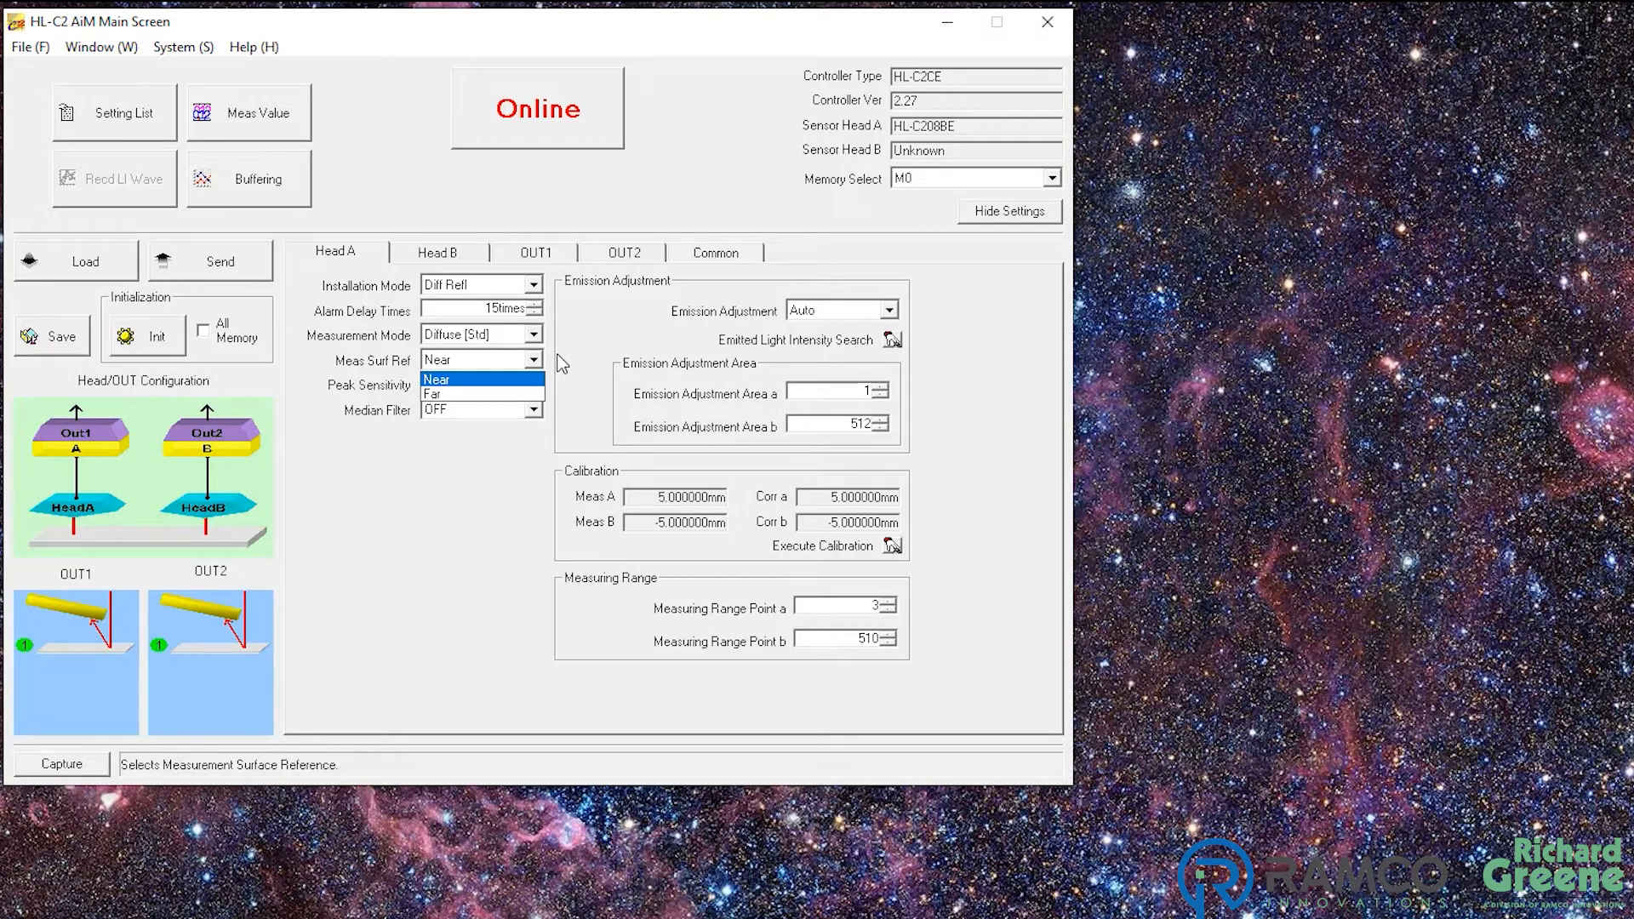
{"action": "left_click", "coordinate": [473, 379]}
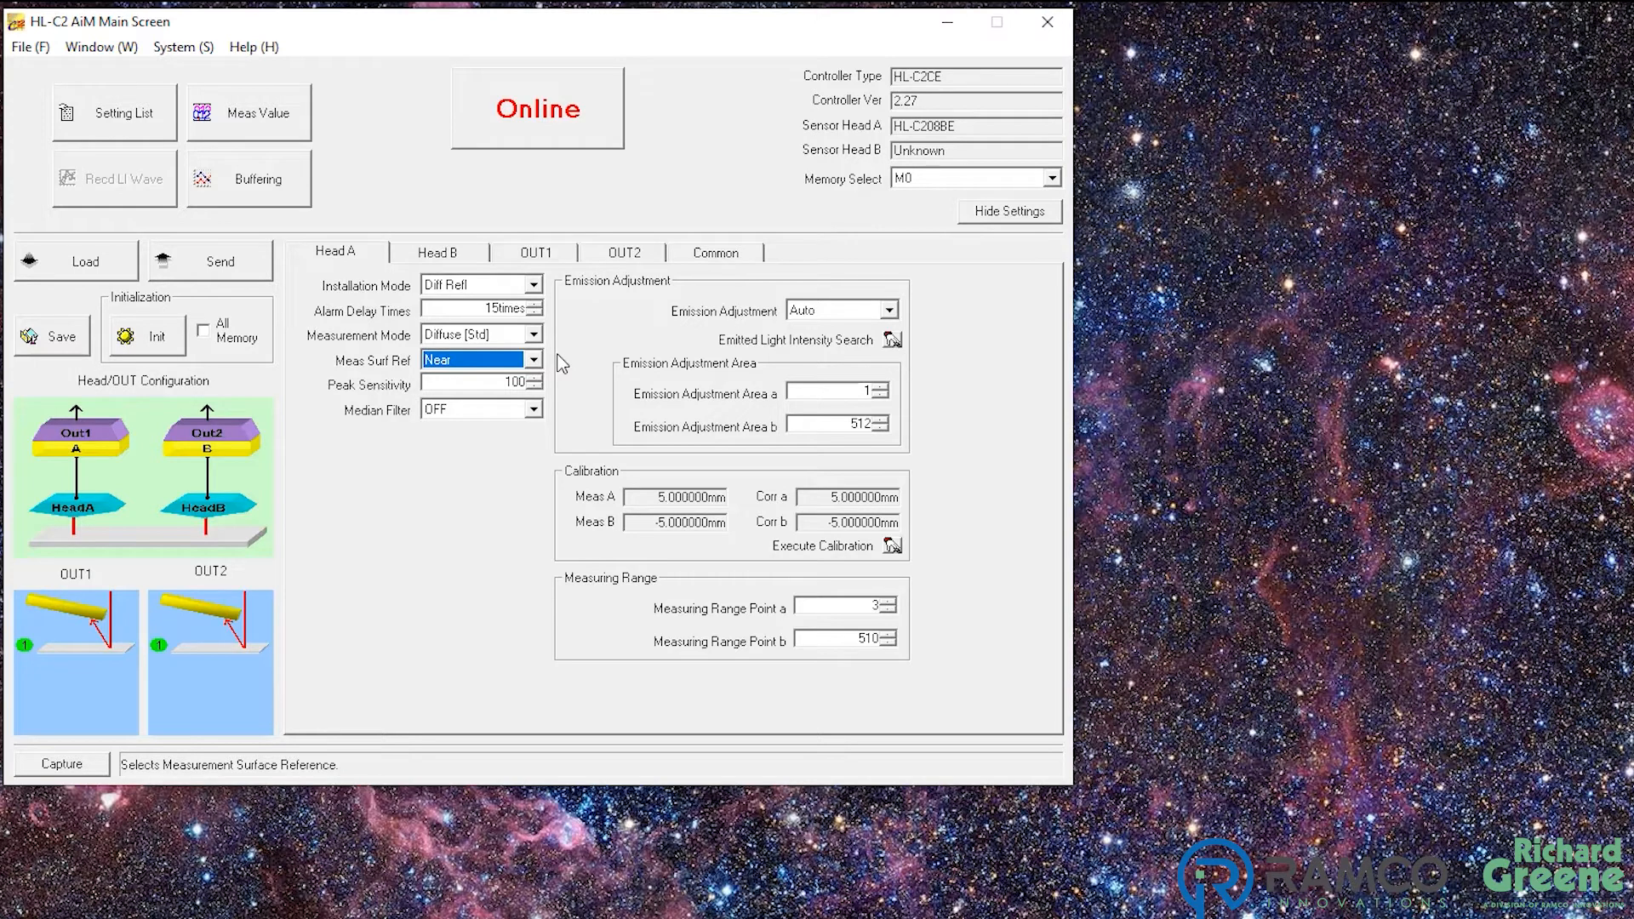
{"action": "mouse_move", "coordinate": [542, 388]}
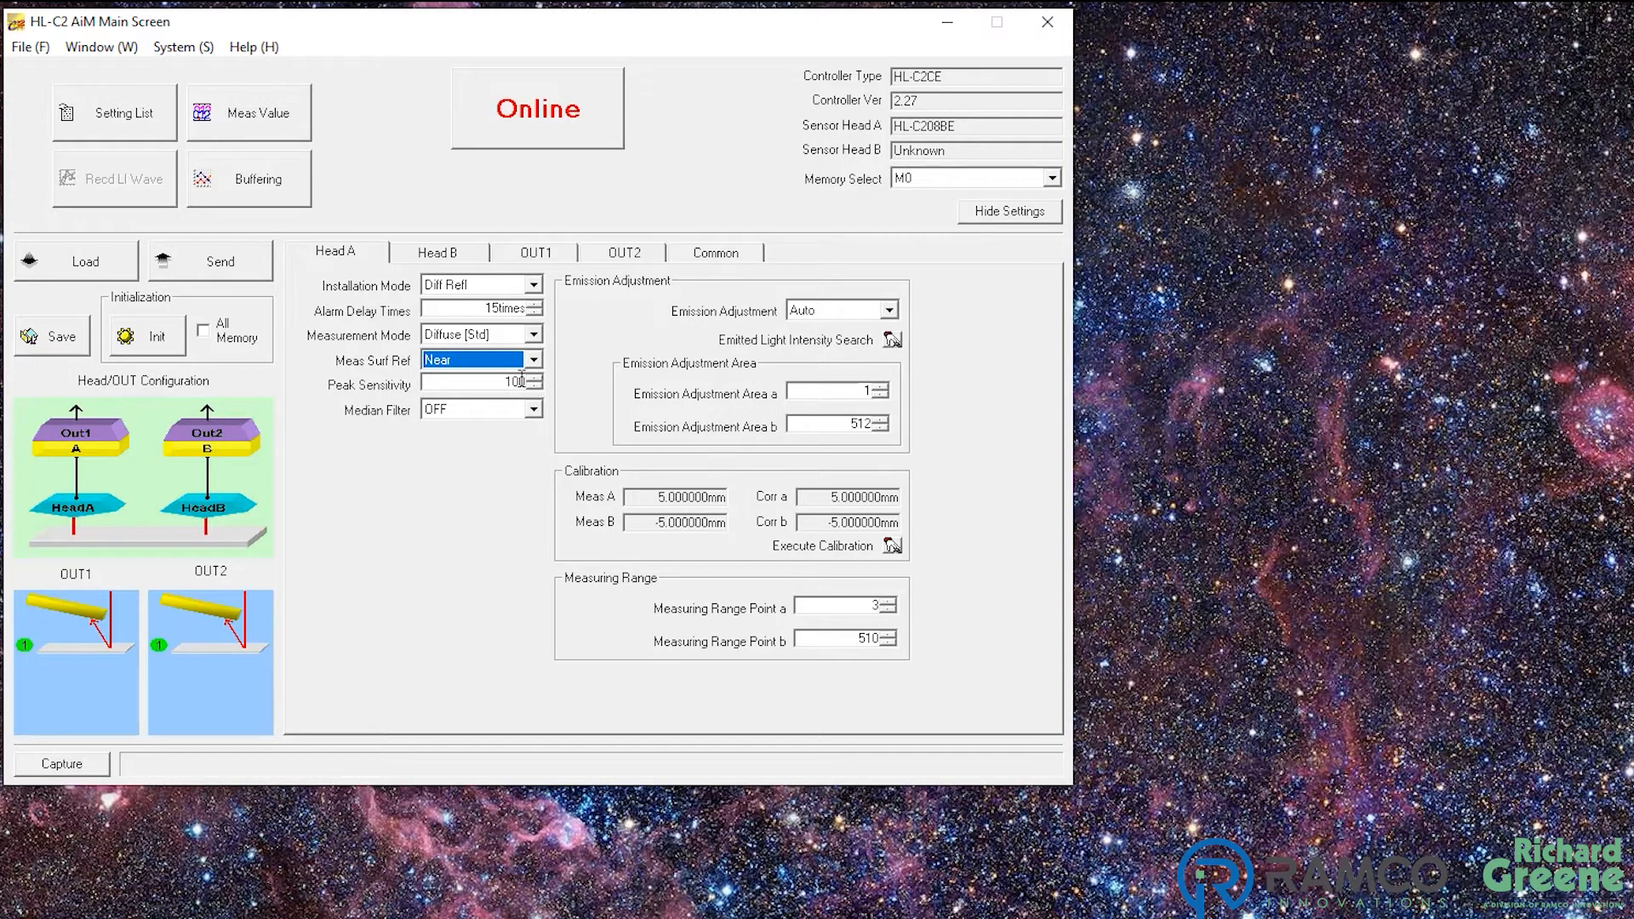
{"action": "mouse_move", "coordinate": [349, 394]}
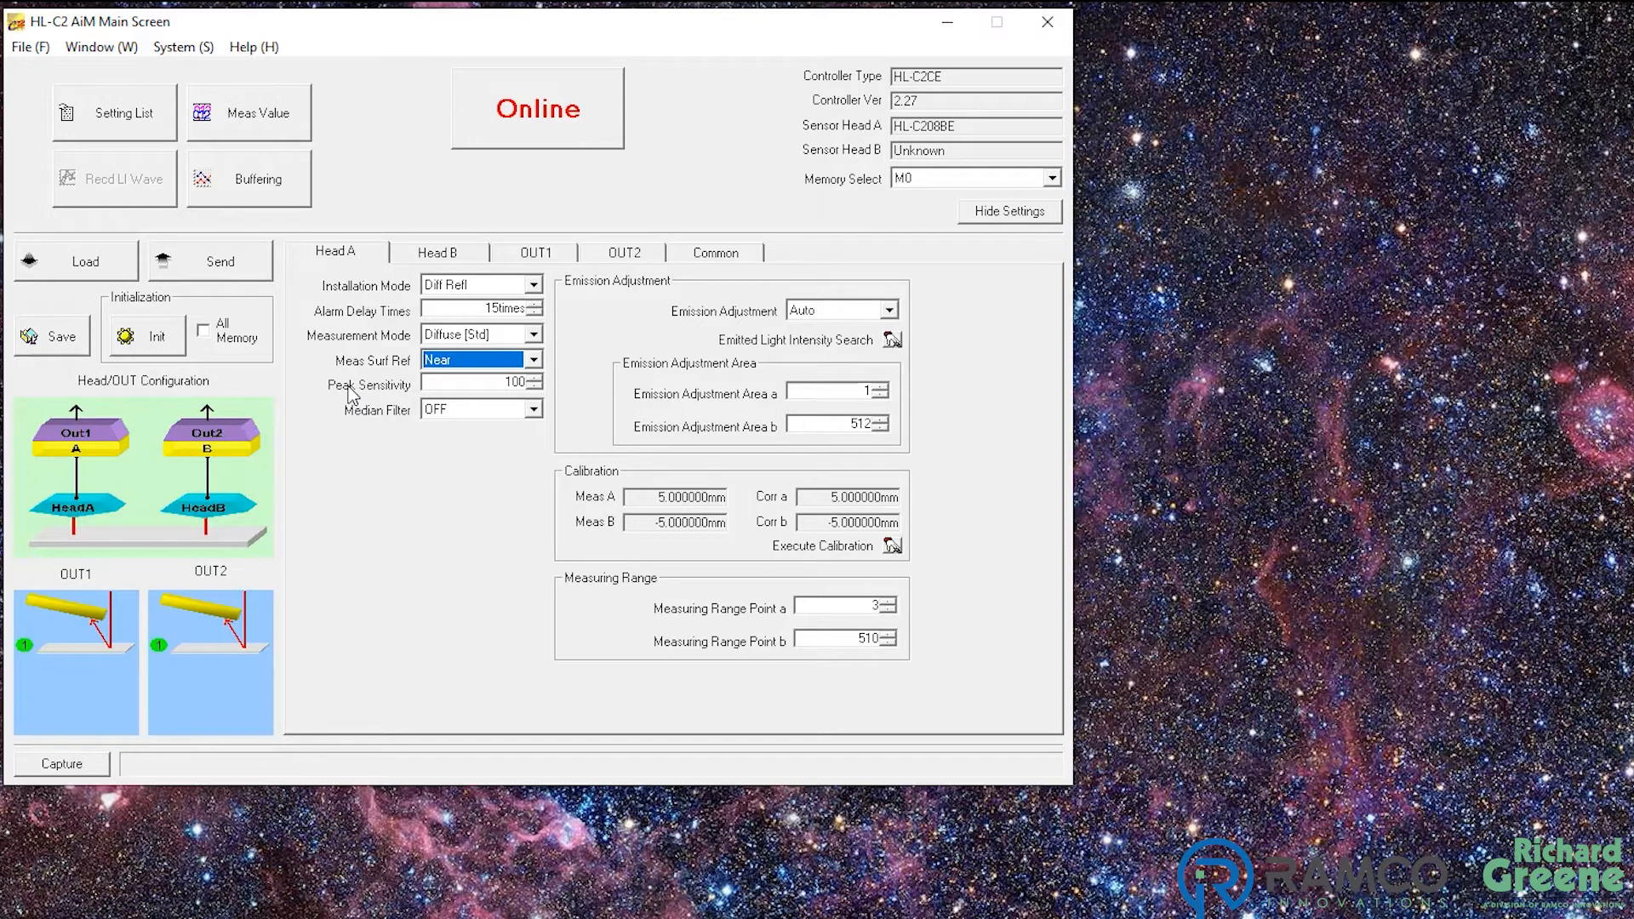
{"action": "left_click", "coordinate": [536, 409]}
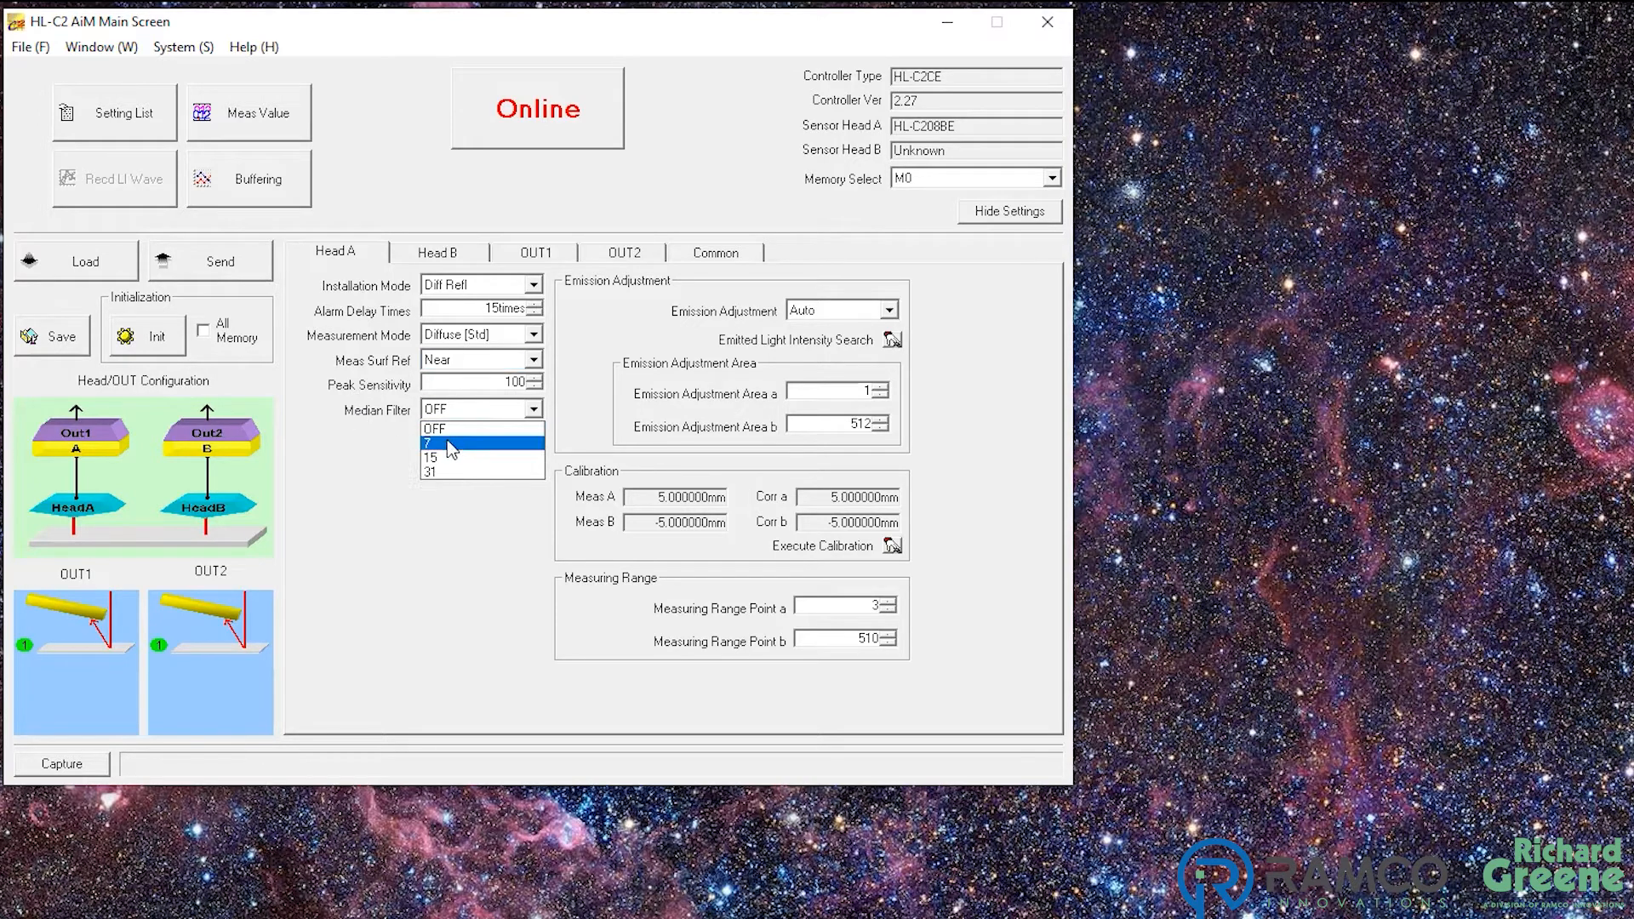
{"action": "mouse_move", "coordinate": [442, 435]}
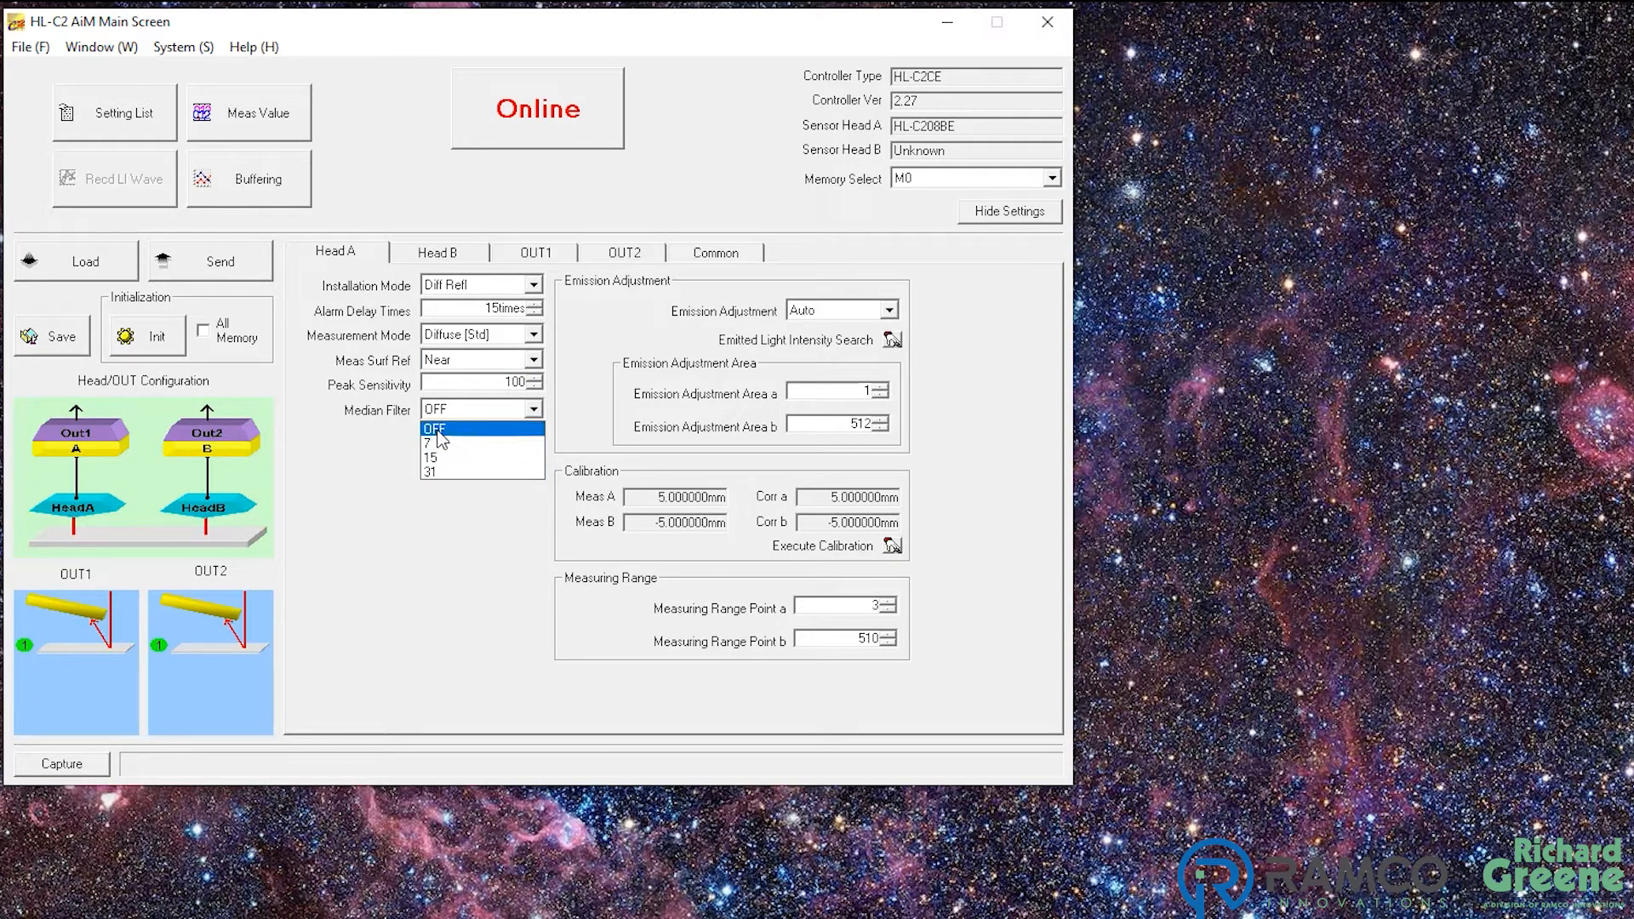
{"action": "left_click", "coordinate": [434, 427]}
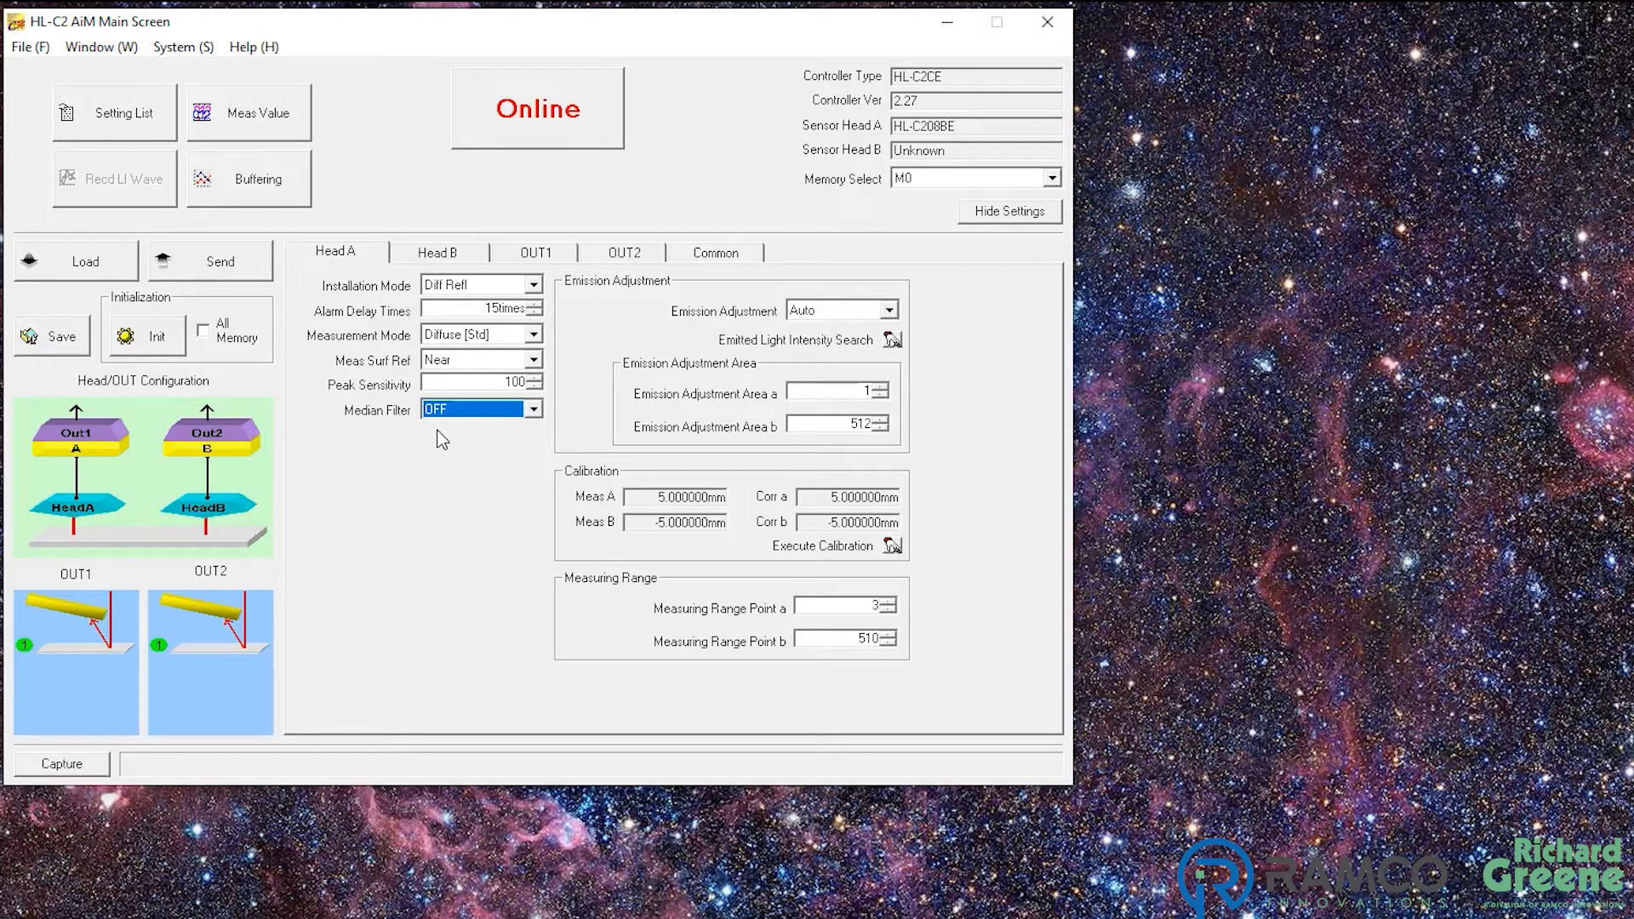
{"action": "mouse_move", "coordinate": [892, 314]}
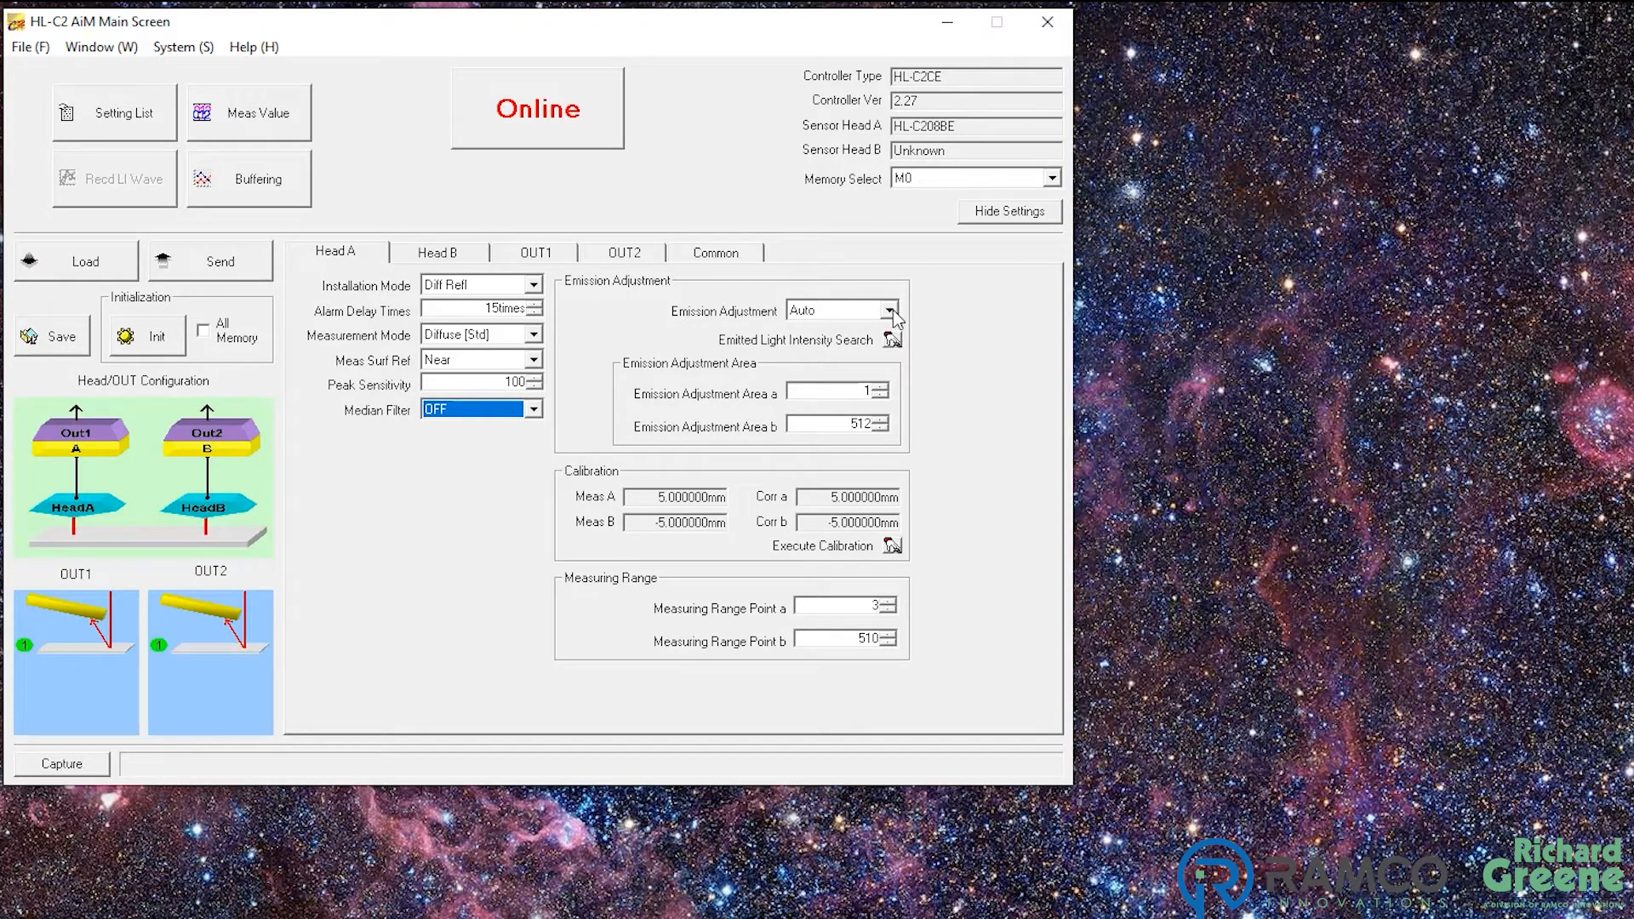
{"action": "left_click", "coordinate": [883, 310]}
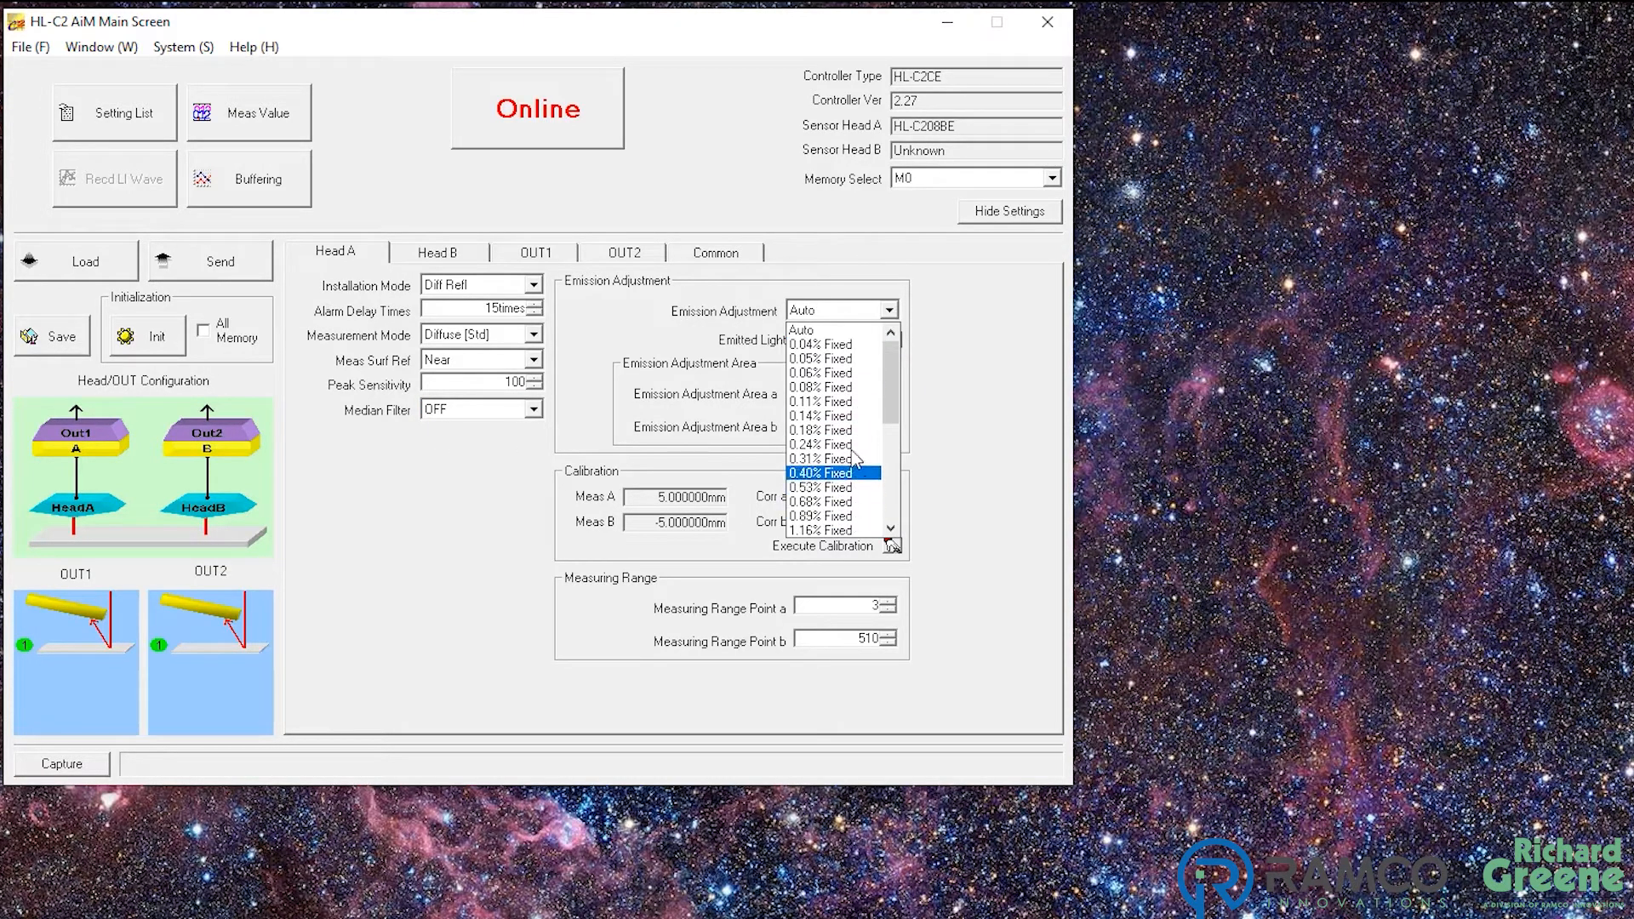
{"action": "left_click", "coordinate": [801, 330]}
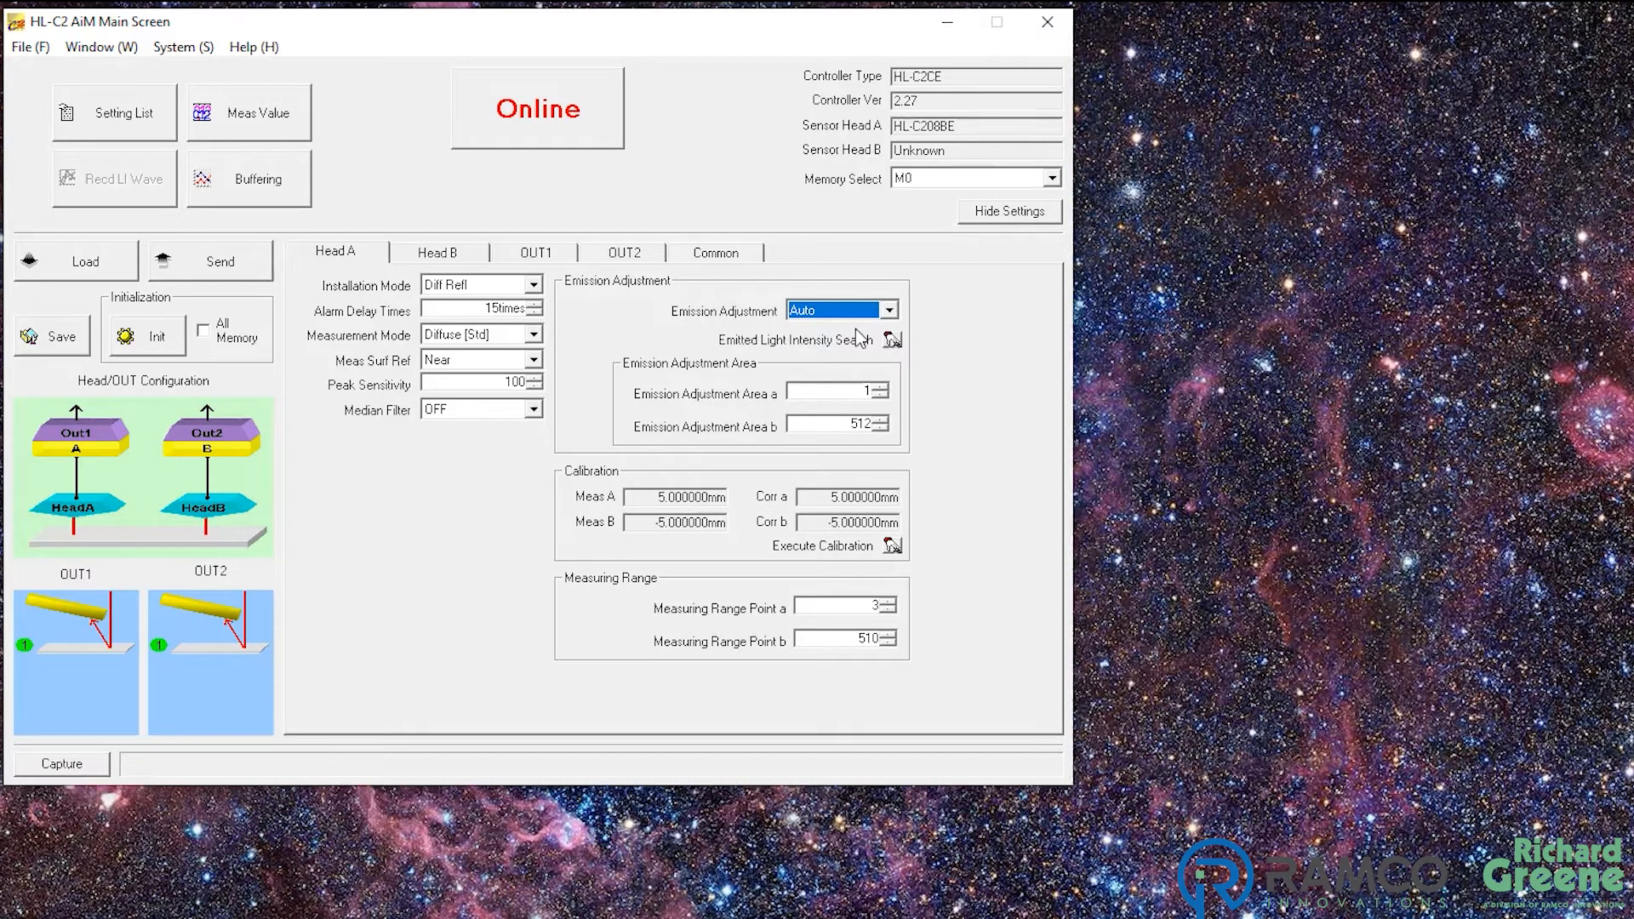
{"action": "mouse_move", "coordinate": [894, 347]}
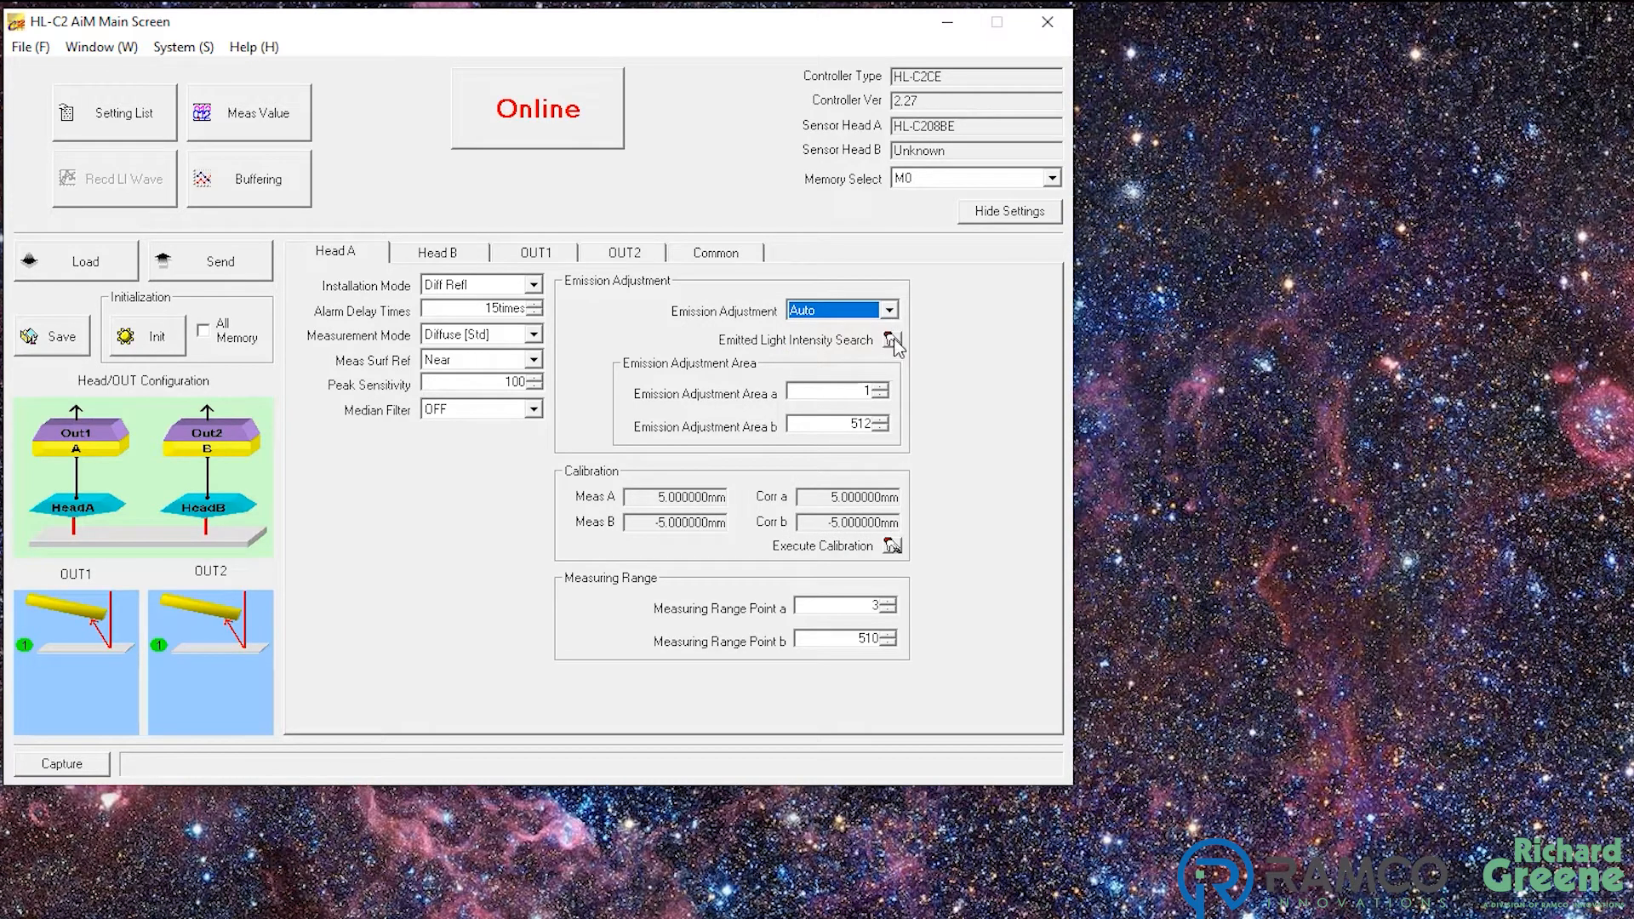
{"action": "mouse_move", "coordinate": [930, 358]}
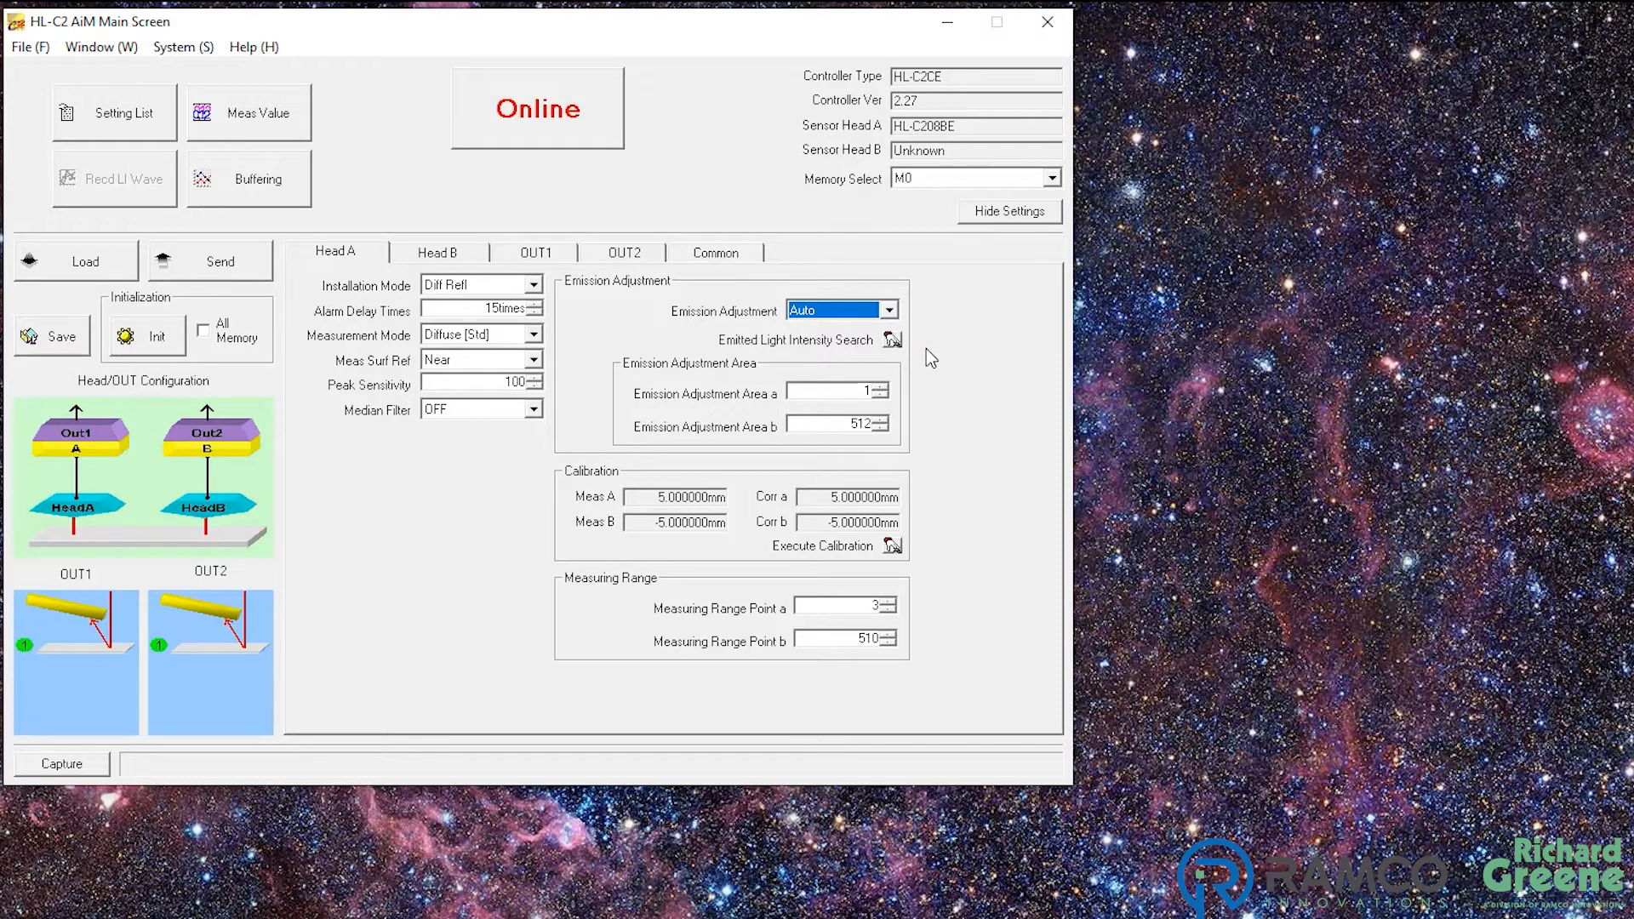
{"action": "mouse_move", "coordinate": [940, 434]}
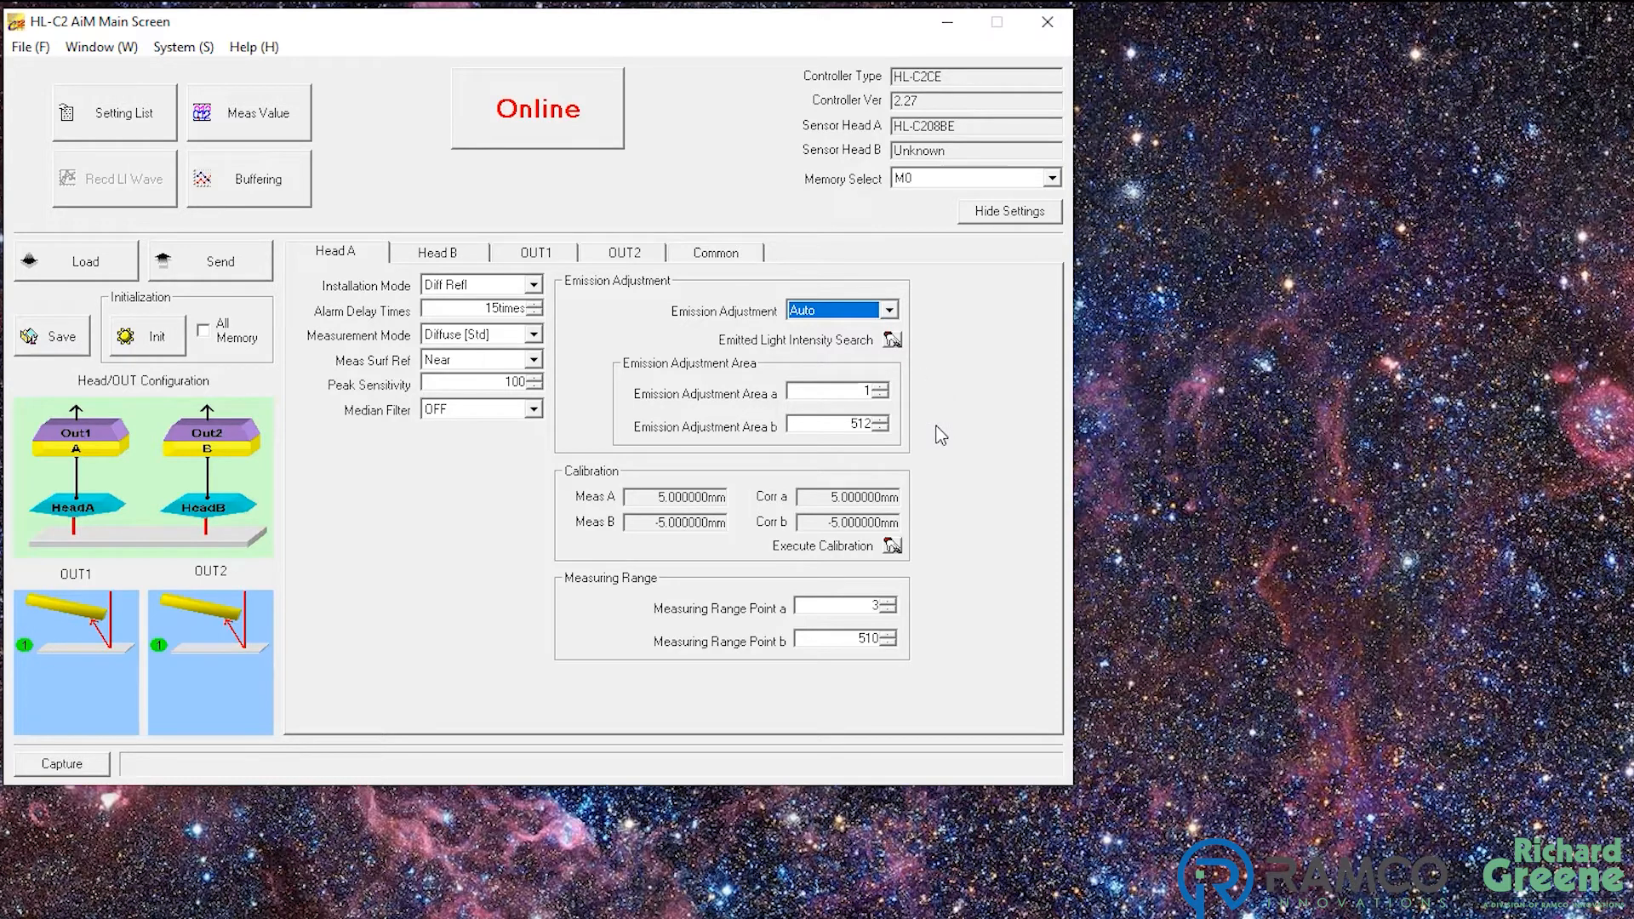
{"action": "mouse_move", "coordinate": [633, 498]}
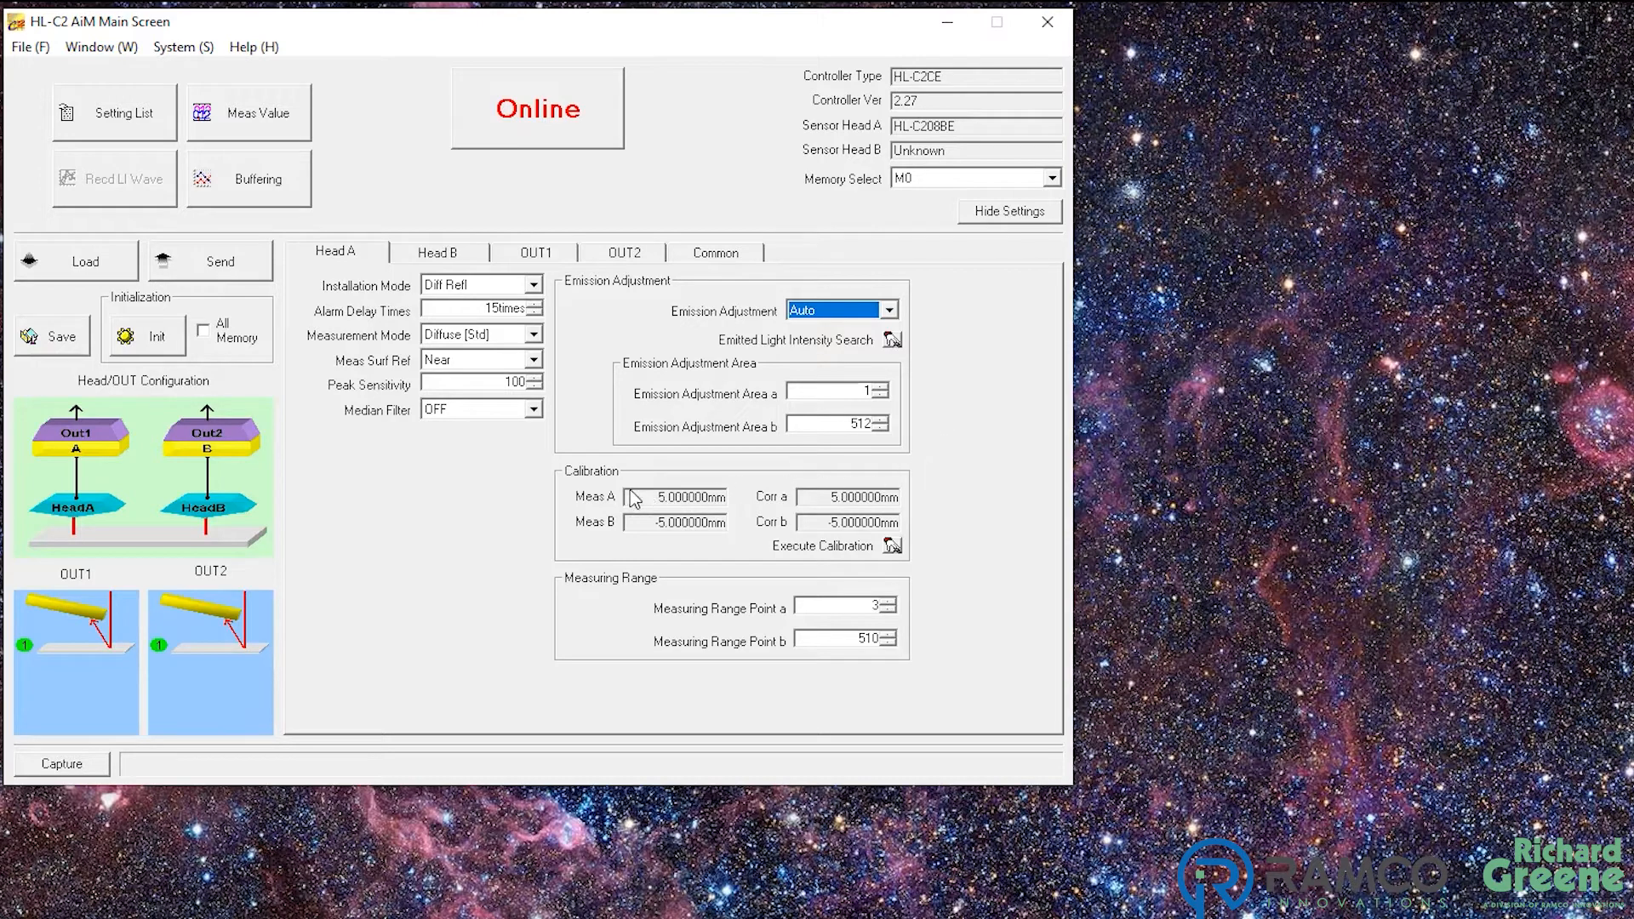
{"action": "mouse_move", "coordinate": [790, 522]}
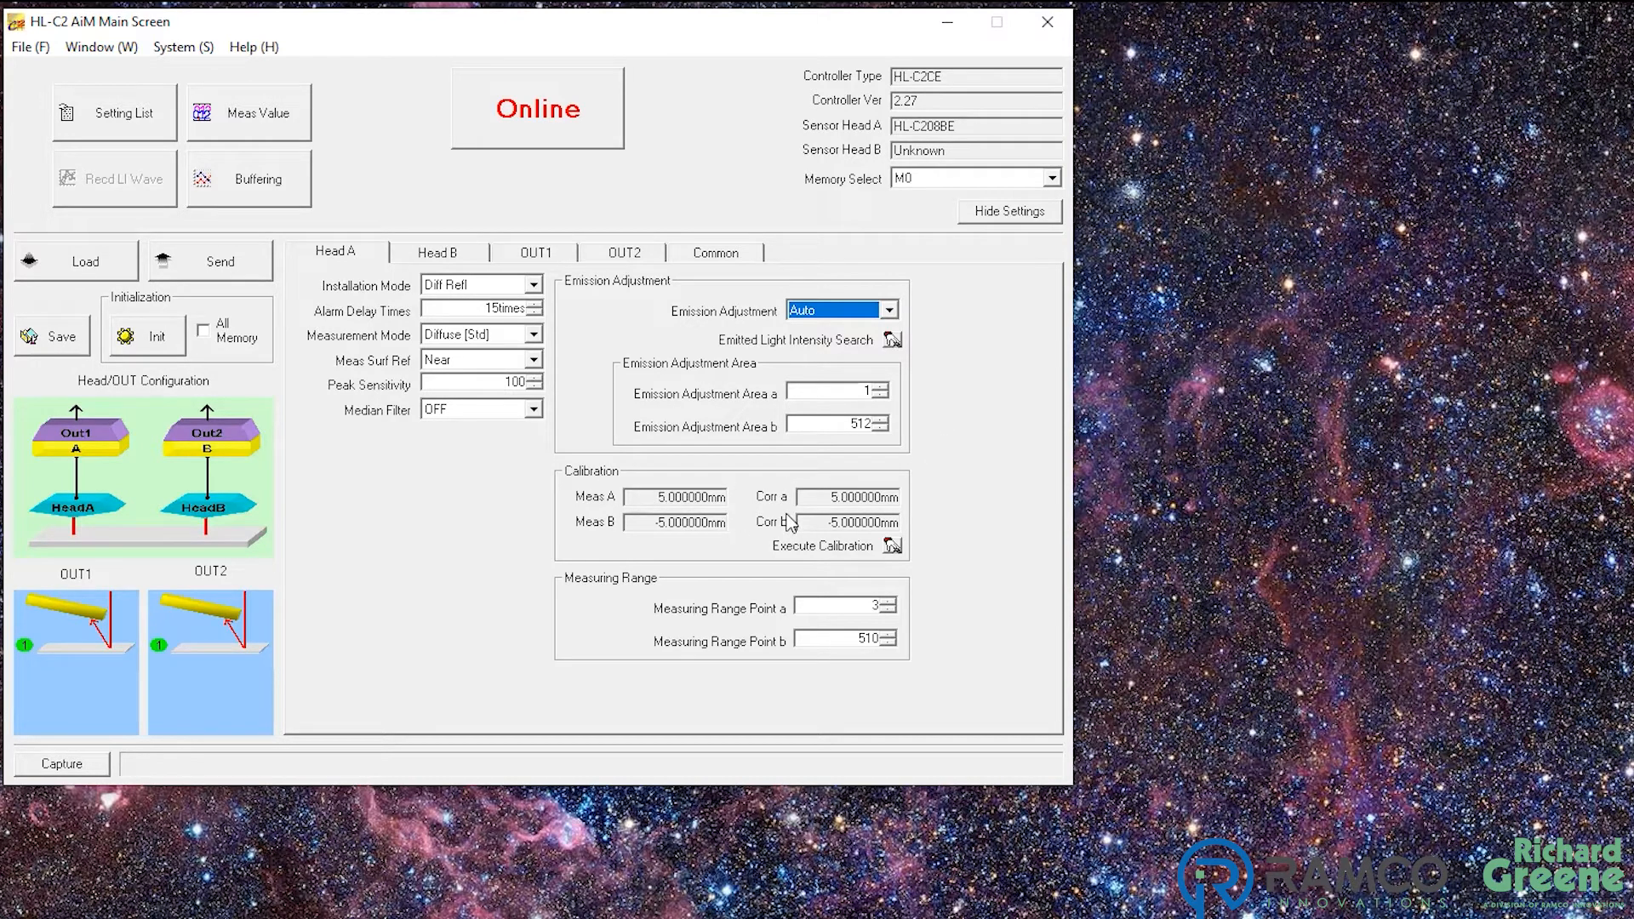
{"action": "mouse_move", "coordinate": [742, 529]}
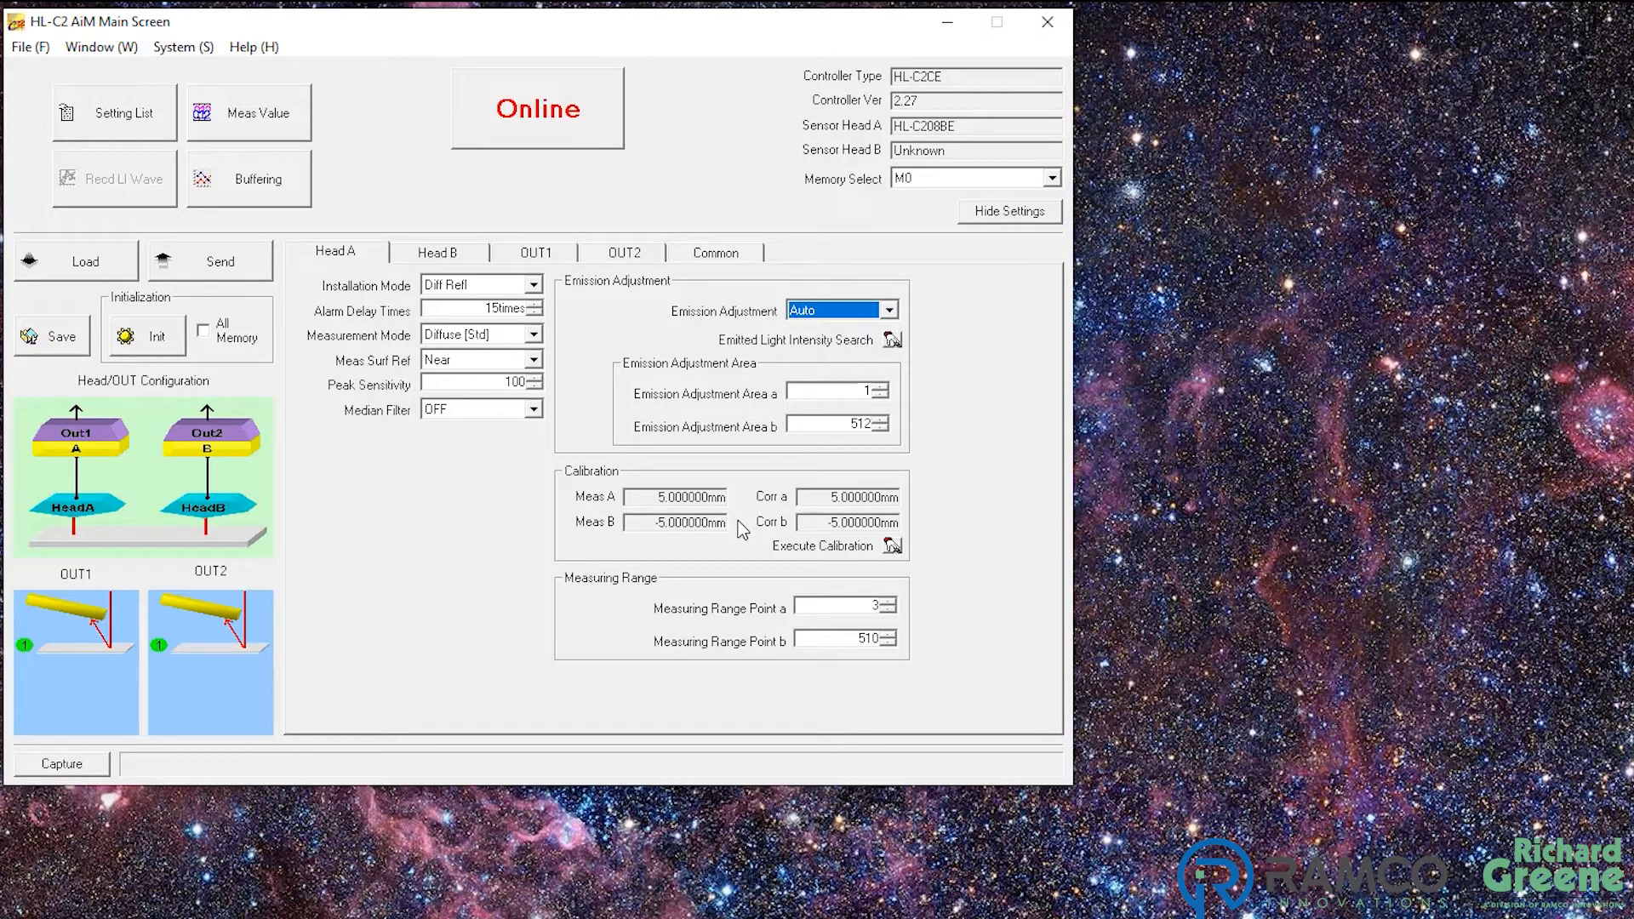
{"action": "mouse_move", "coordinate": [668, 594]}
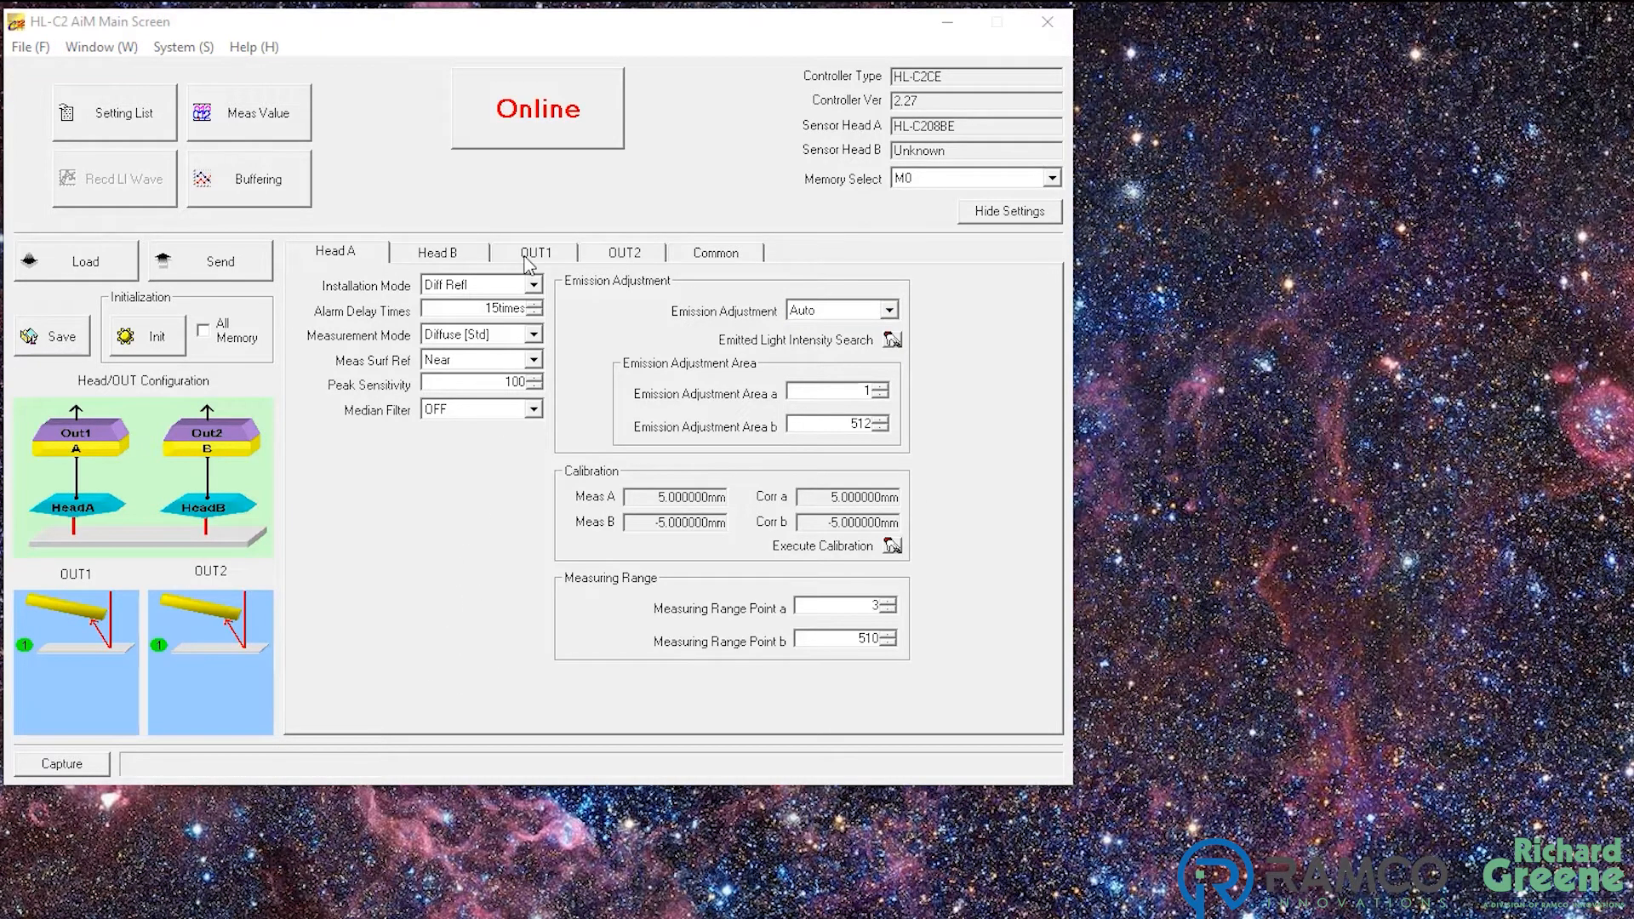
Show the OUT1 settings and review Output Selection options, keeping A
{"action": "left_click", "coordinate": [535, 252]}
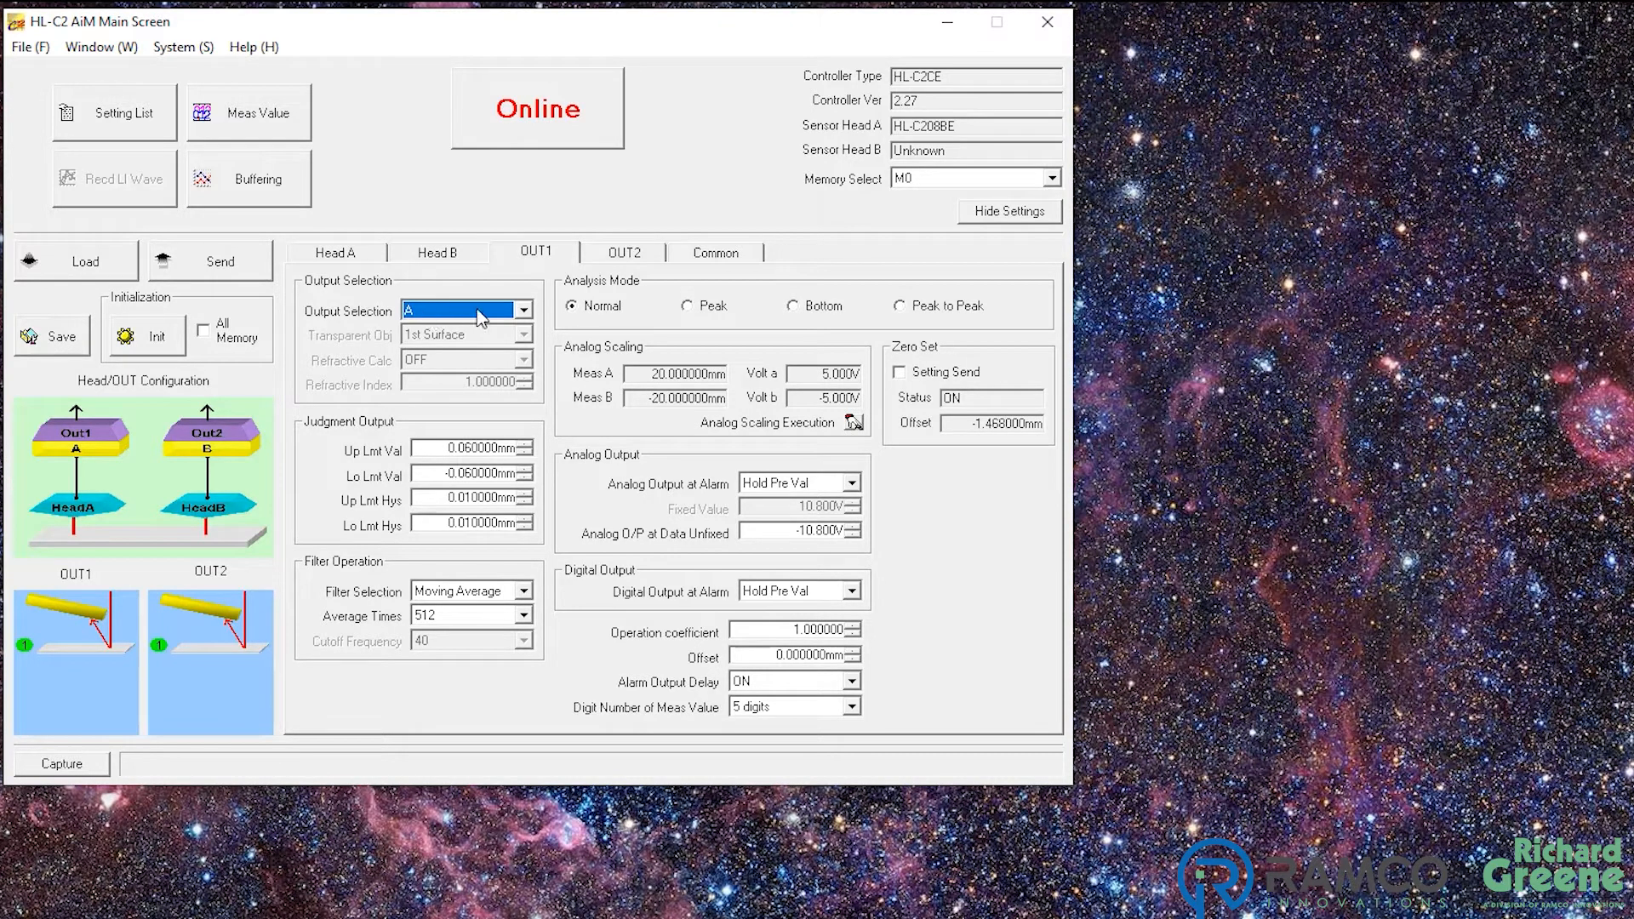
{"action": "left_click", "coordinate": [524, 310]}
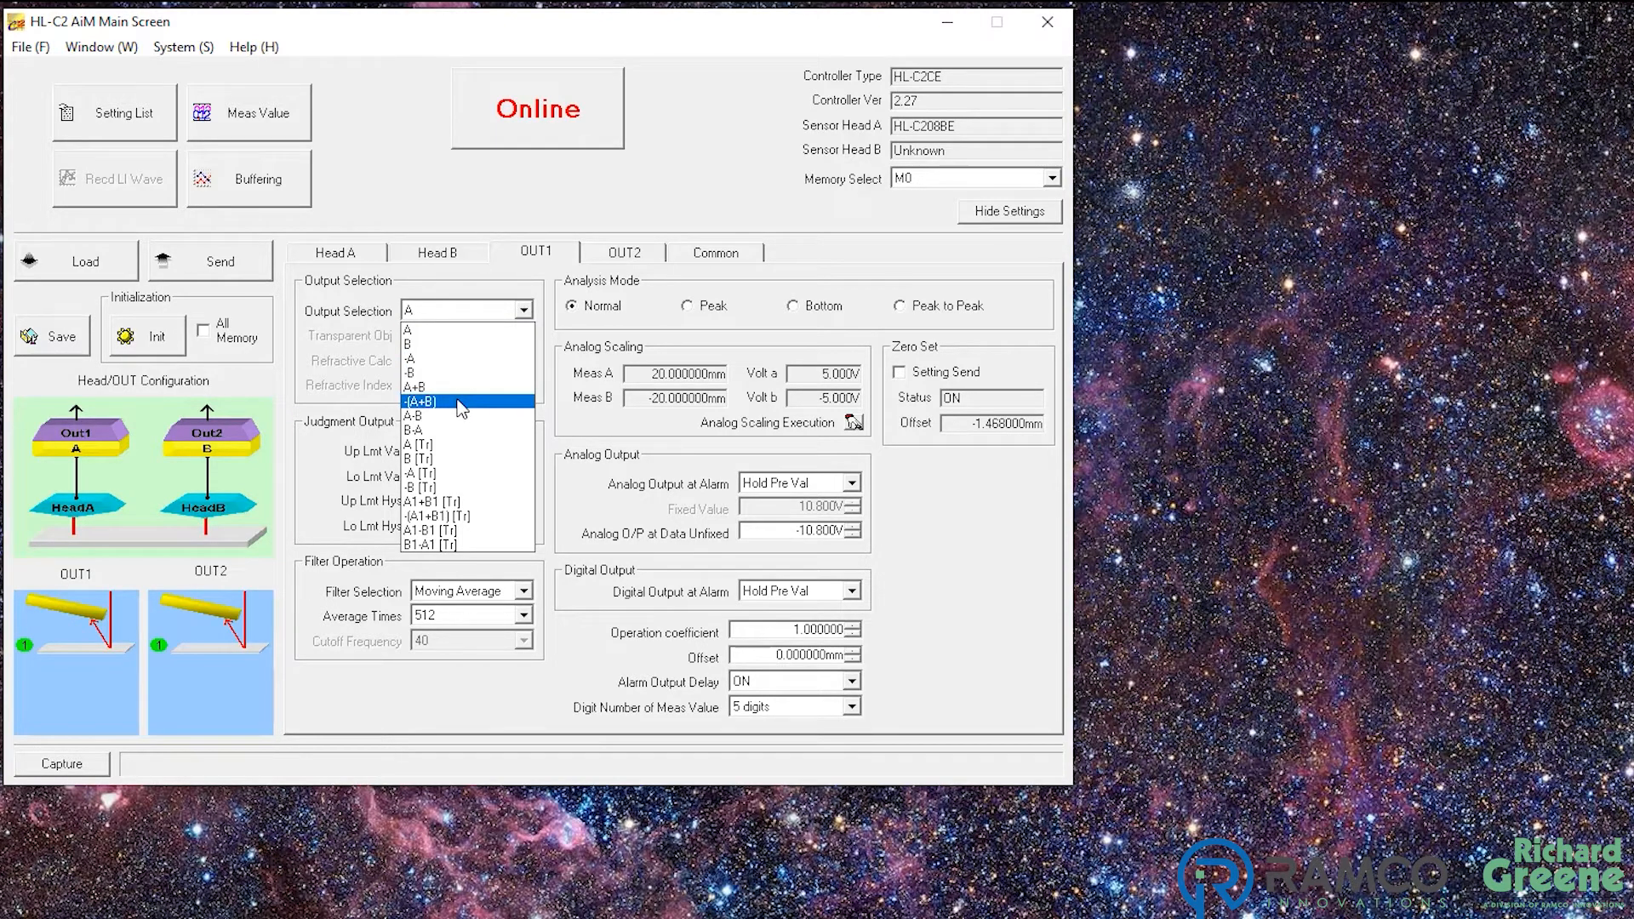
{"action": "mouse_move", "coordinate": [437, 408]}
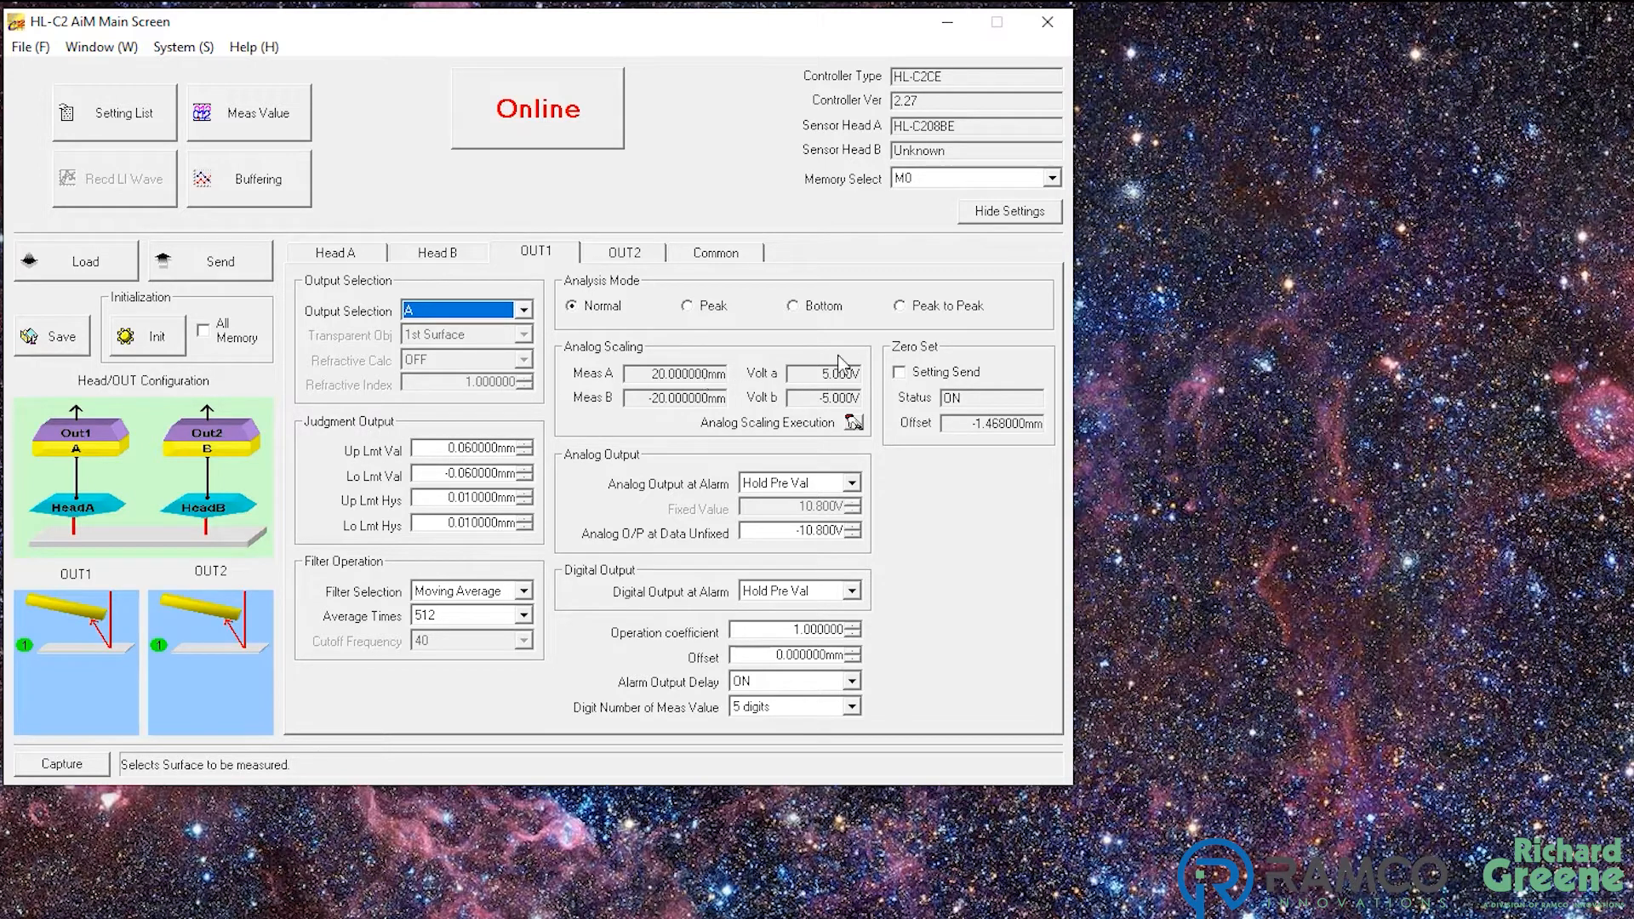
{"action": "mouse_move", "coordinate": [741, 441]}
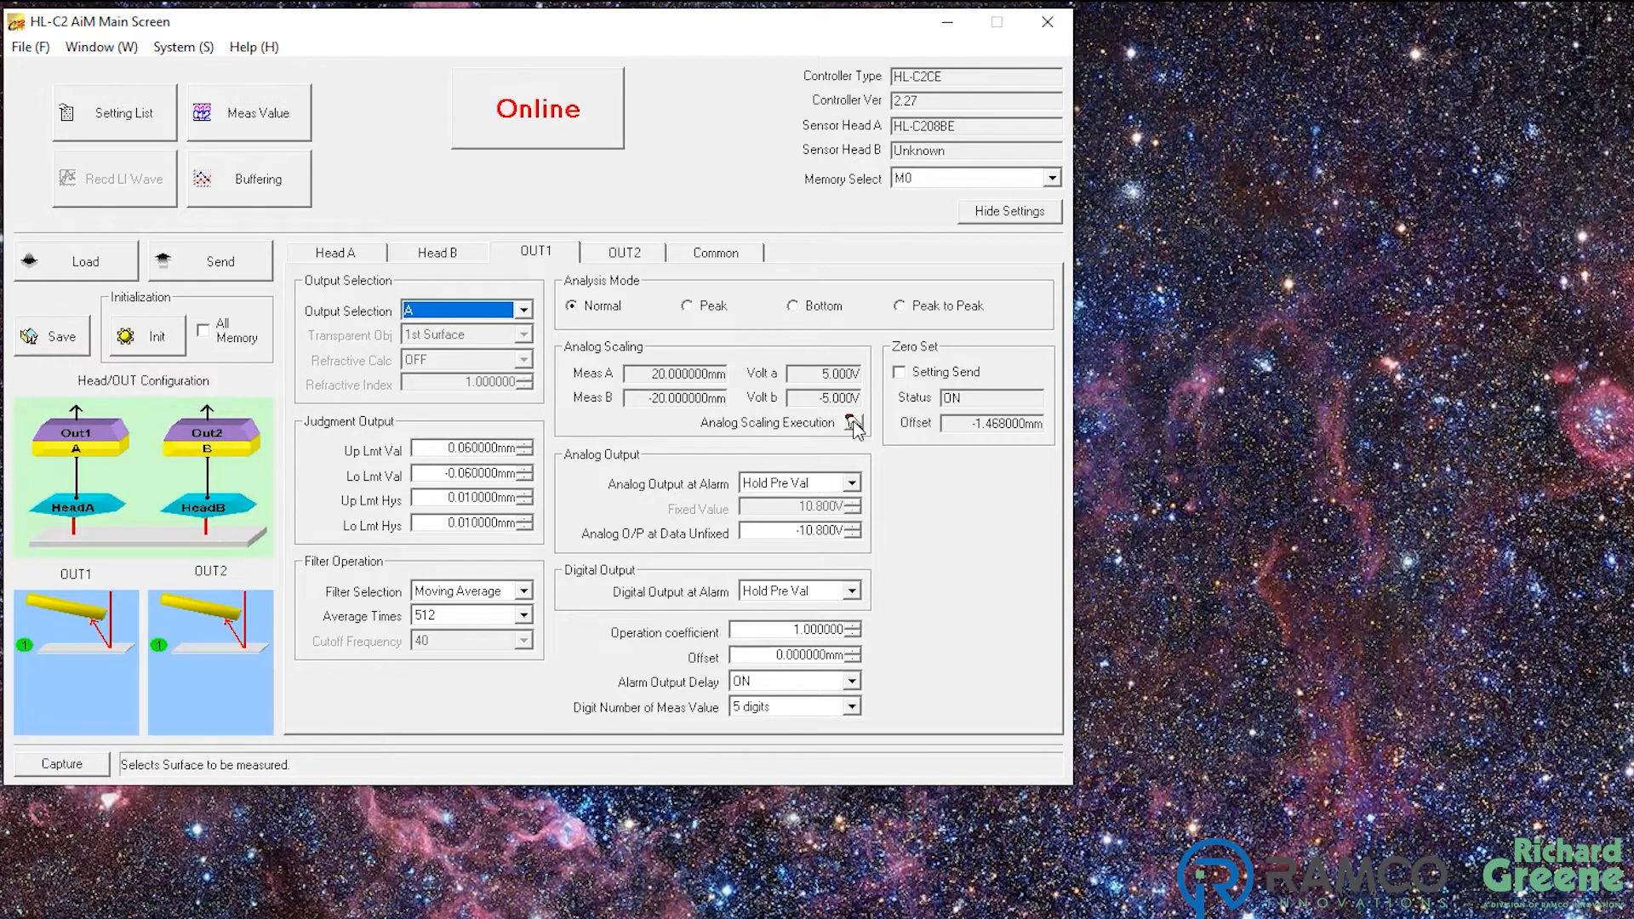
{"action": "left_click", "coordinate": [854, 423]}
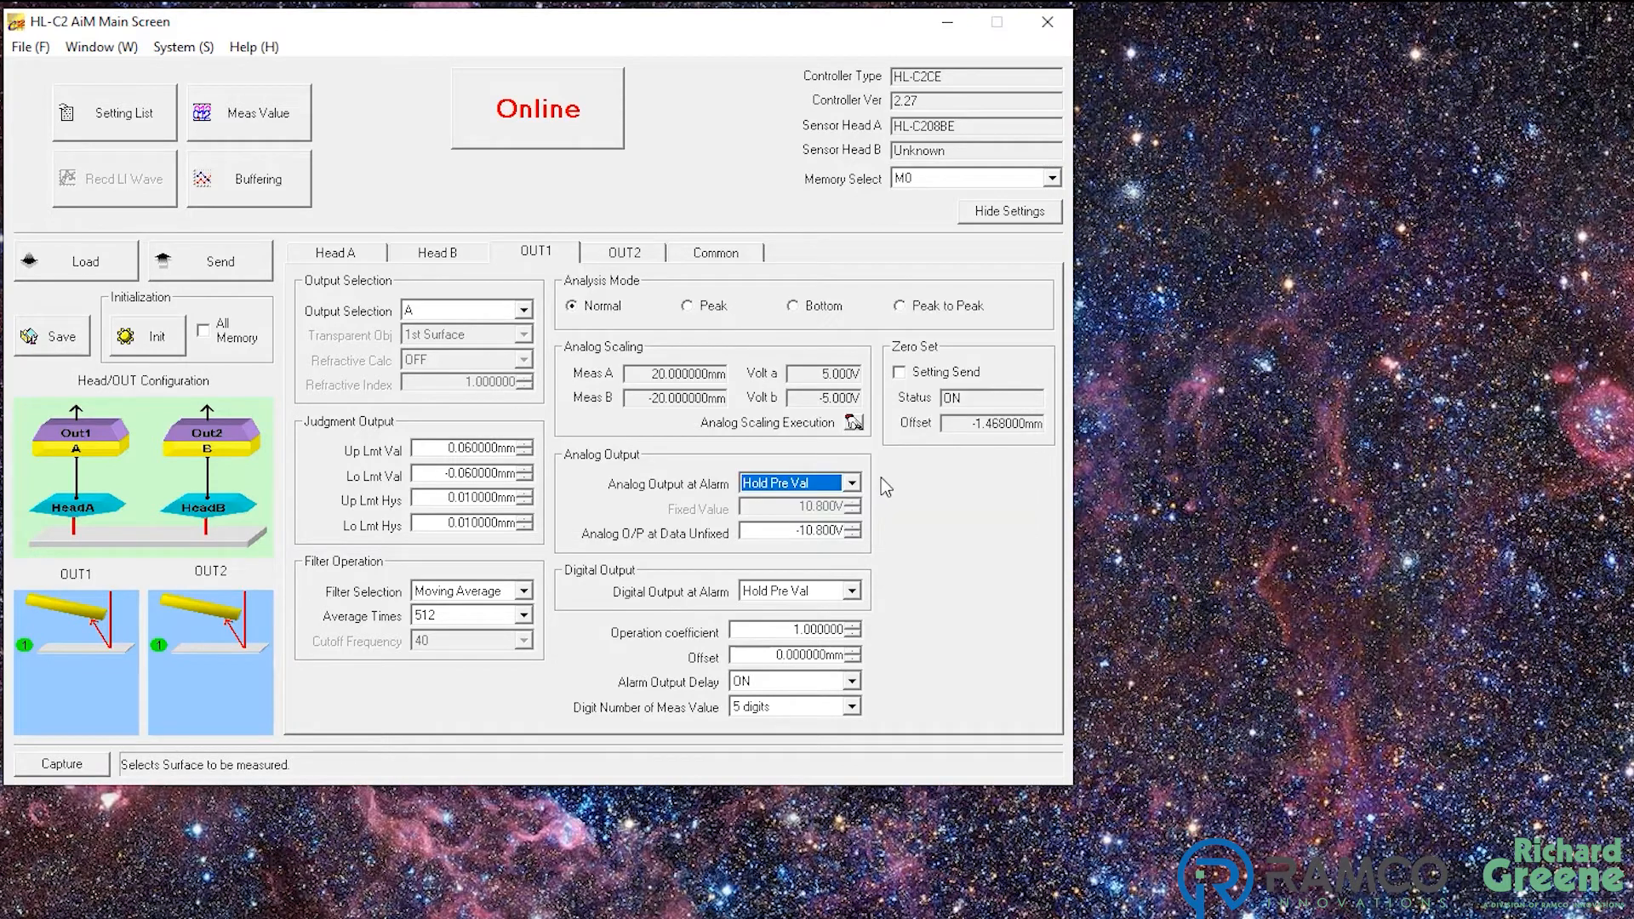
{"action": "left_click", "coordinate": [851, 483]}
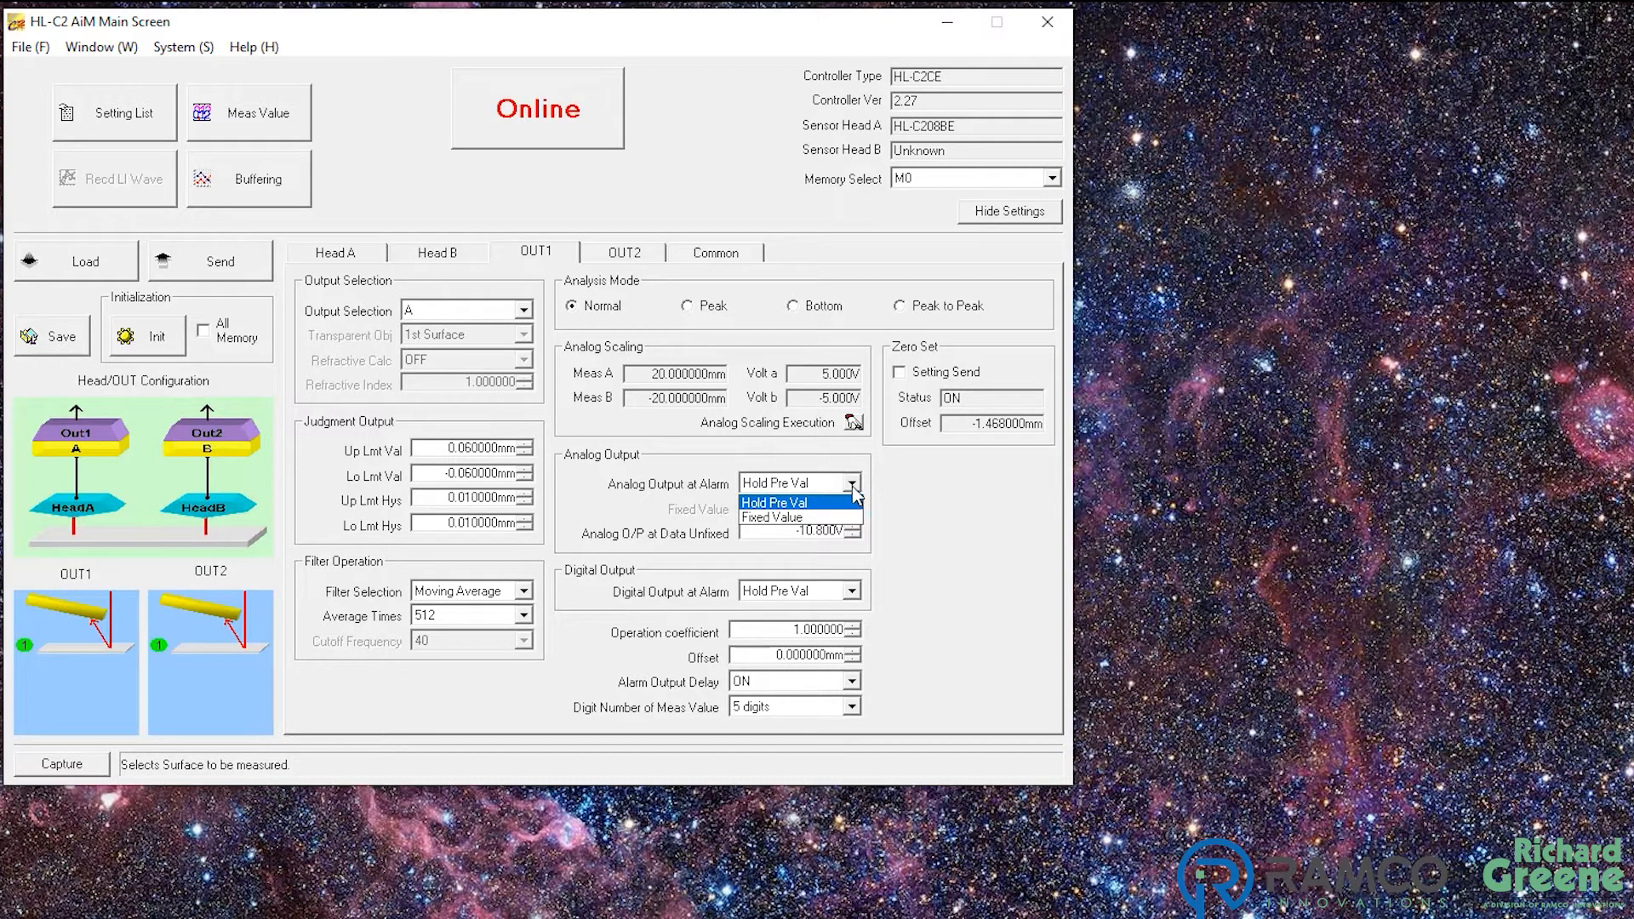
{"action": "left_click", "coordinate": [773, 502]}
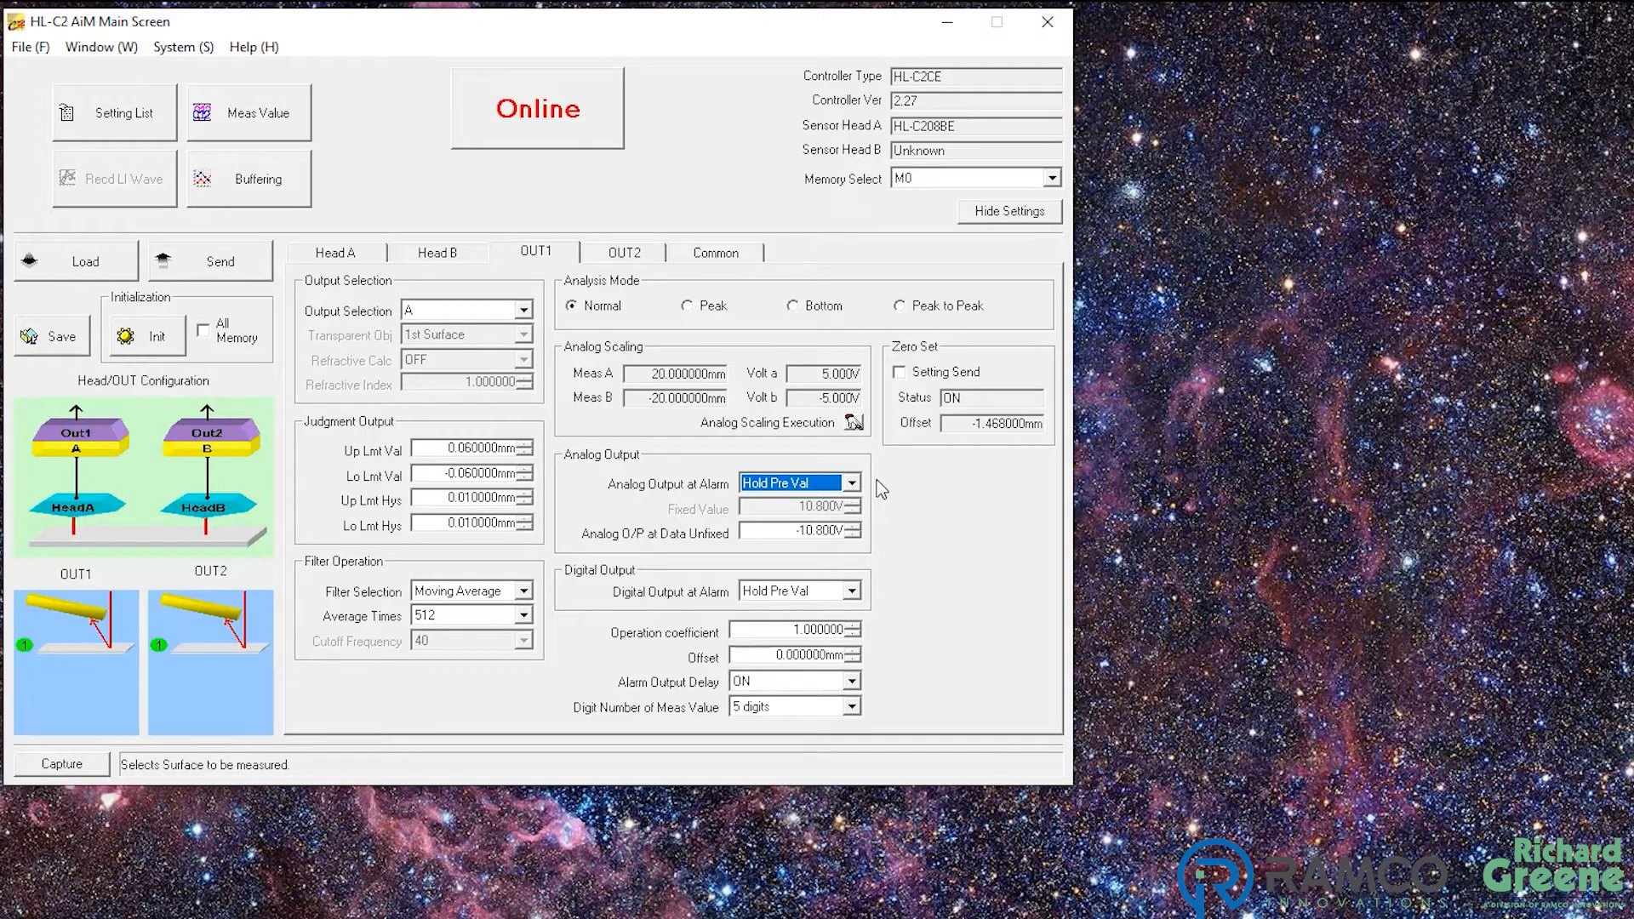
{"action": "left_click", "coordinate": [851, 483]}
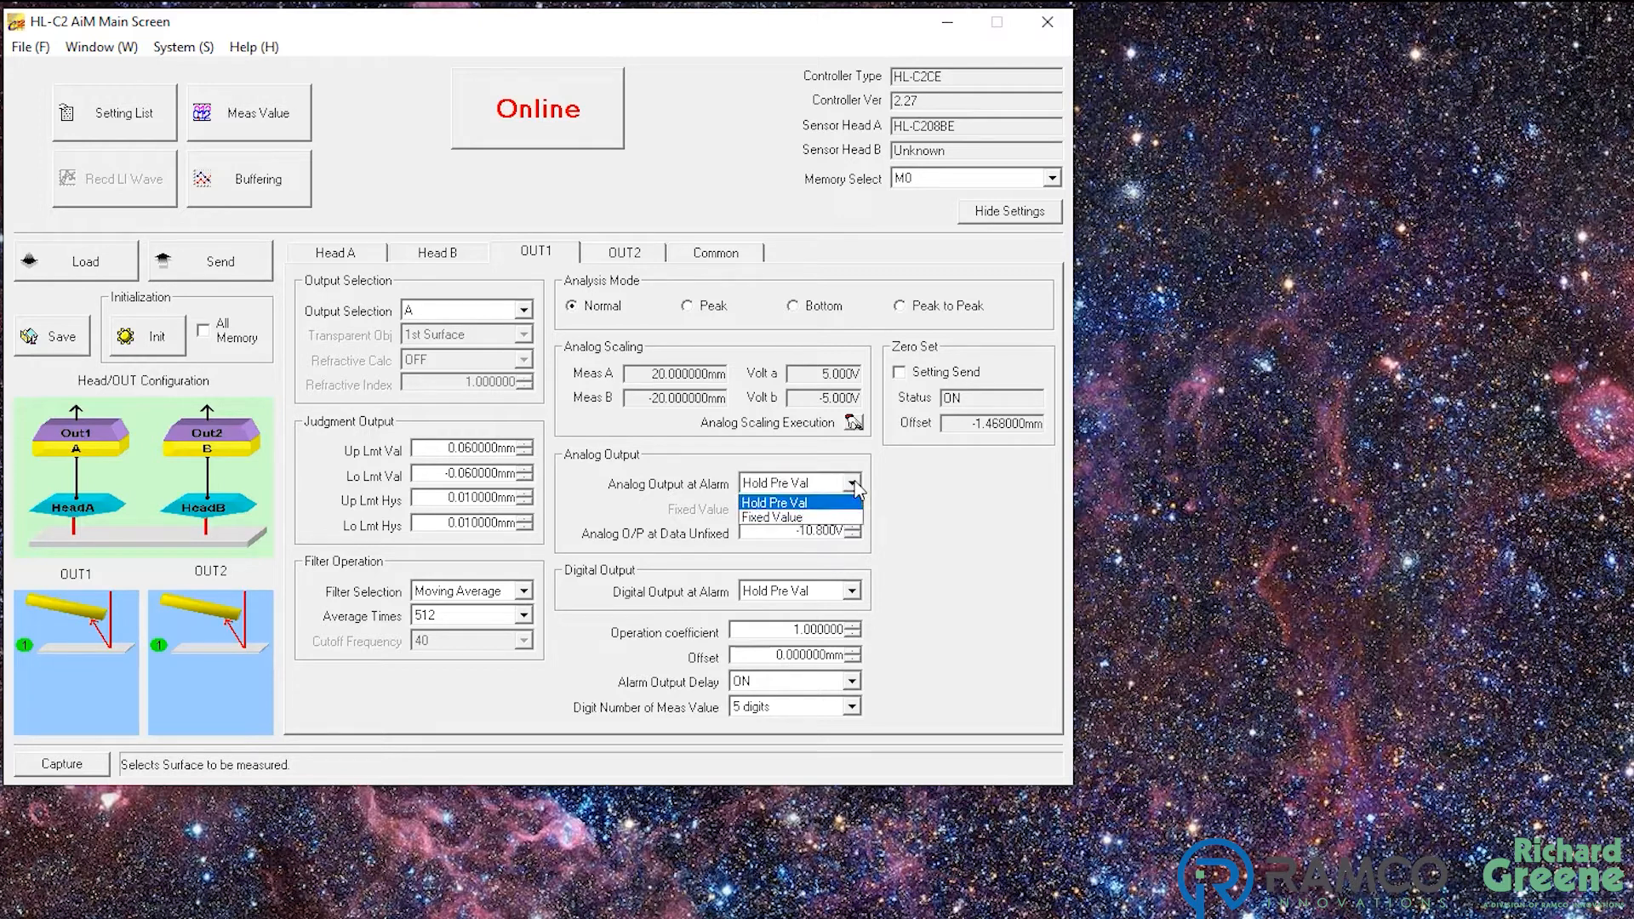
{"action": "left_click", "coordinate": [774, 503]}
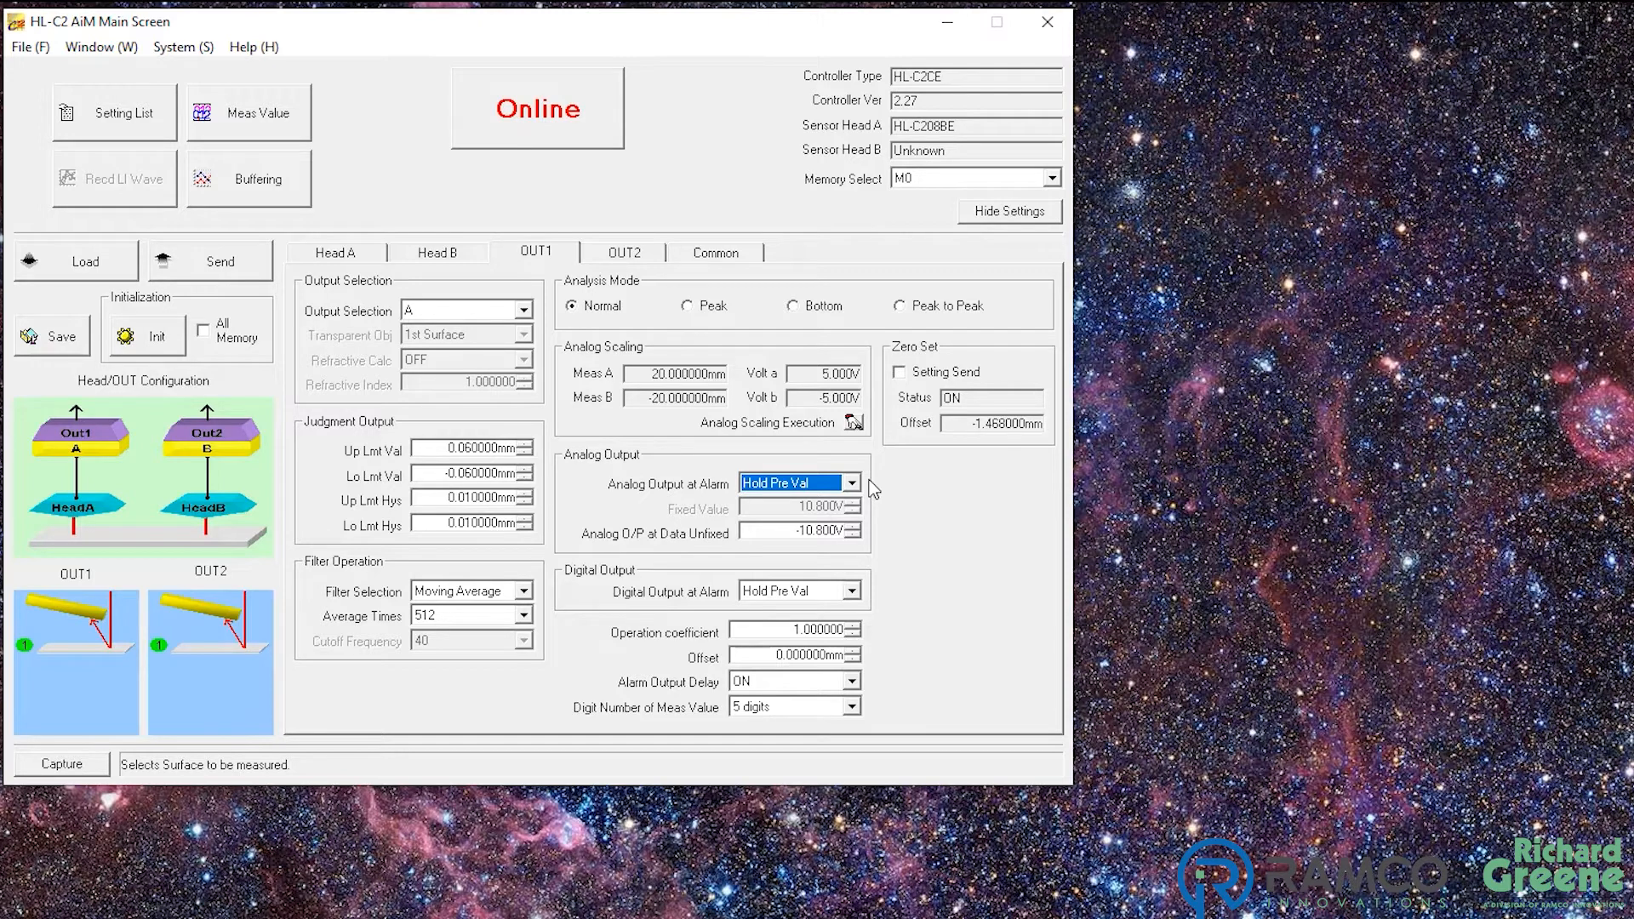
{"action": "left_click", "coordinate": [850, 483]}
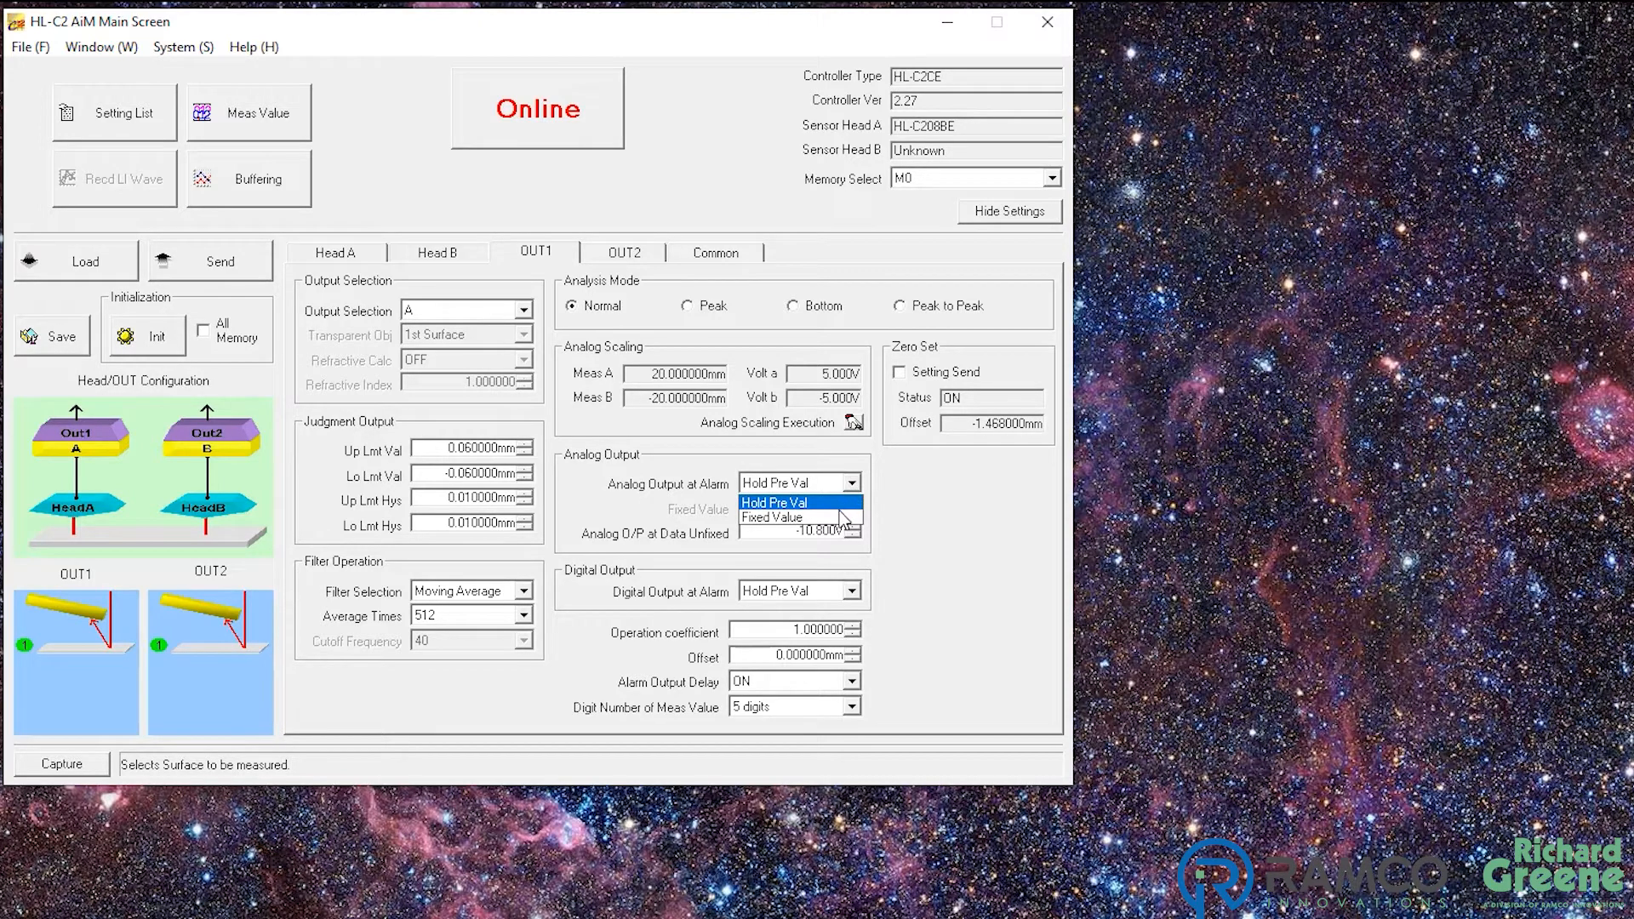
{"action": "left_click", "coordinate": [771, 518]}
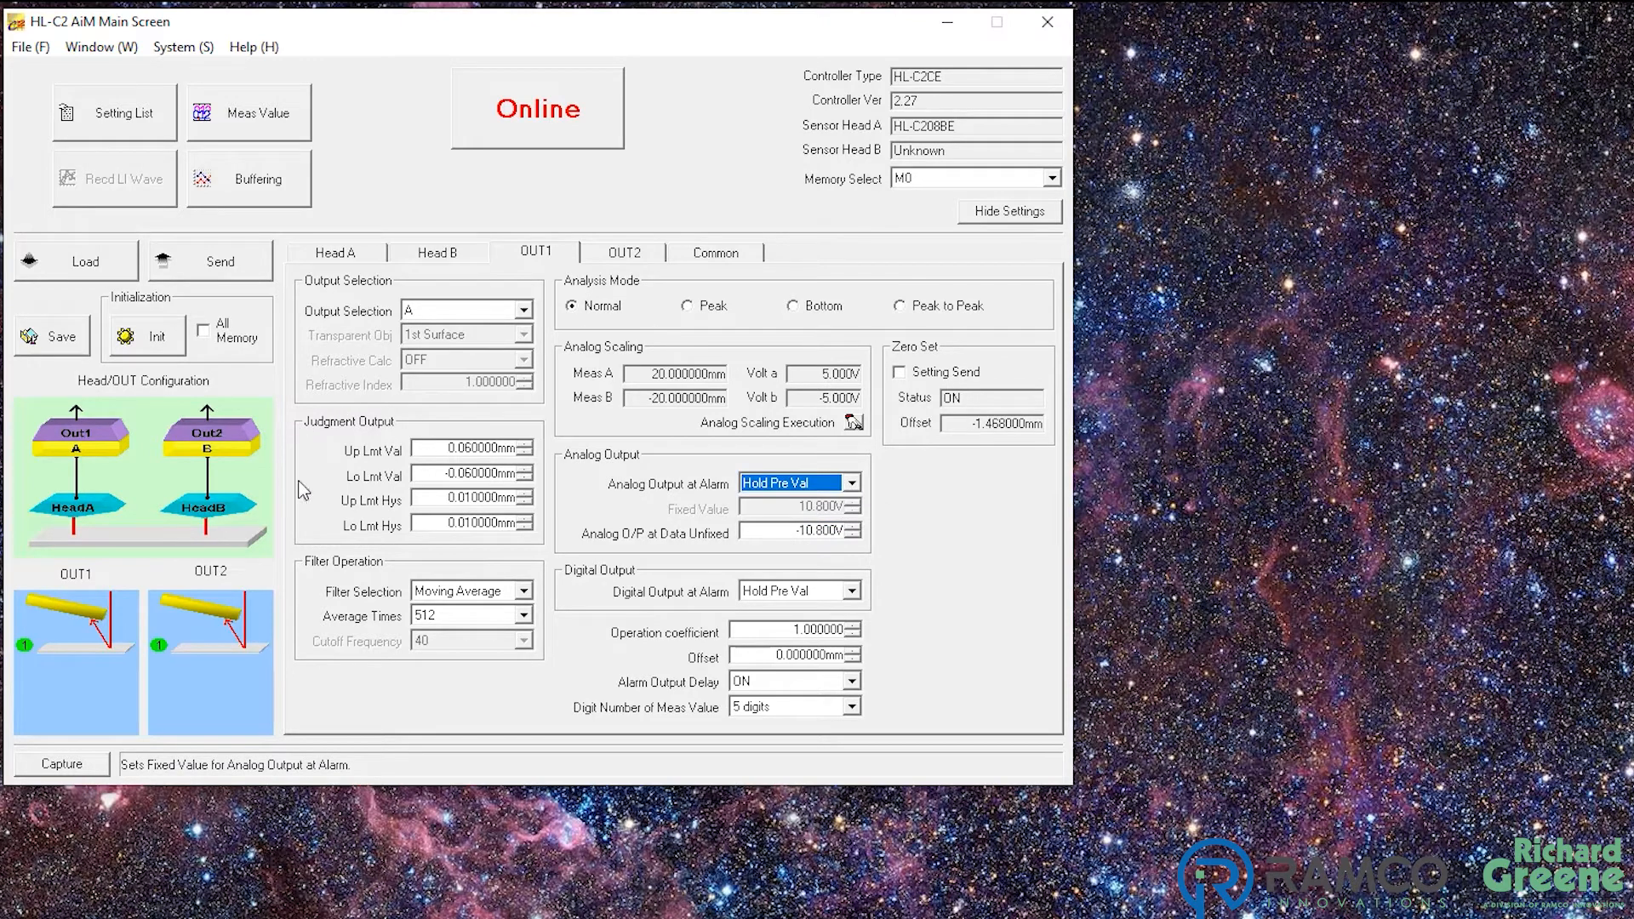
{"action": "mouse_move", "coordinate": [369, 411]}
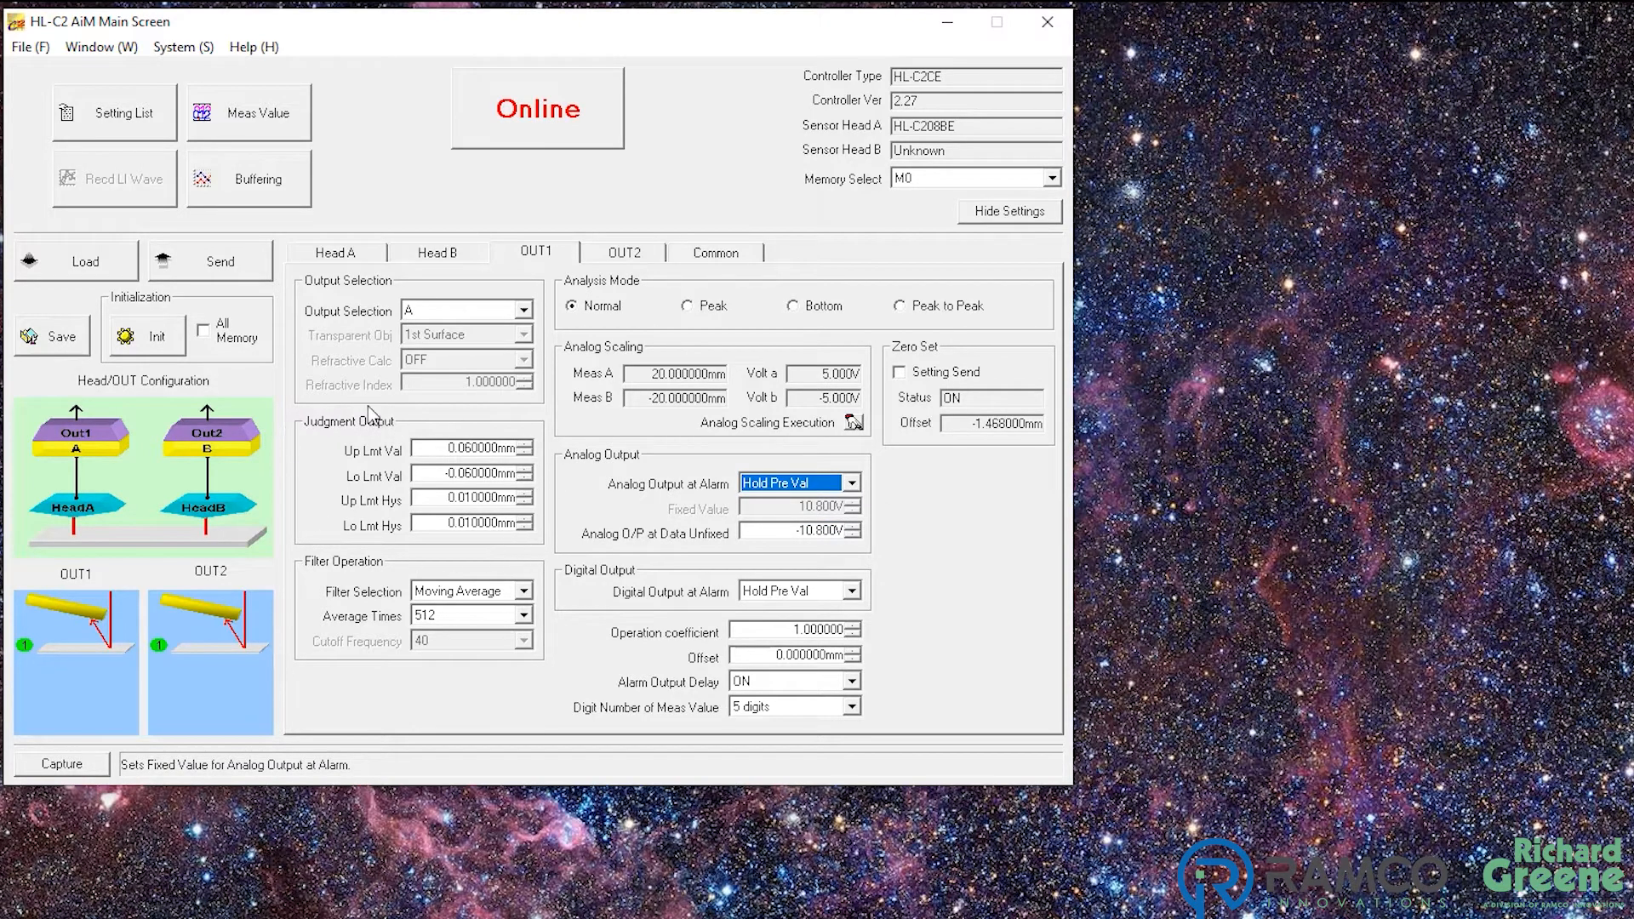
{"action": "mouse_move", "coordinate": [389, 510]}
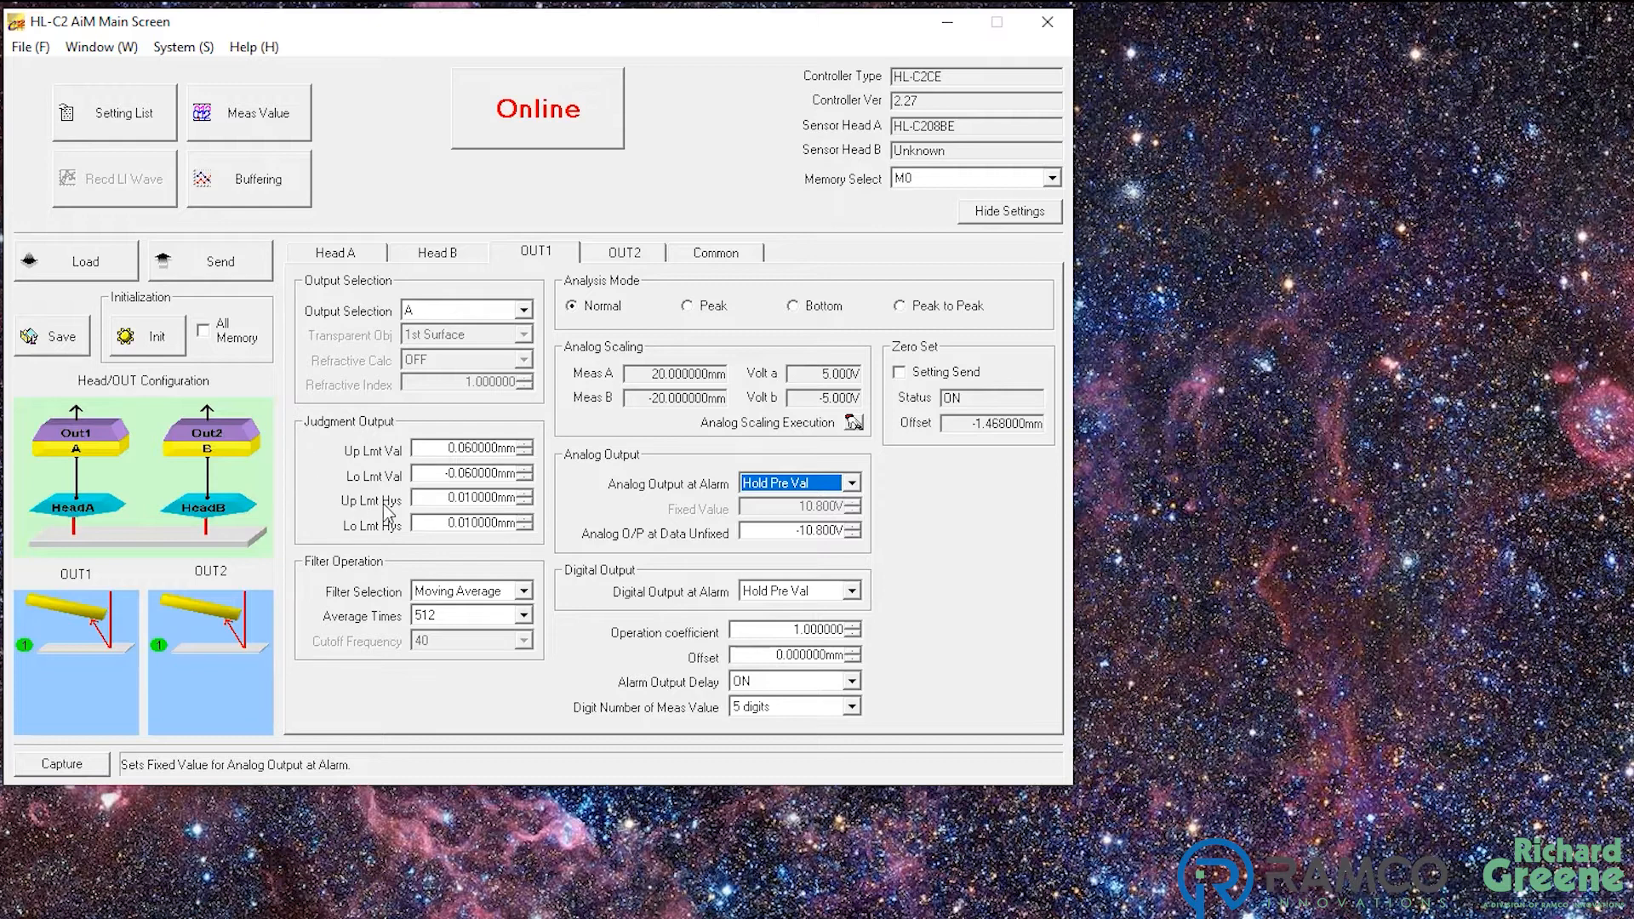
{"action": "mouse_move", "coordinate": [505, 509]}
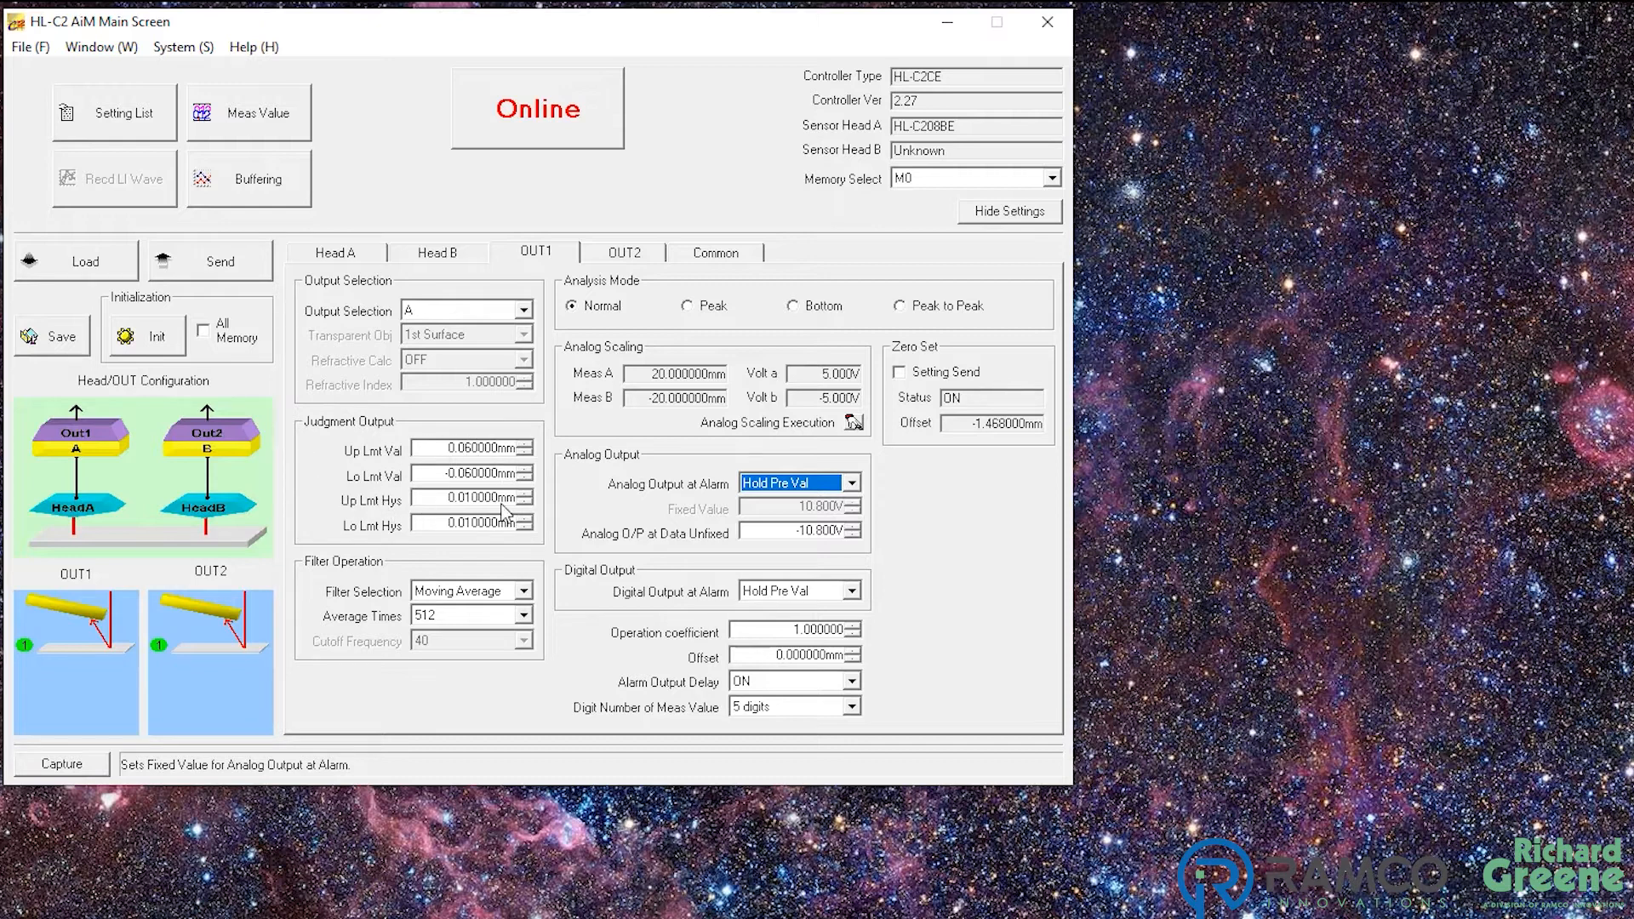
{"action": "mouse_move", "coordinate": [504, 507]}
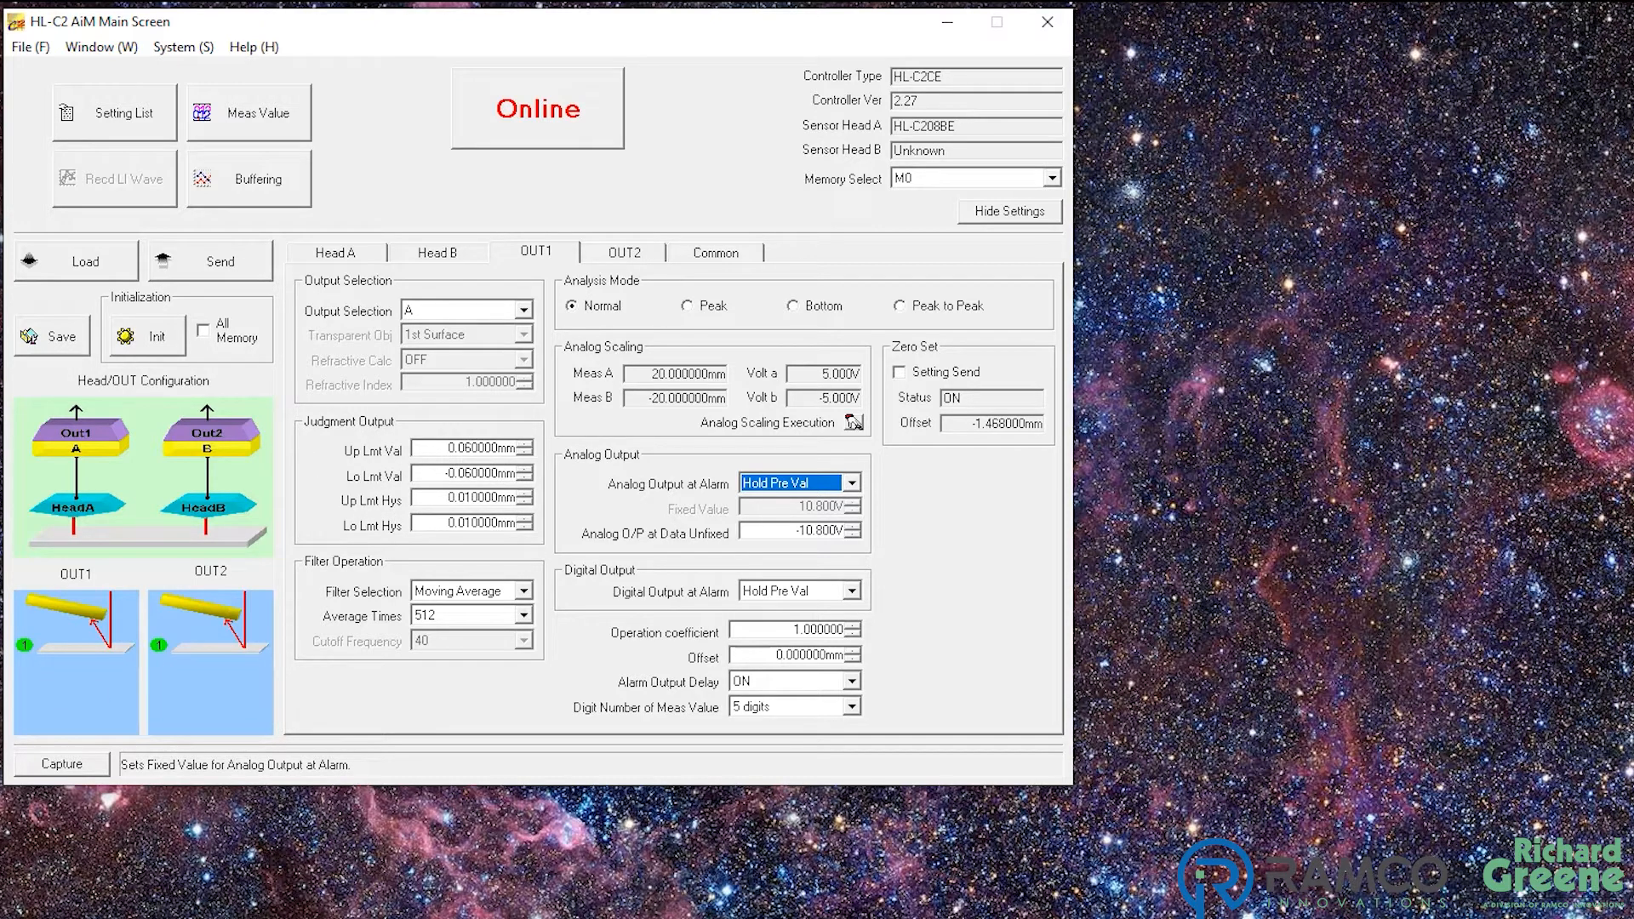
{"action": "mouse_move", "coordinate": [223, 577]}
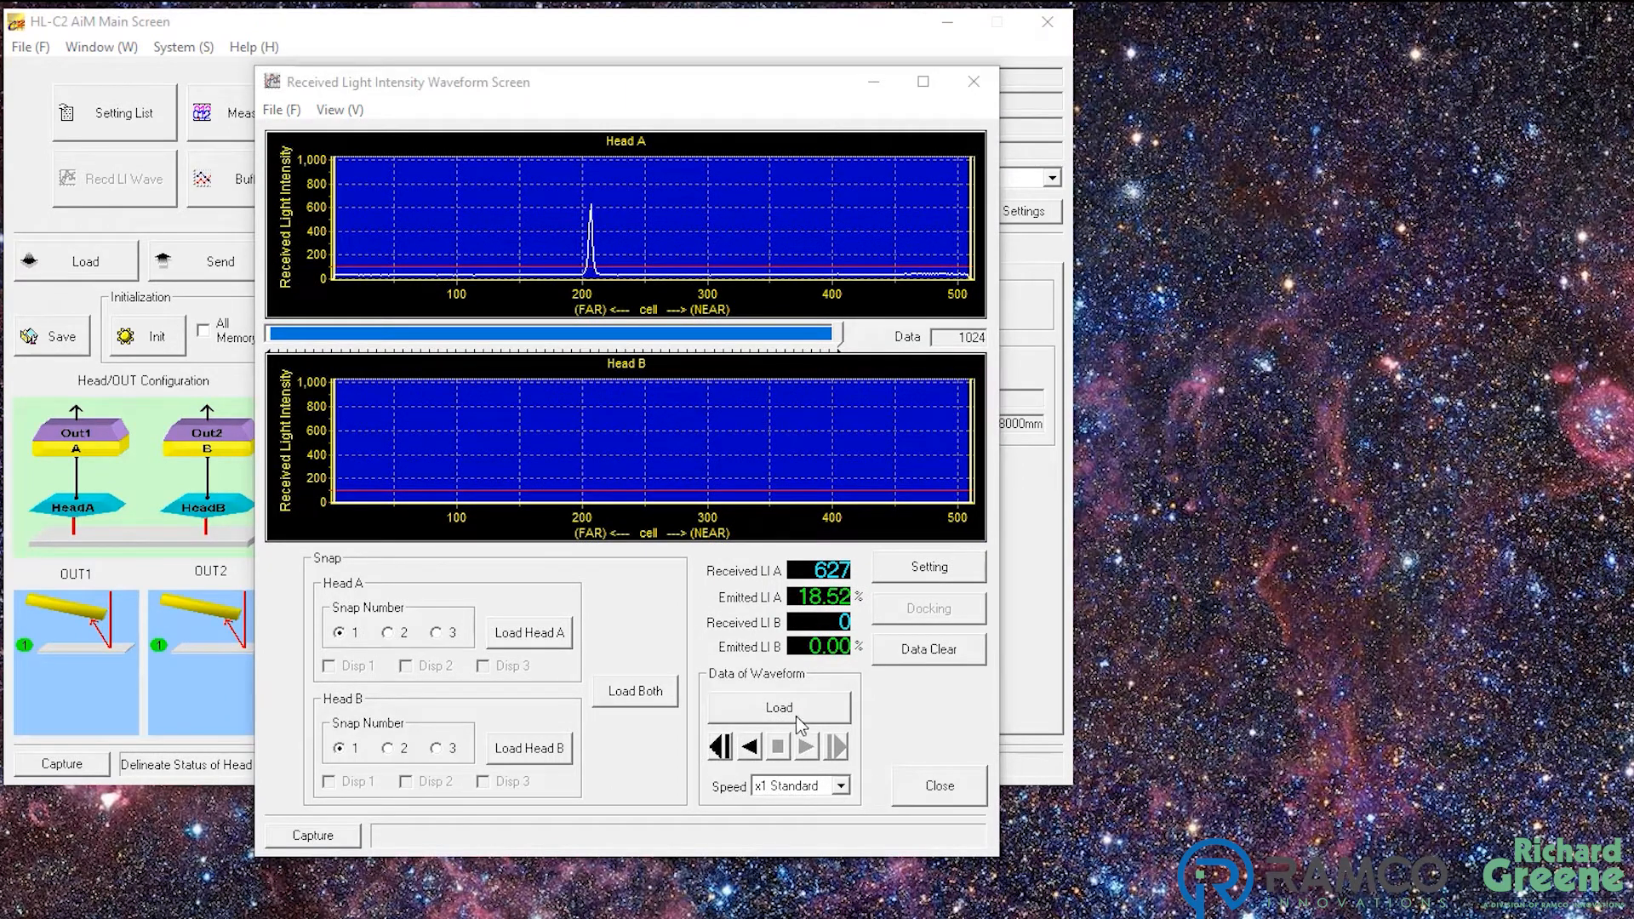
Close the Received Light Intensity Waveform Screen to return to OUT1 settings
{"action": "left_click", "coordinate": [779, 707]}
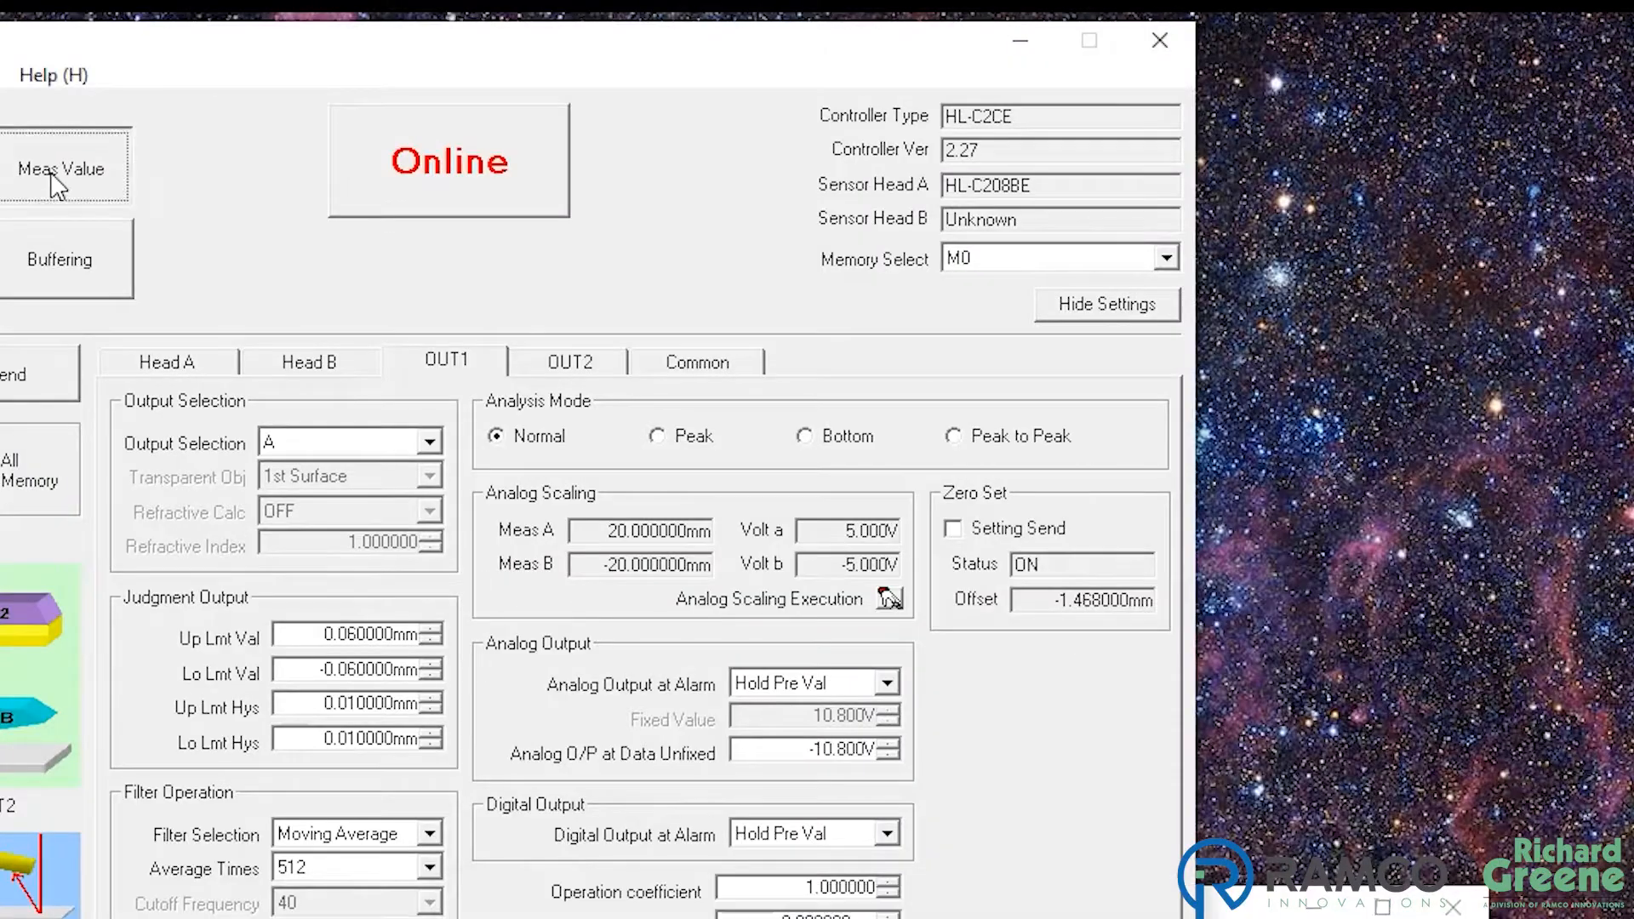
Open the Measurement Value Screen and zero-set OUT1 to +0.00000mm
{"action": "left_click", "coordinate": [65, 167]}
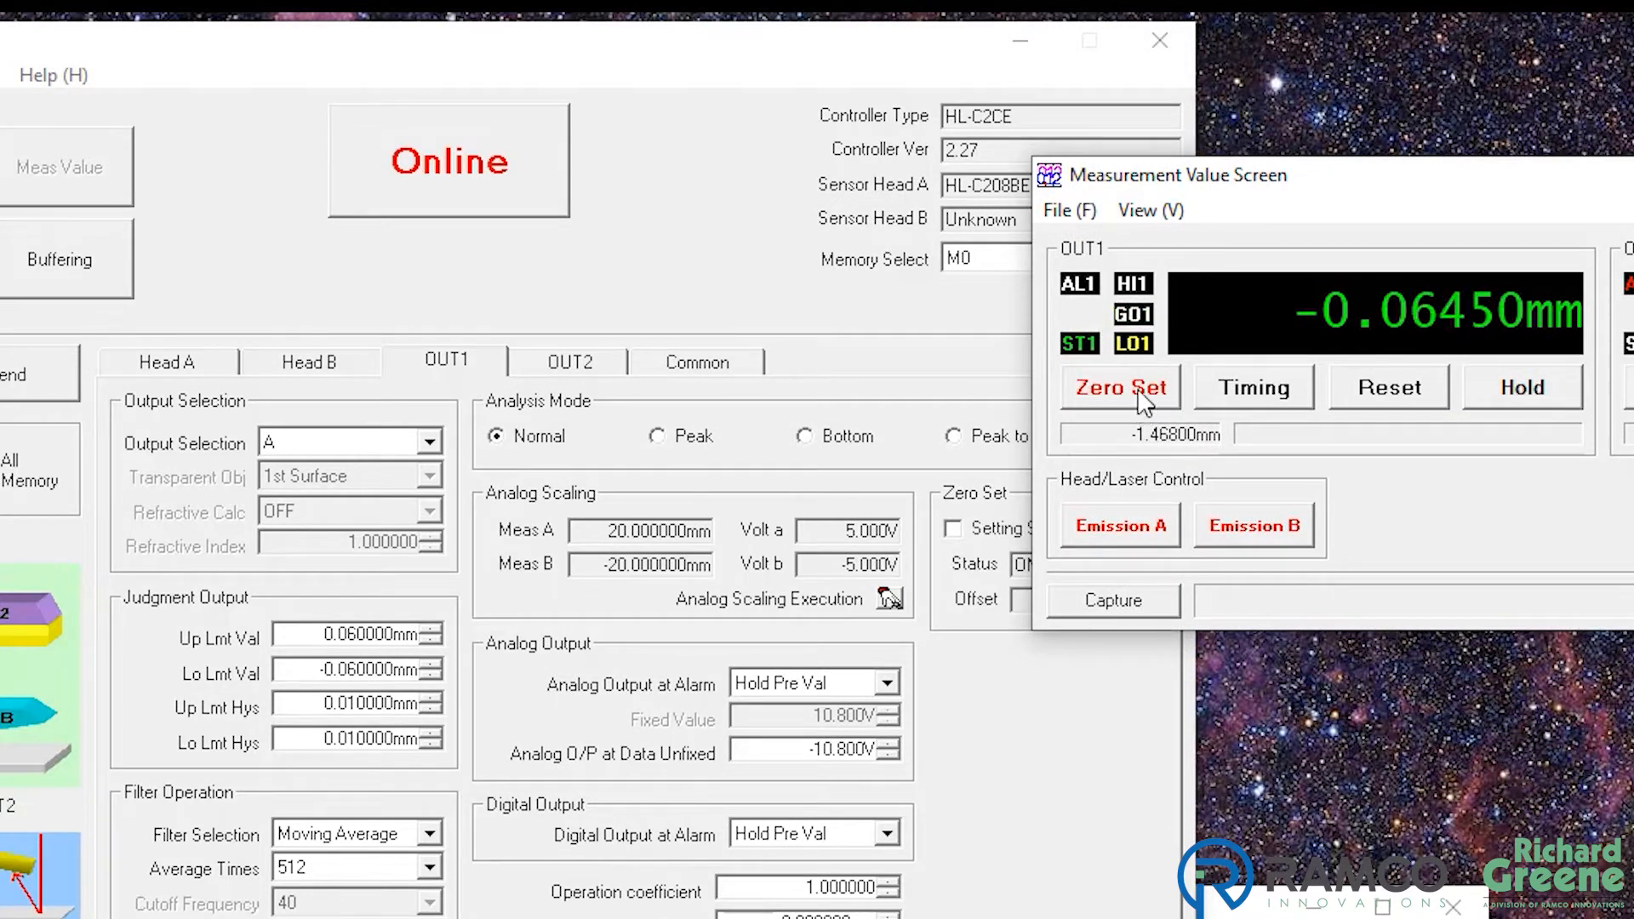
{"action": "left_click", "coordinate": [1121, 387]}
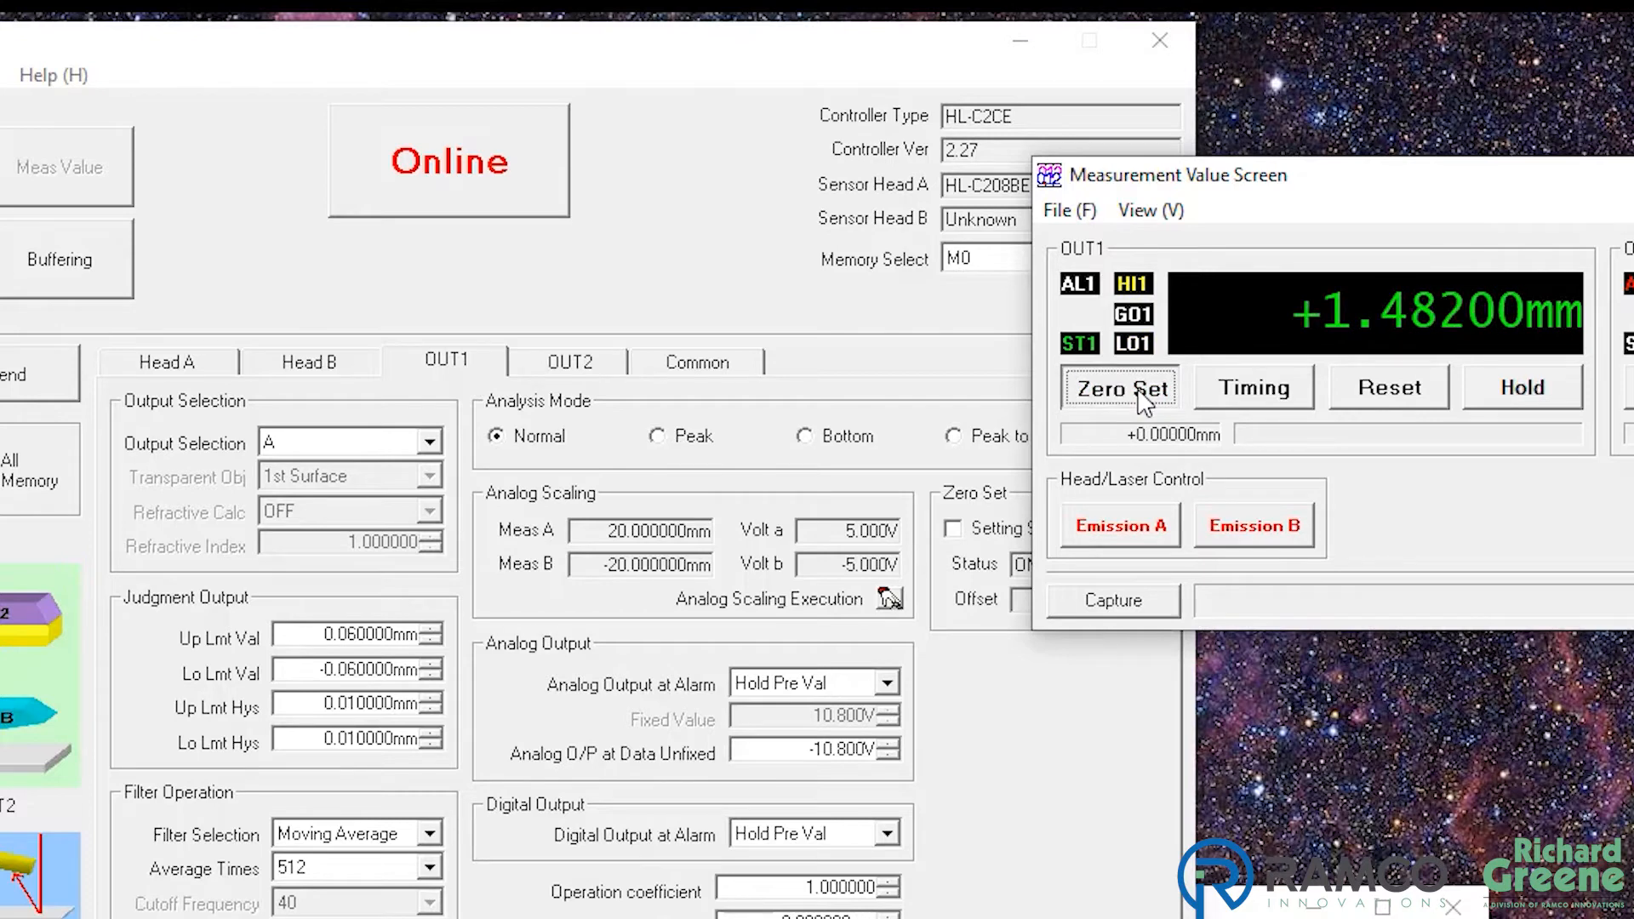
{"action": "left_click", "coordinate": [1121, 388]}
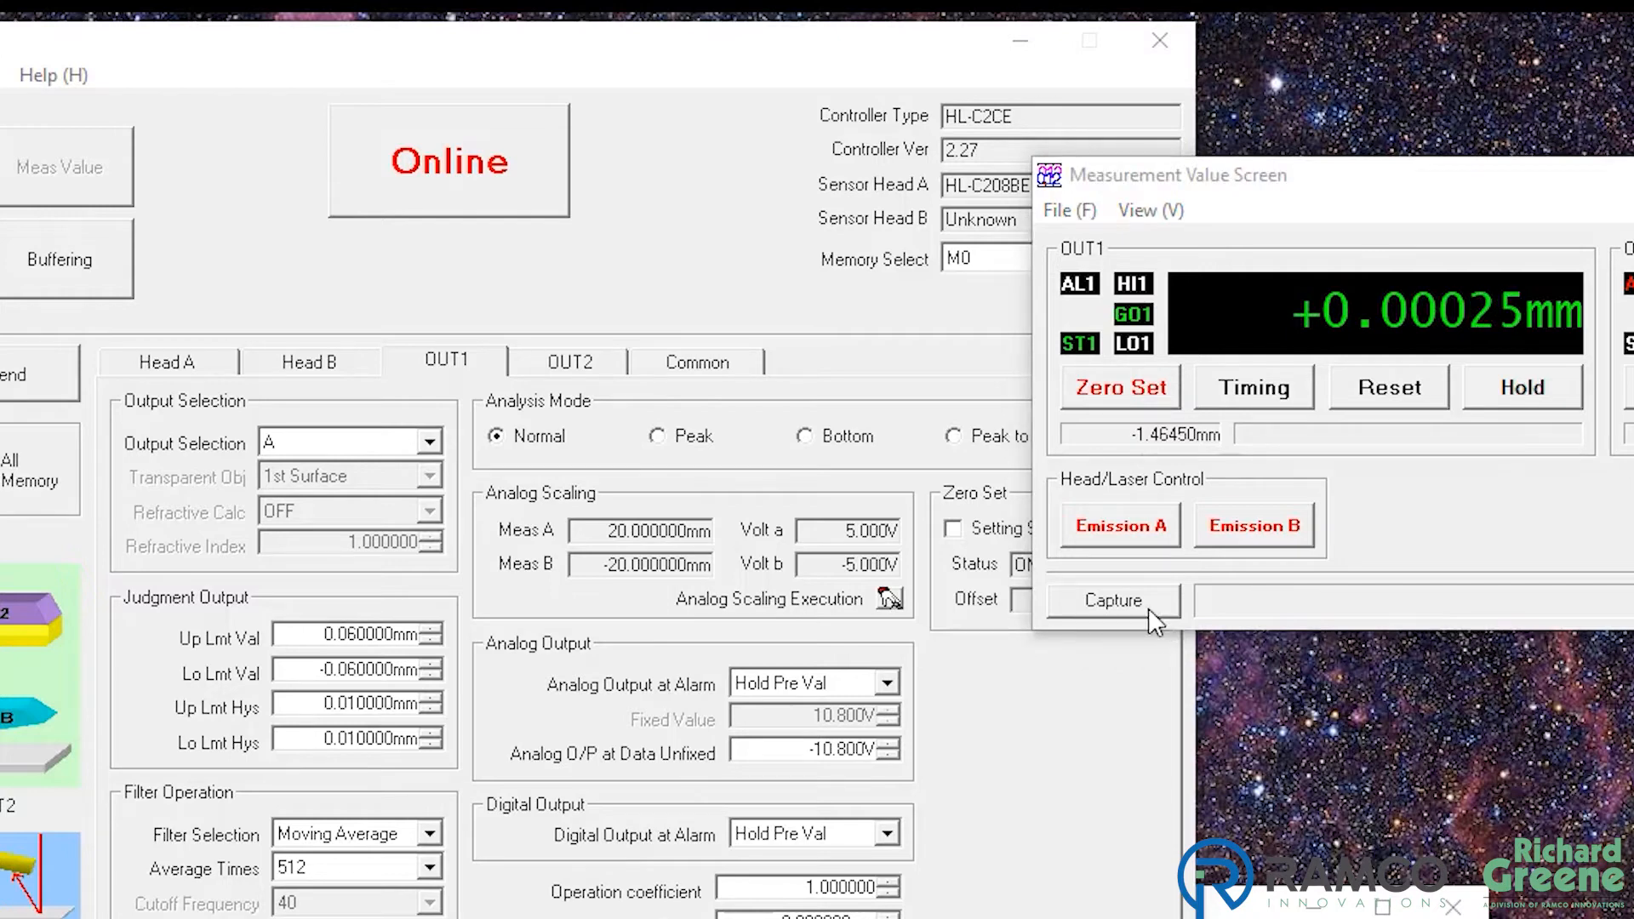
{"action": "left_click", "coordinate": [1120, 387]}
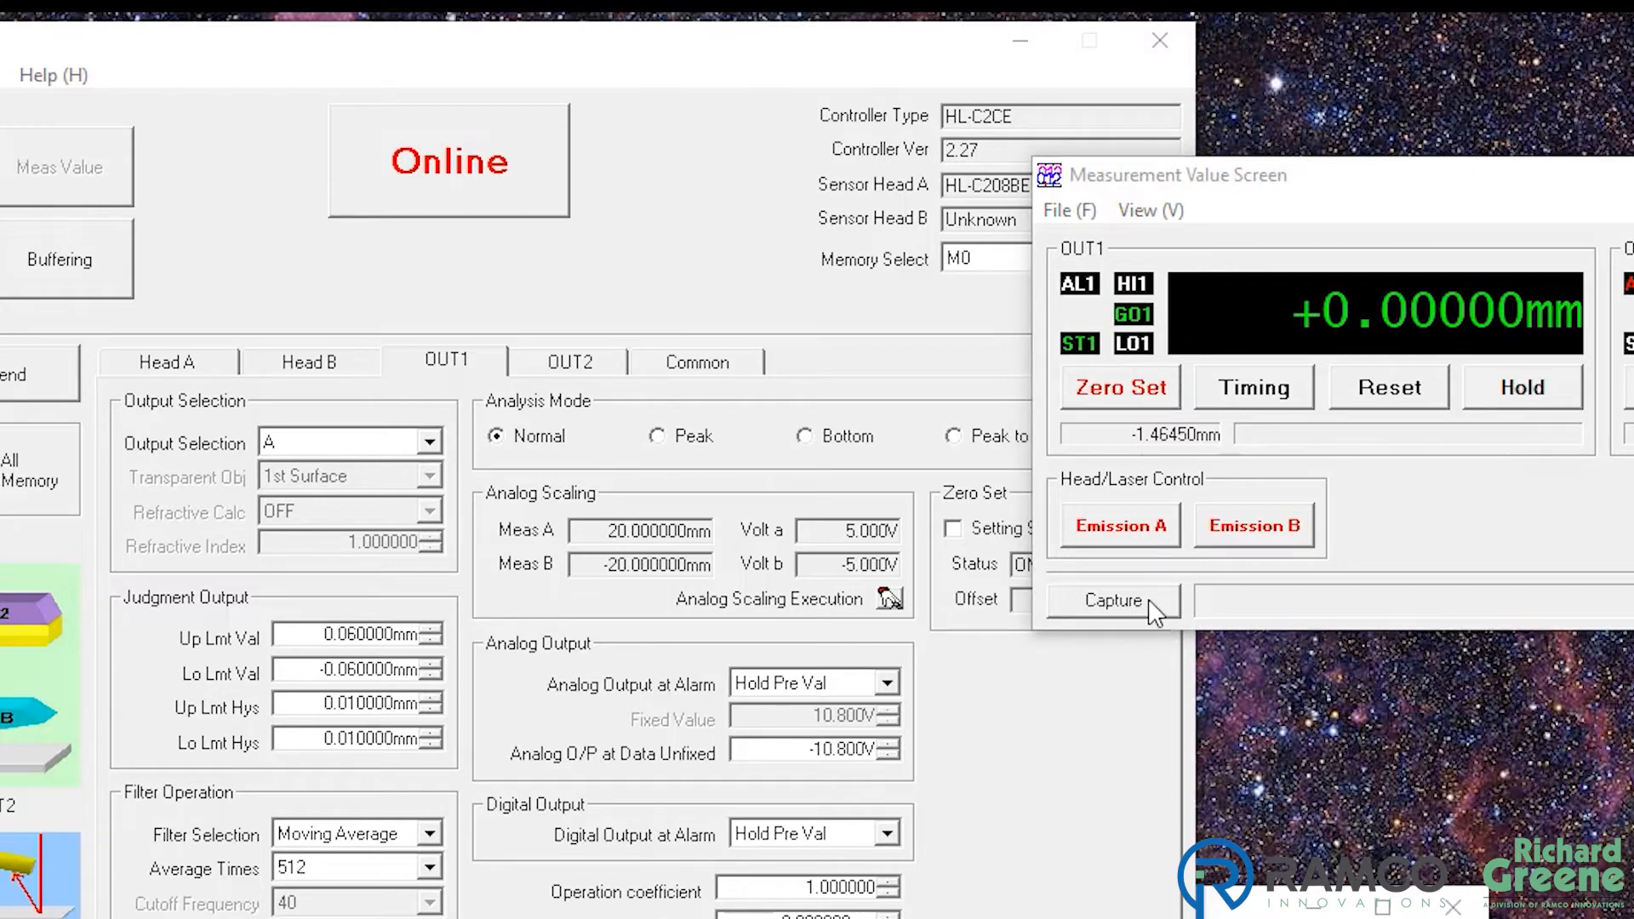